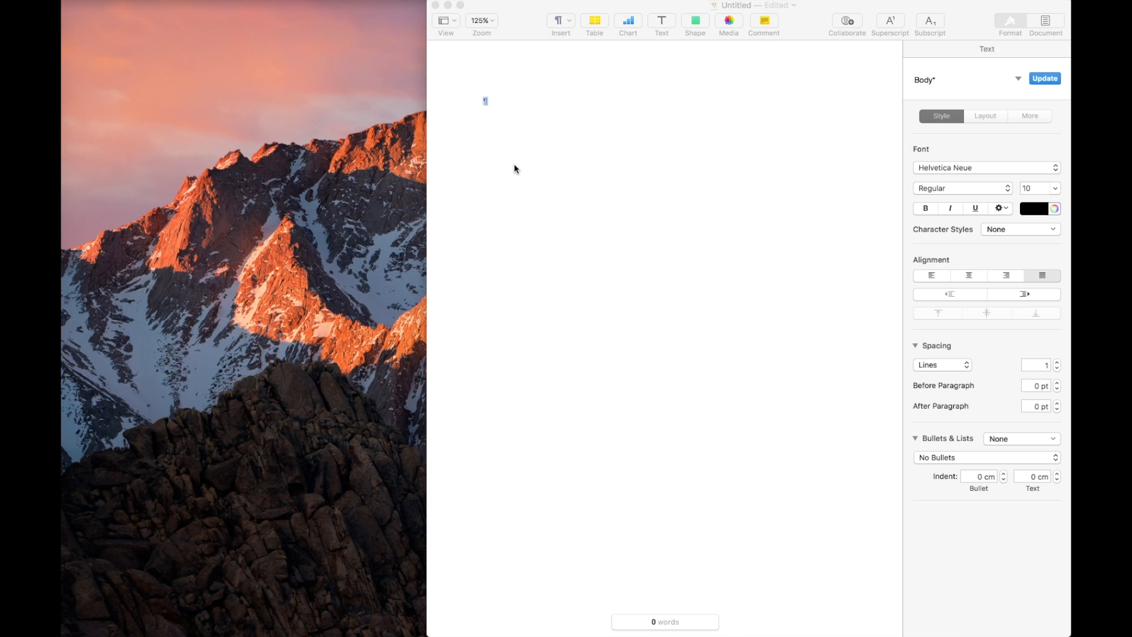
{"action": "mouse_move", "coordinate": [540, 153]}
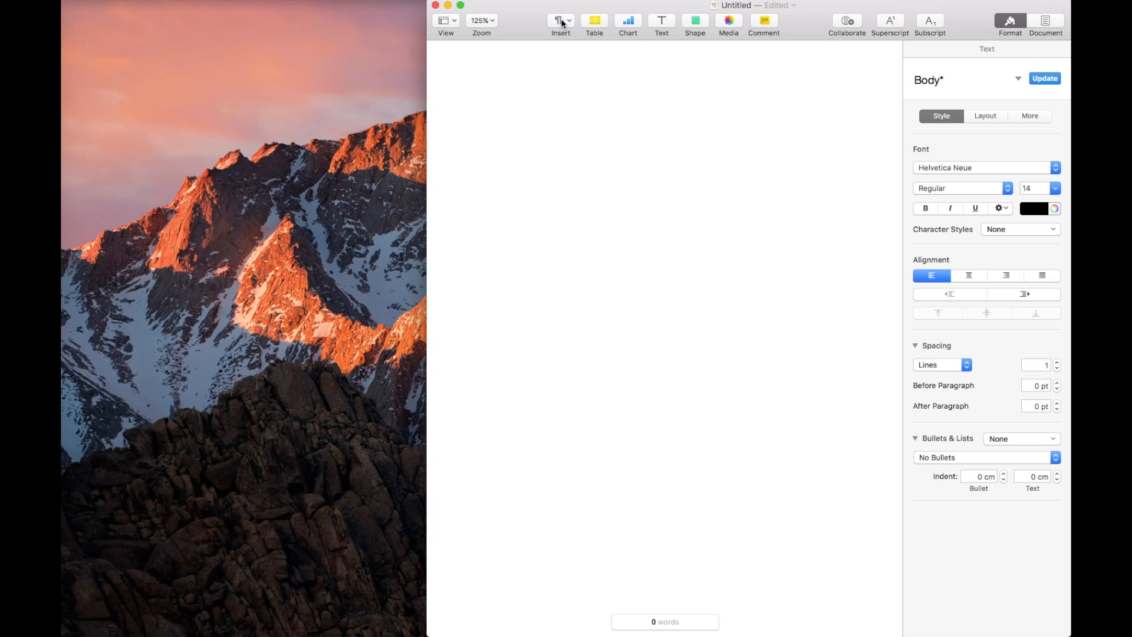
Check the Pages version information from the About window and dismiss it.
{"action": "left_click", "coordinate": [559, 21]}
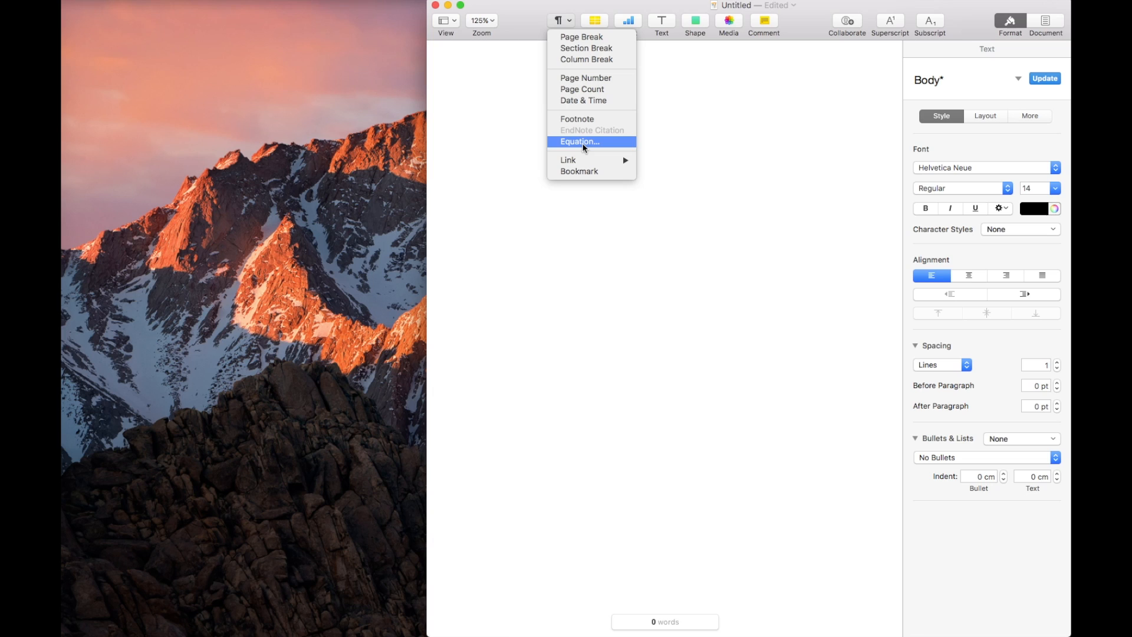
{"action": "mouse_move", "coordinate": [489, 136]}
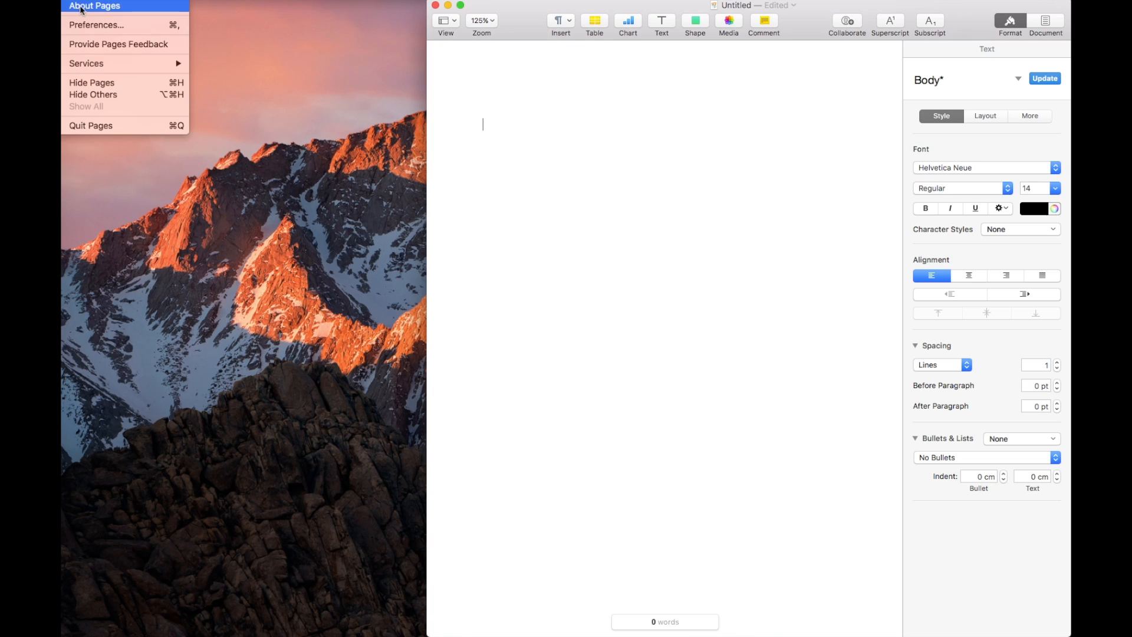
{"action": "left_click", "coordinate": [92, 6]}
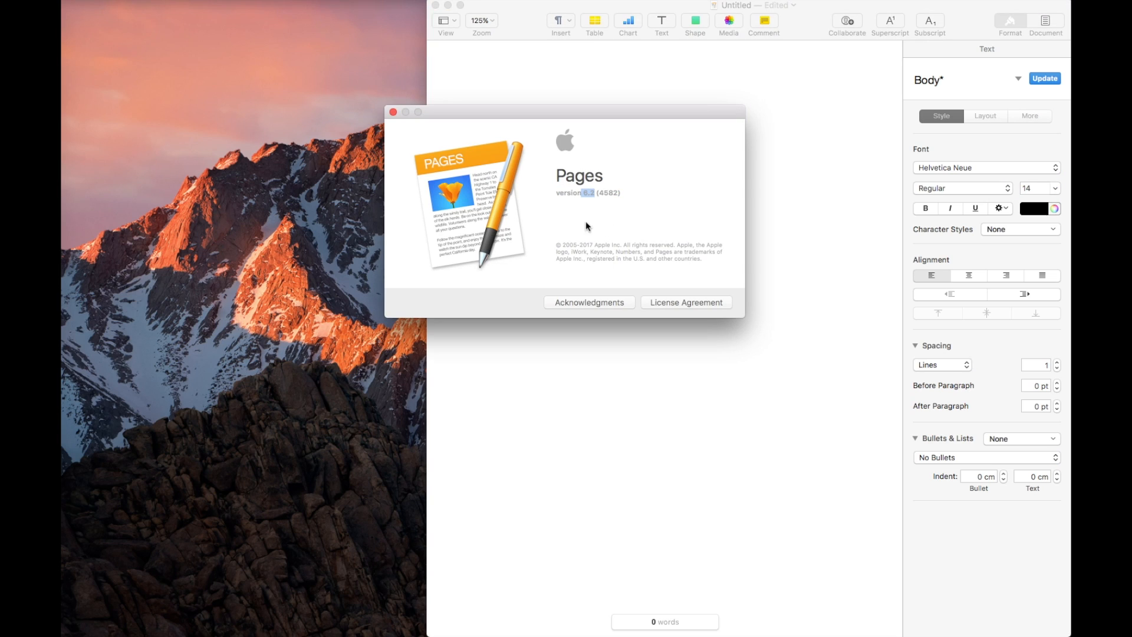
{"action": "left_click", "coordinate": [392, 112]}
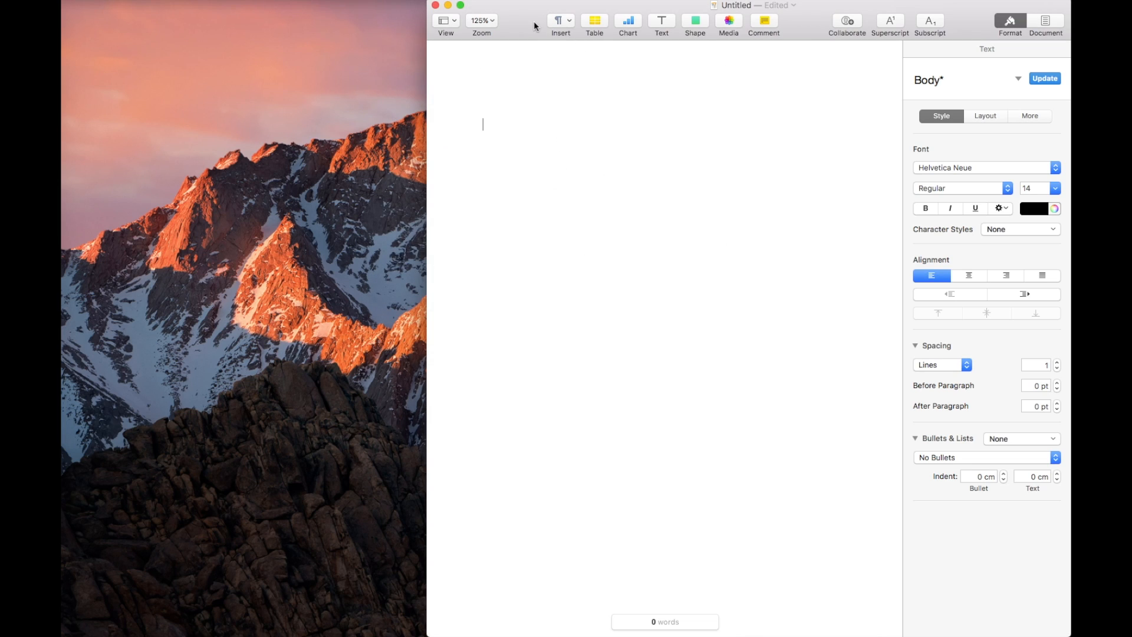
{"action": "mouse_move", "coordinate": [539, 32]}
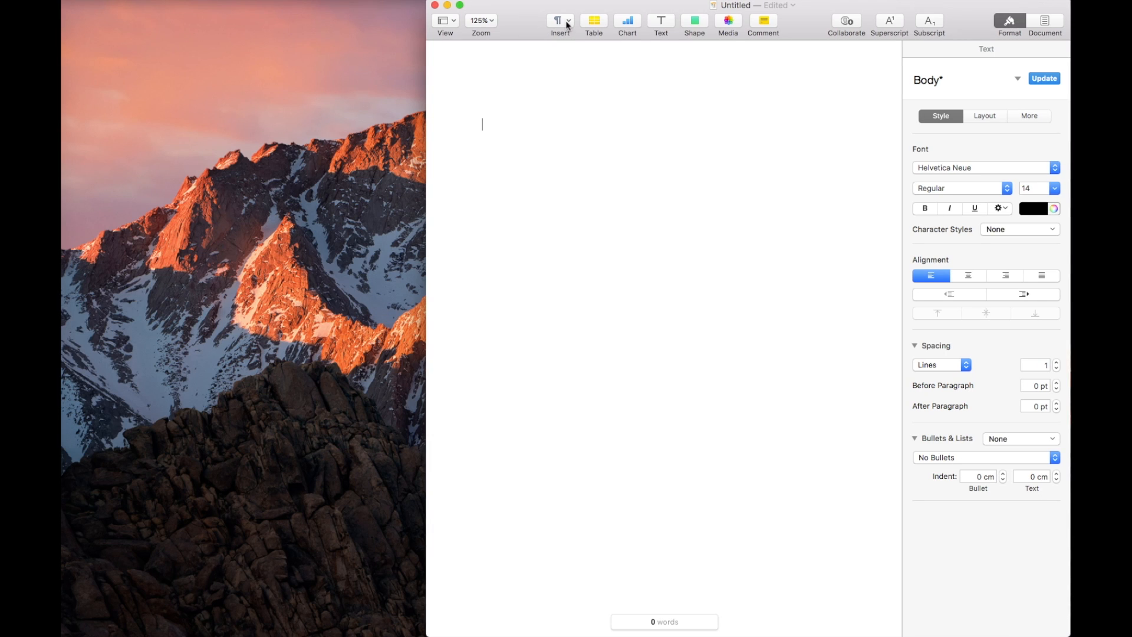
Start a new equation and enter x^2 - 2x - 15 = 0 in the equation editor.
{"action": "left_click", "coordinate": [560, 21]}
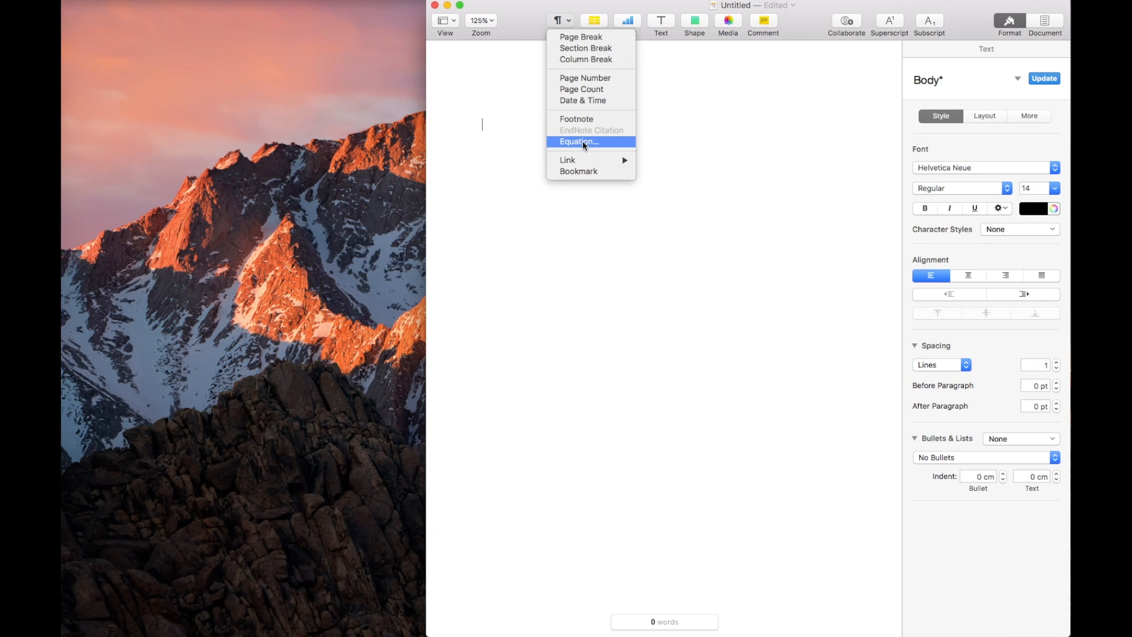
{"action": "left_click", "coordinate": [580, 142]}
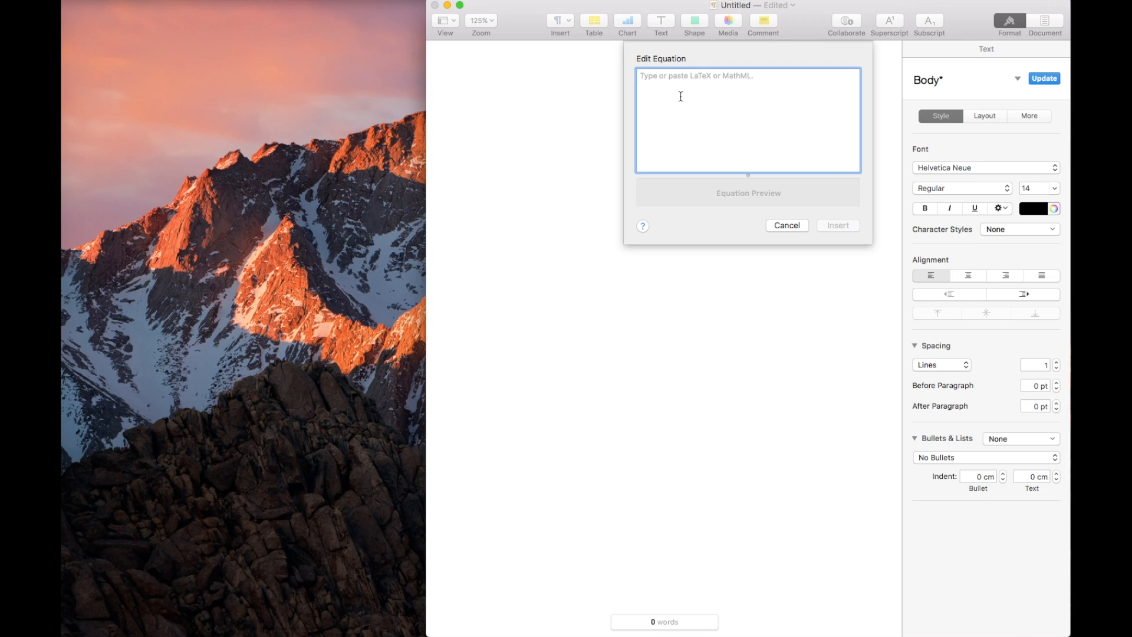
{"action": "type", "text": "x"}
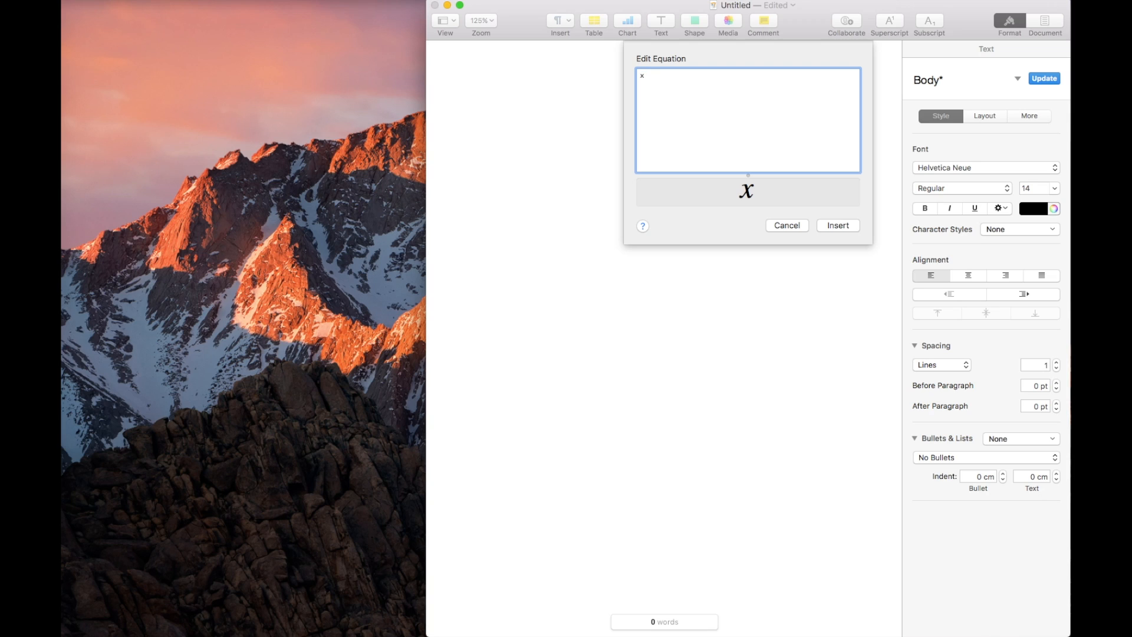
{"action": "type", "text": "^"}
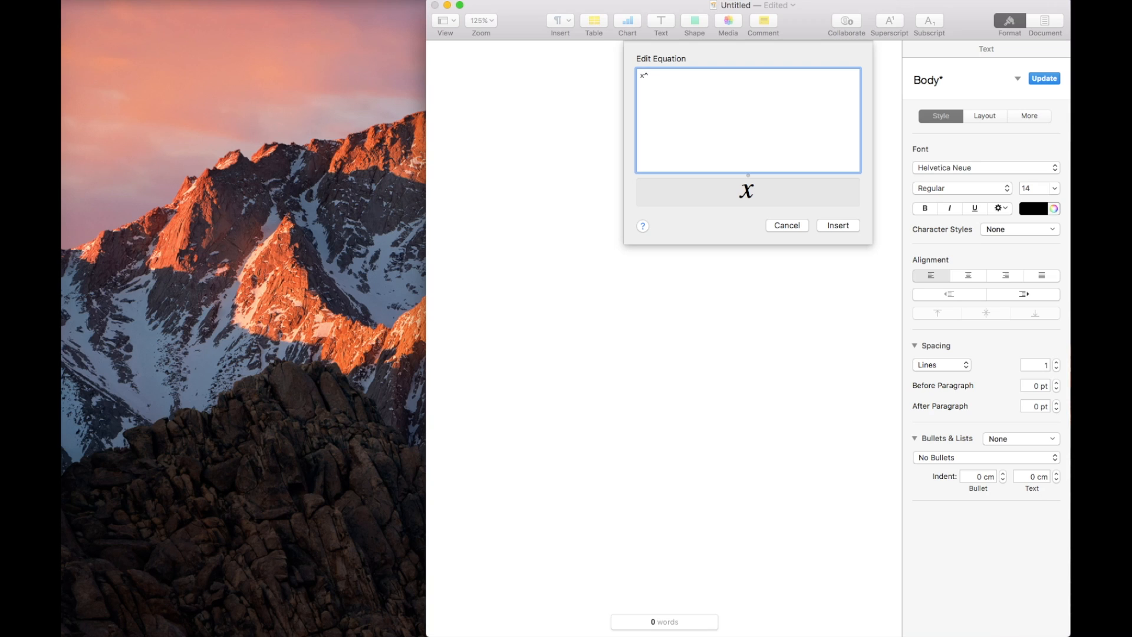
{"action": "type", "text": "2"}
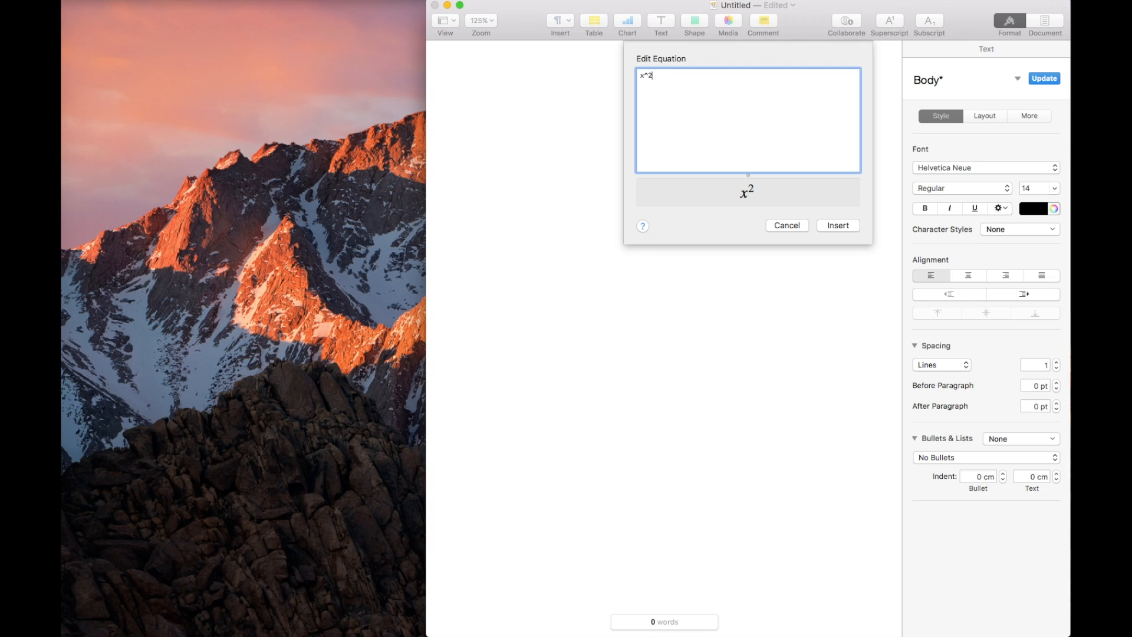
{"action": "type", "text": "-"}
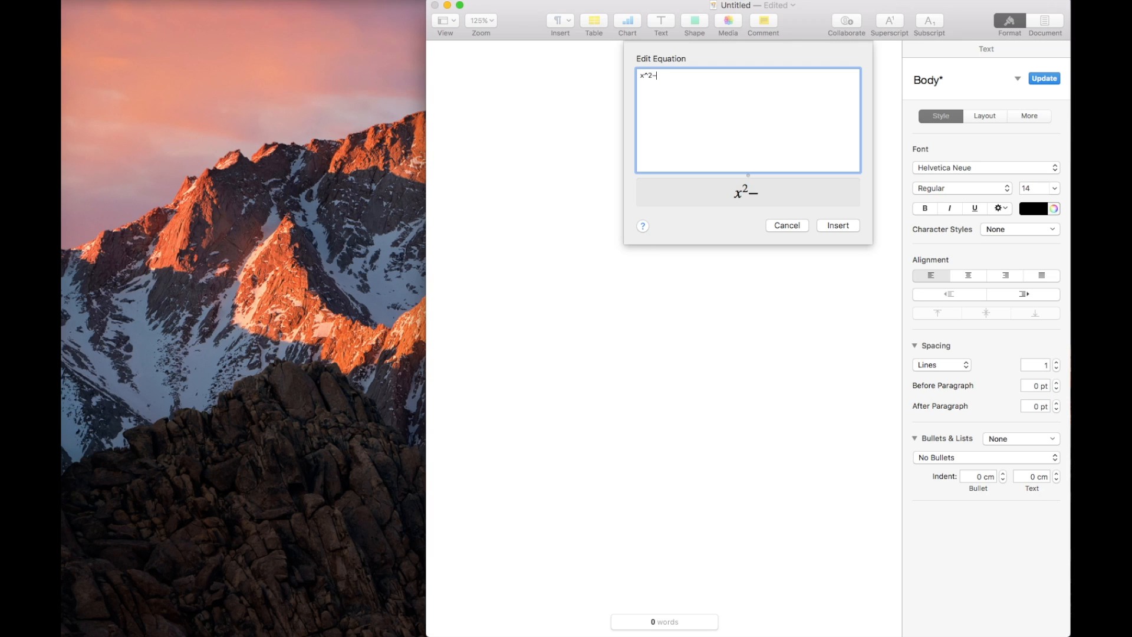
{"action": "type", "text": "2x"}
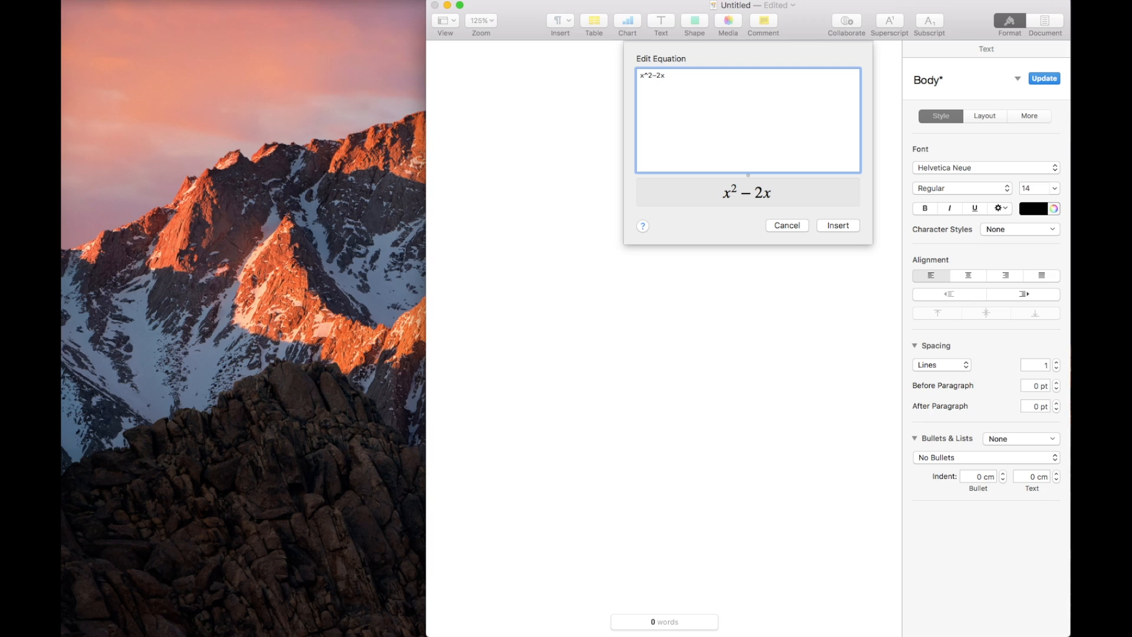
{"action": "type", "text": "-15"}
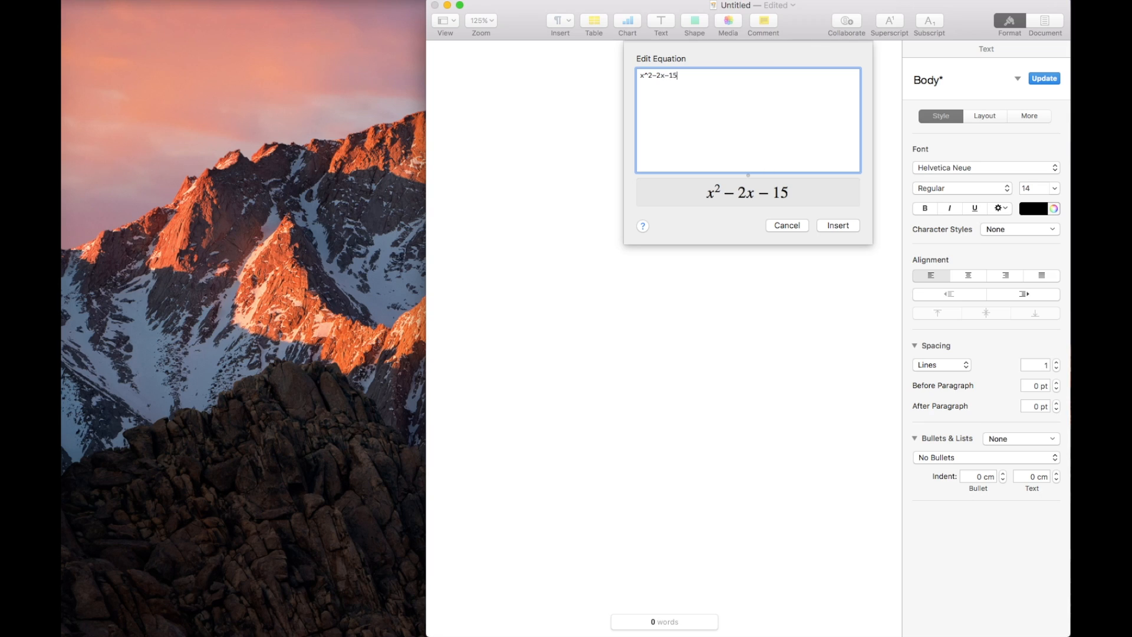
{"action": "mouse_move", "coordinate": [709, 106]}
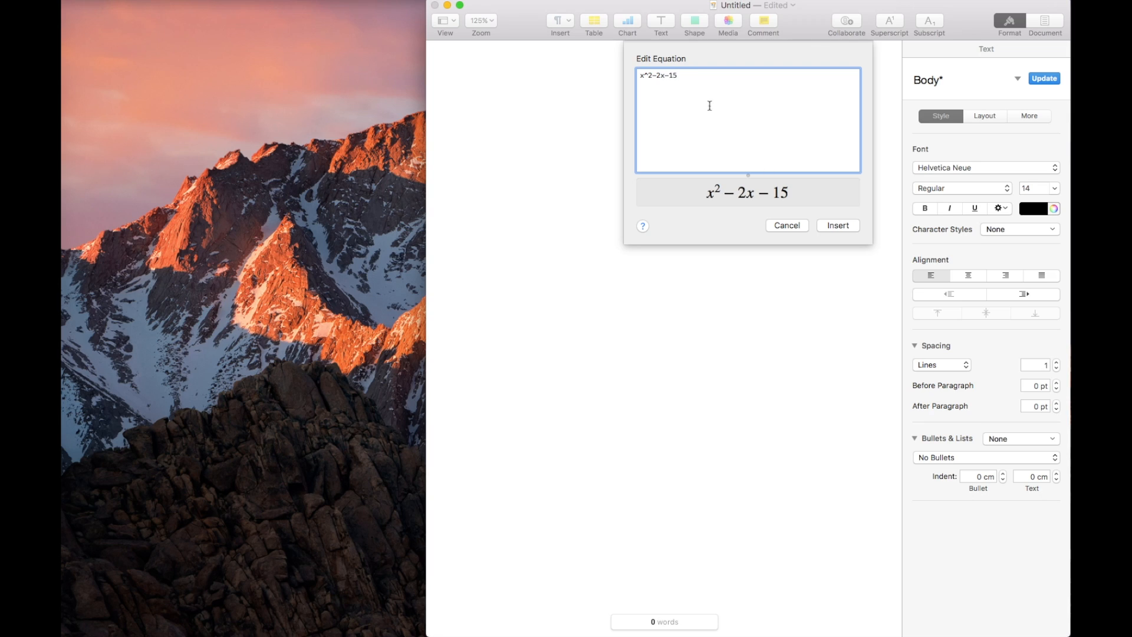
{"action": "mouse_move", "coordinate": [704, 175]}
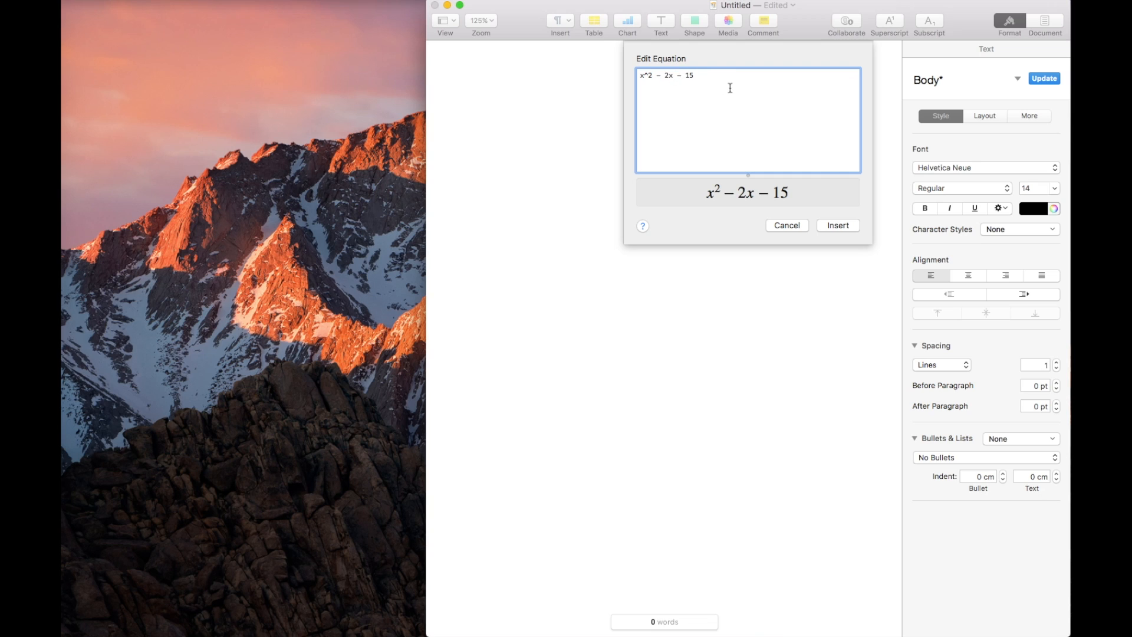
{"action": "type", "text": "= 0"}
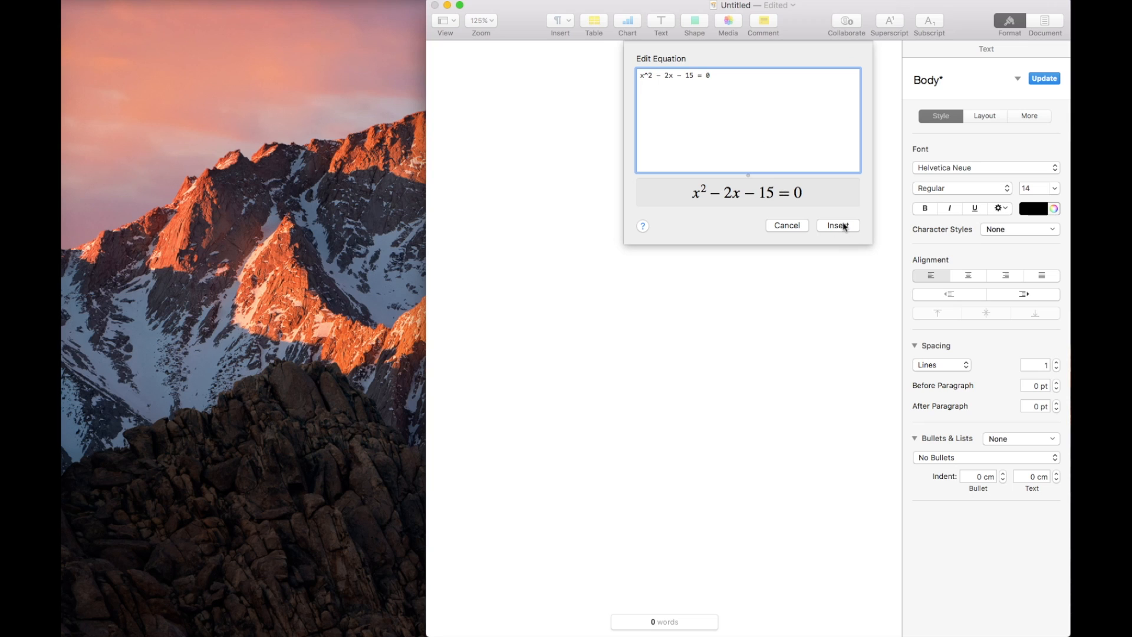
Insert the equation and style it red, bold, 36 pt and centred.
{"action": "left_click", "coordinate": [839, 225]}
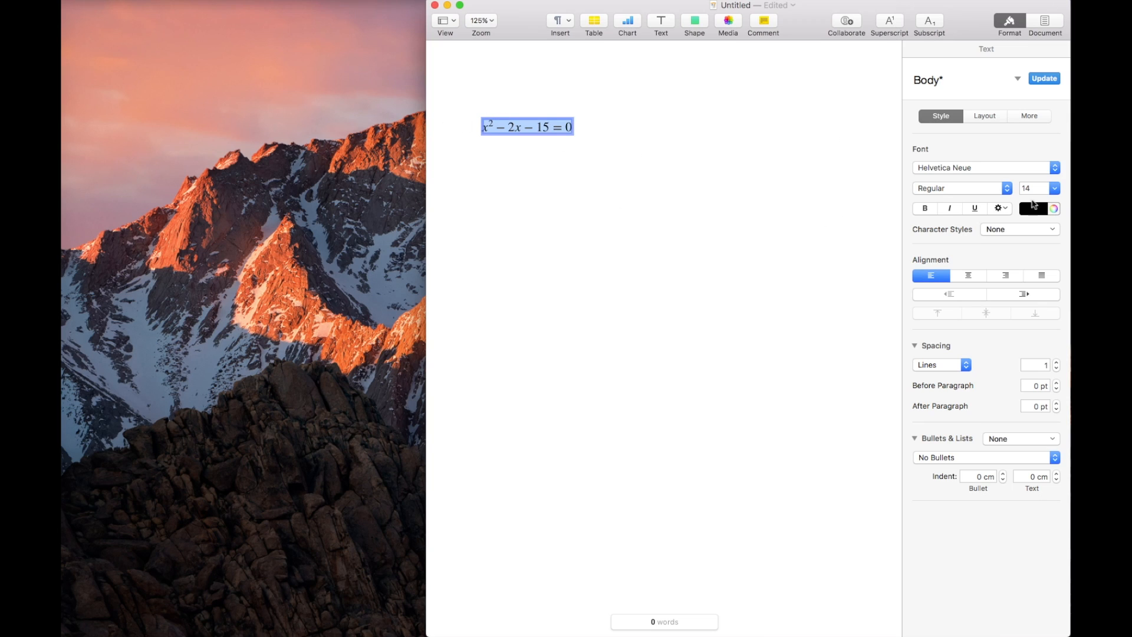
{"action": "left_click", "coordinate": [1057, 207]}
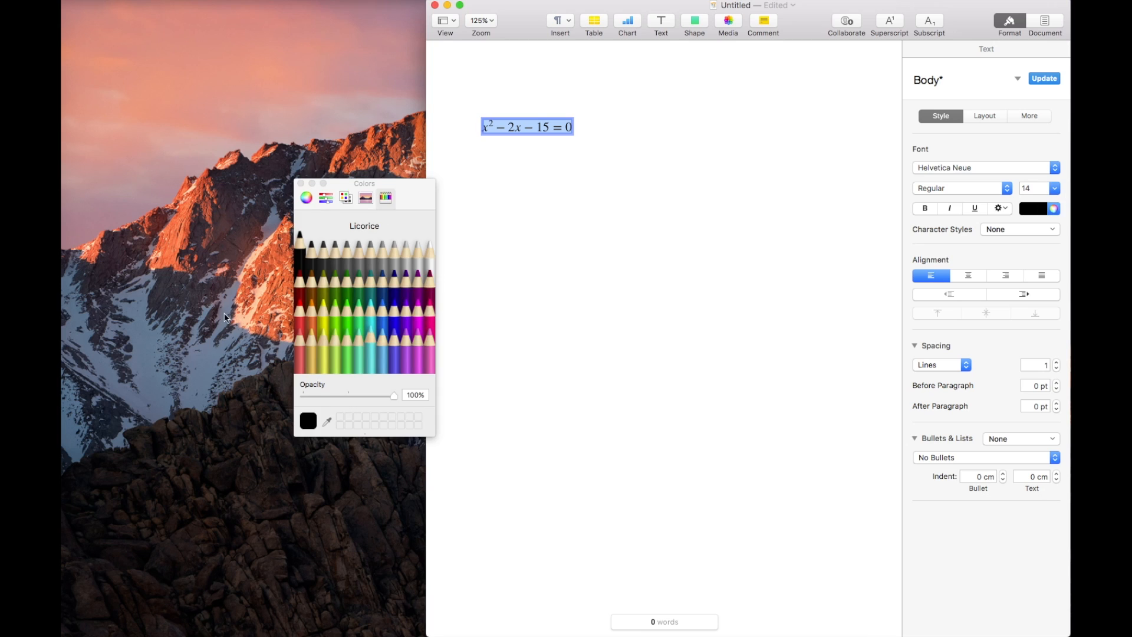
{"action": "left_click", "coordinate": [306, 317]}
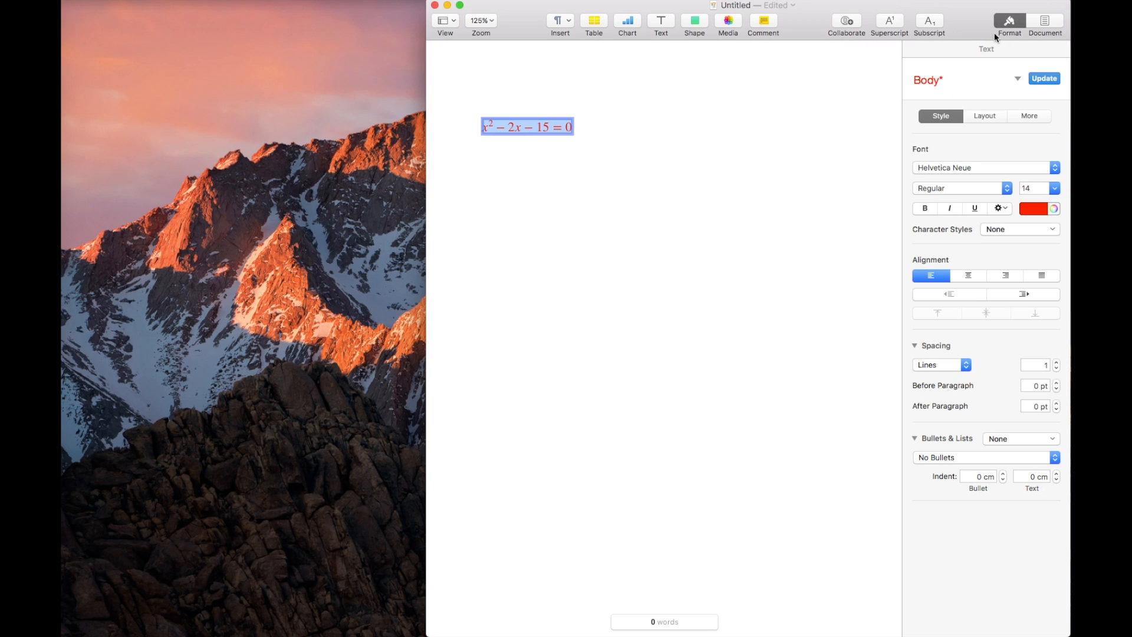
{"action": "mouse_move", "coordinate": [928, 217]}
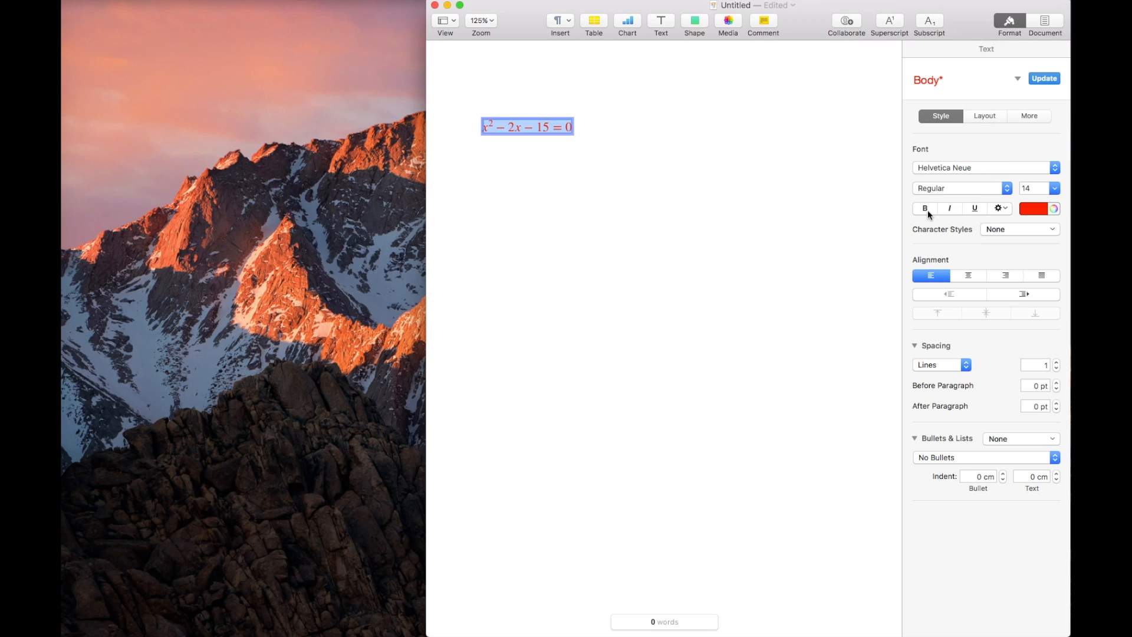
{"action": "left_click", "coordinate": [925, 208]}
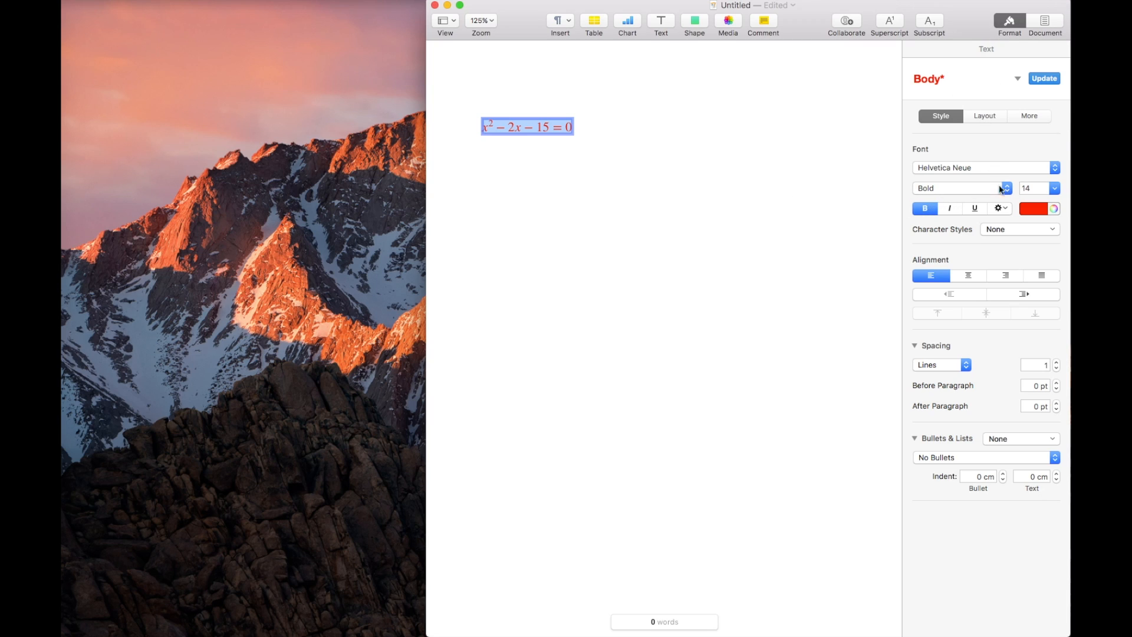
{"action": "left_click", "coordinate": [1054, 187]}
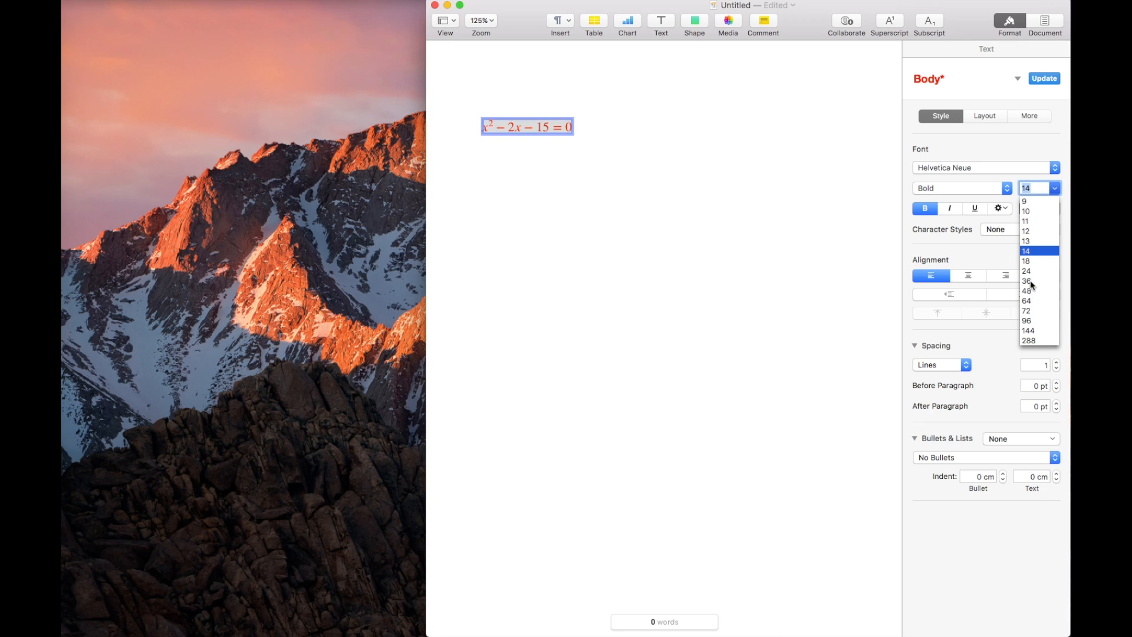
{"action": "left_click", "coordinate": [1026, 281]}
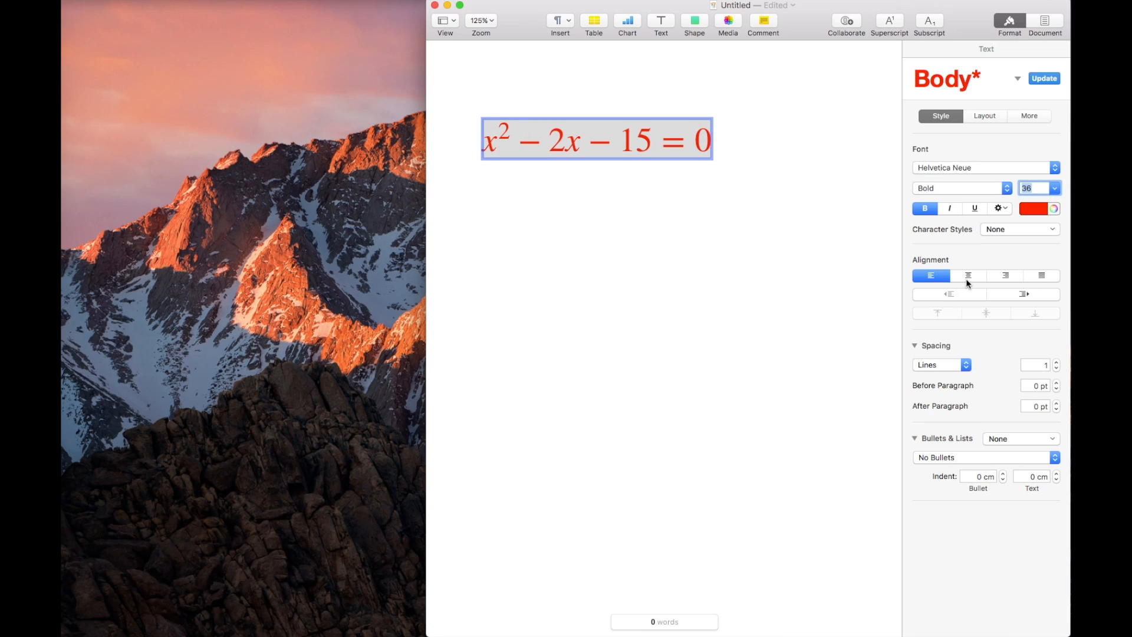
{"action": "left_click", "coordinate": [967, 276]}
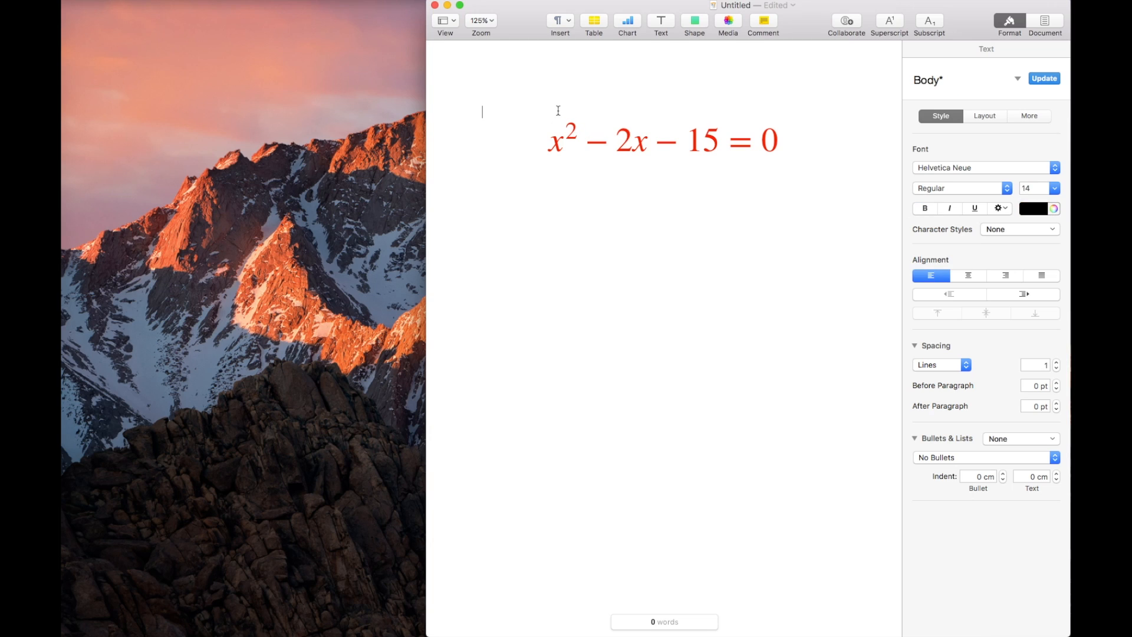
Type the heading 'Quadratic Equation' above the equation and move the caret below it.
{"action": "type", "text": "Q"}
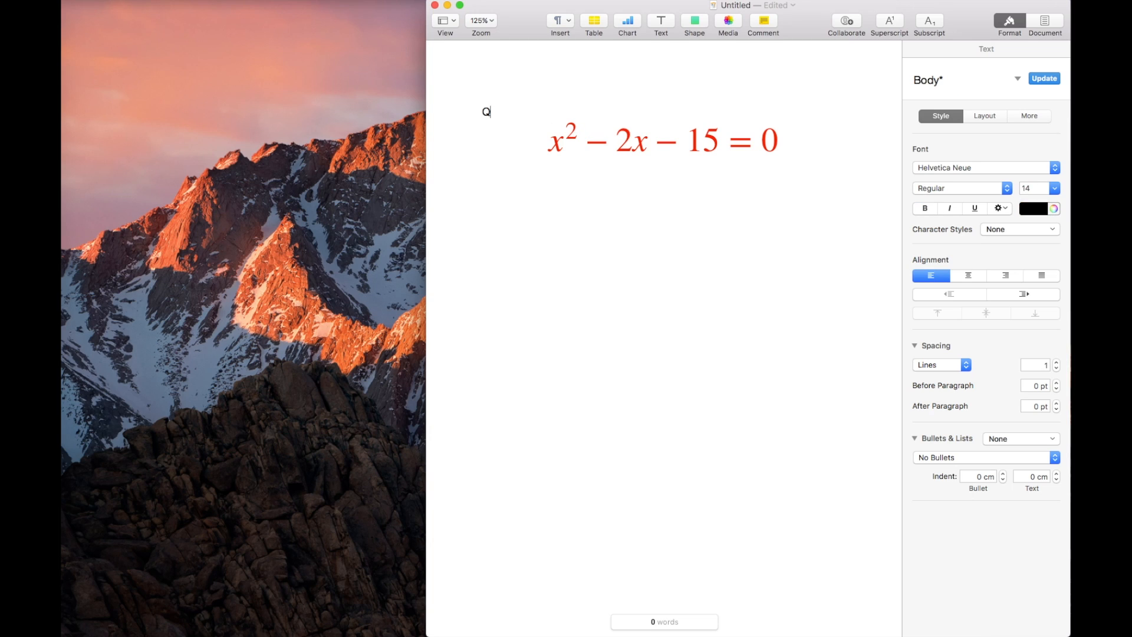
{"action": "type", "text": "uadratic"}
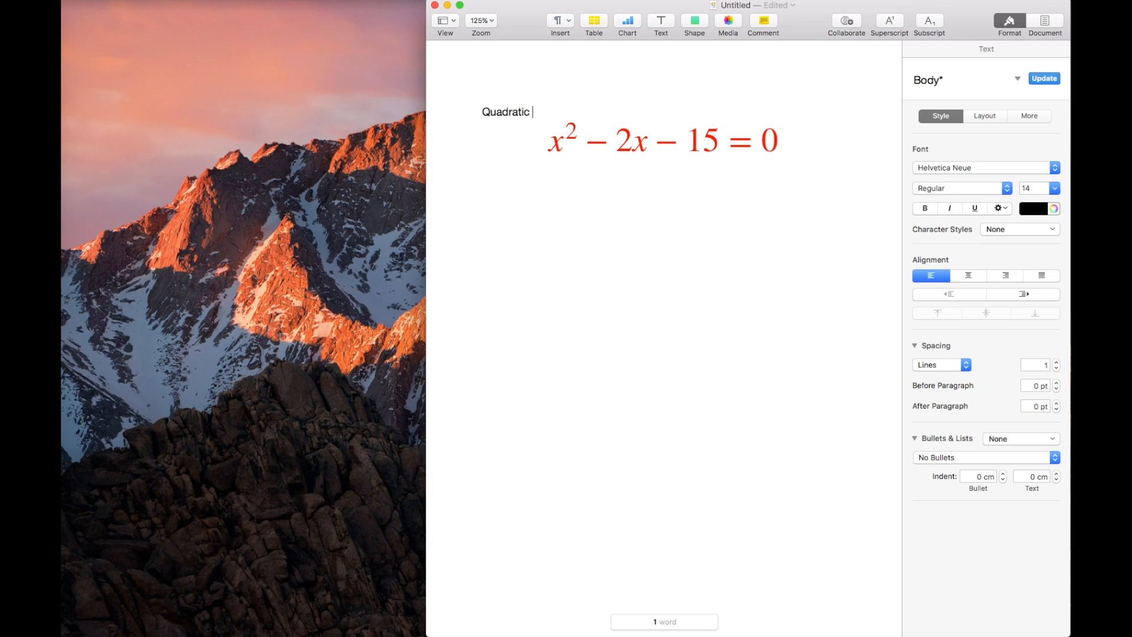
{"action": "type", "text": "Equation"}
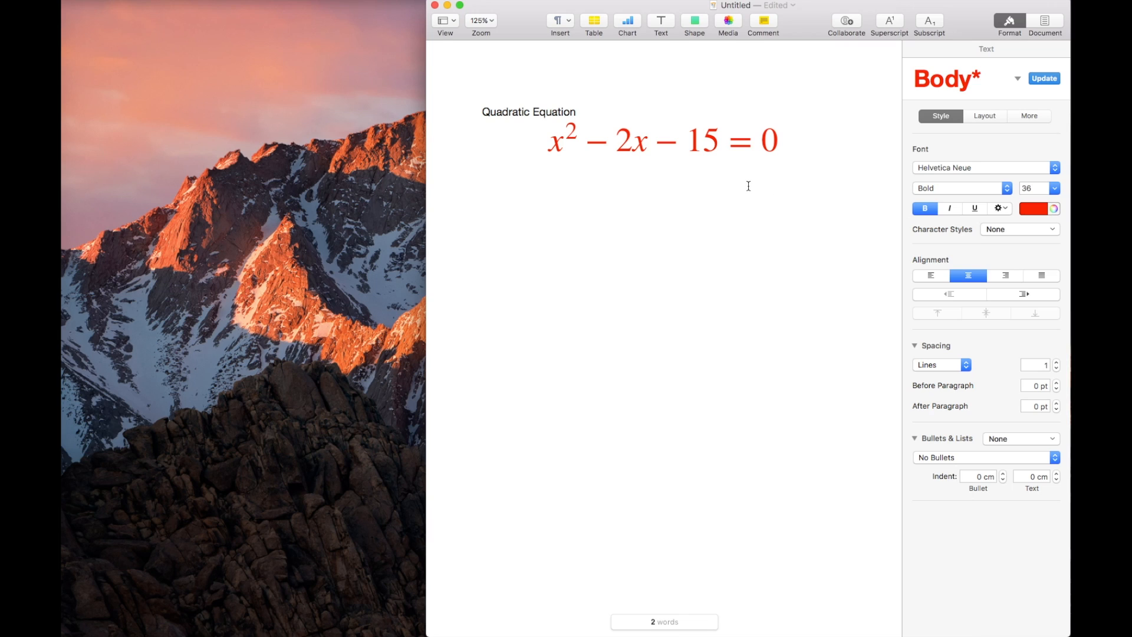
{"action": "mouse_move", "coordinate": [722, 184]}
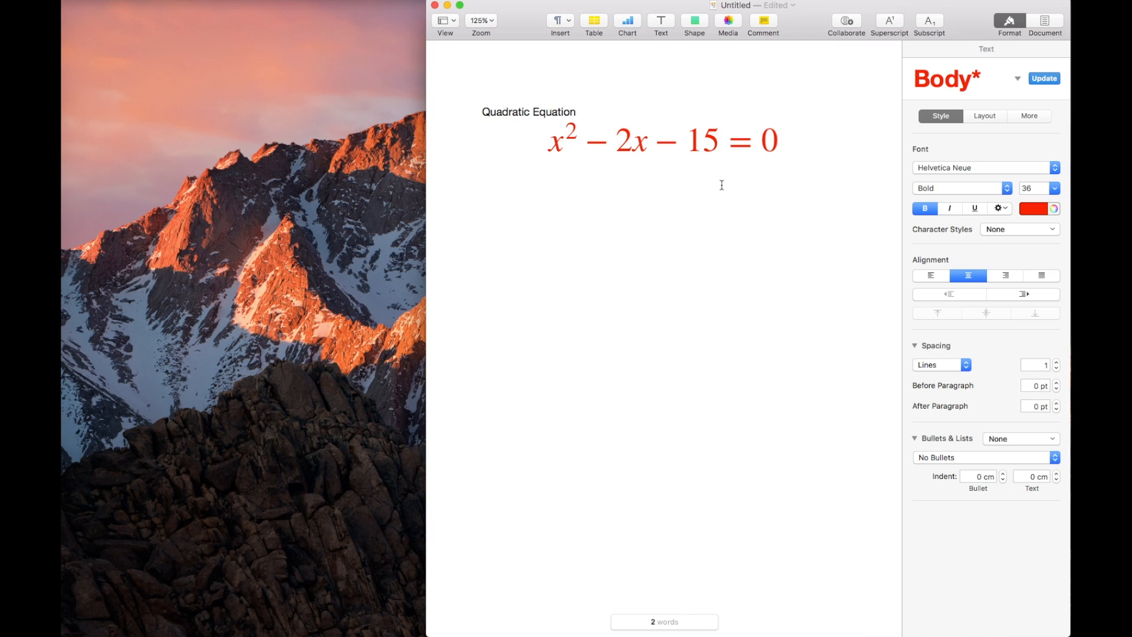
{"action": "left_click", "coordinate": [560, 20]}
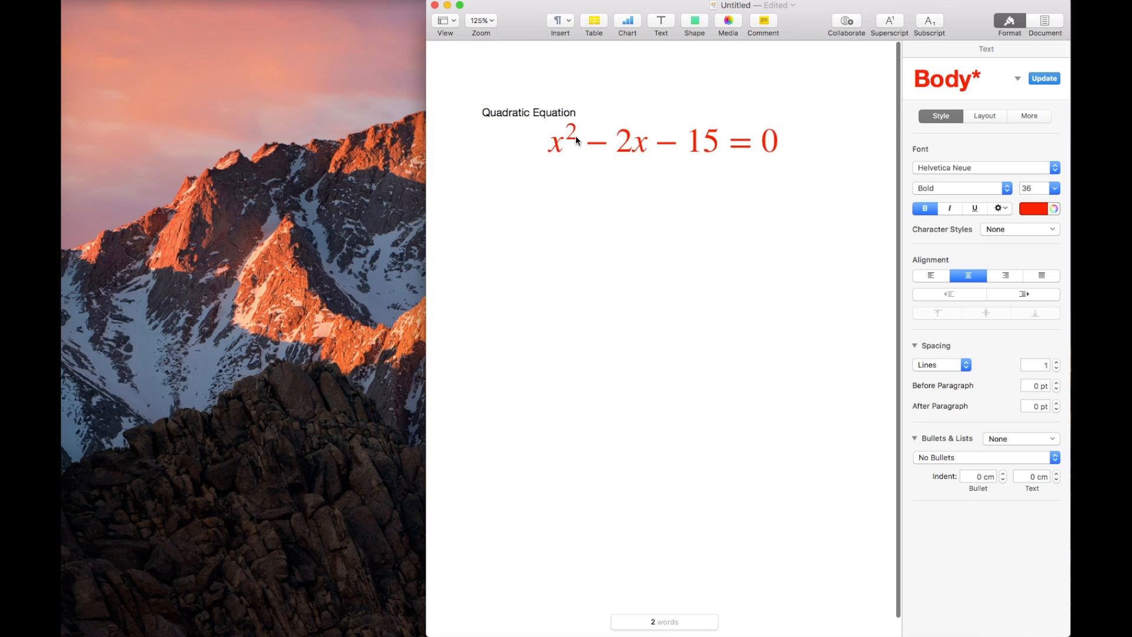
Start a new equation and enter the factorised form (x-5)(x+3)=0.
{"action": "left_click", "coordinate": [559, 21]}
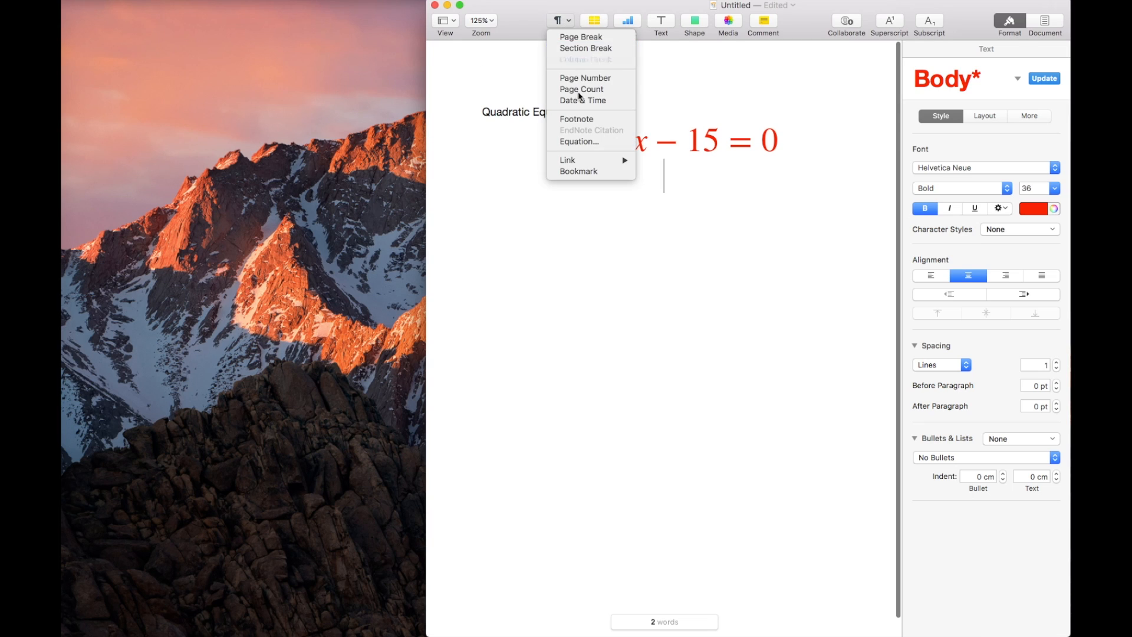
{"action": "left_click", "coordinate": [579, 142]}
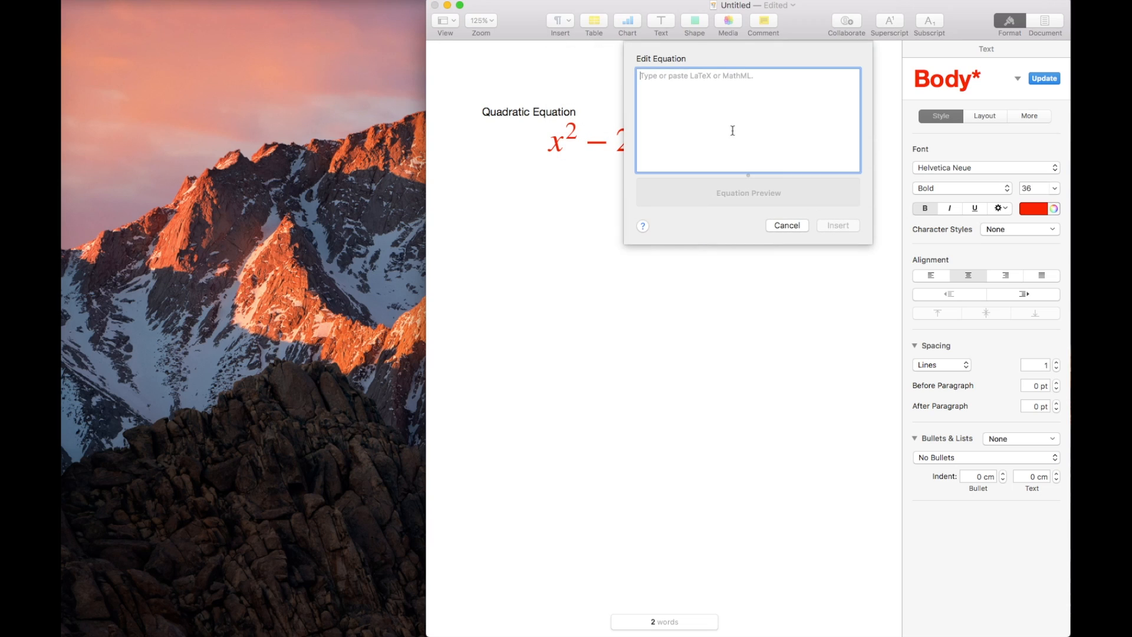
{"action": "mouse_move", "coordinate": [724, 104]}
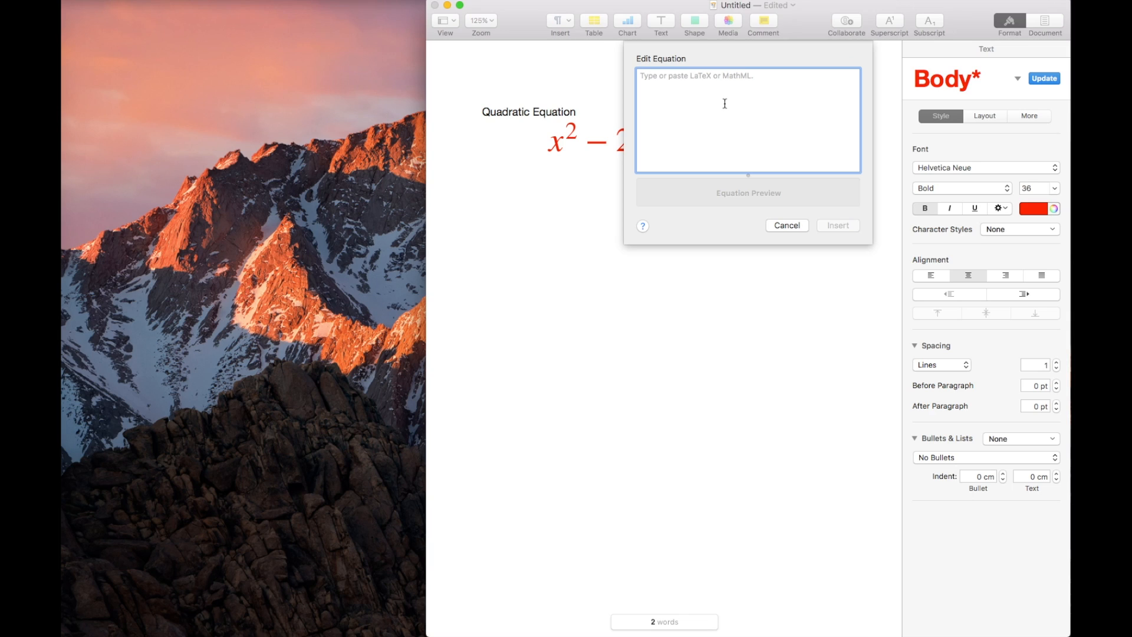
{"action": "type", "text": "()("}
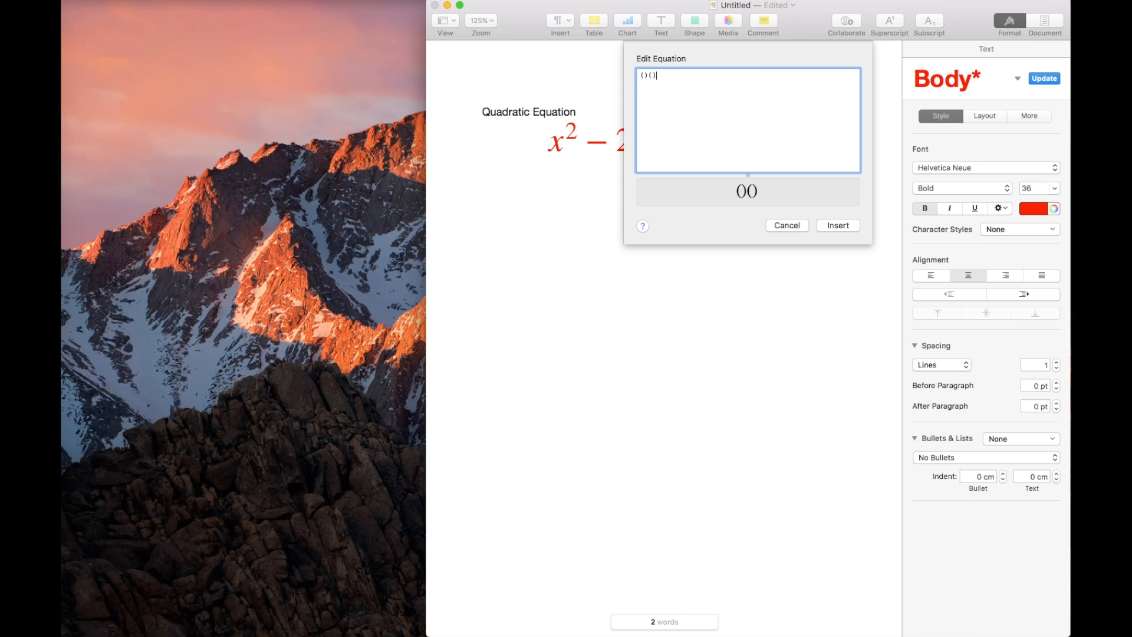
{"action": "type", "text": "=0"}
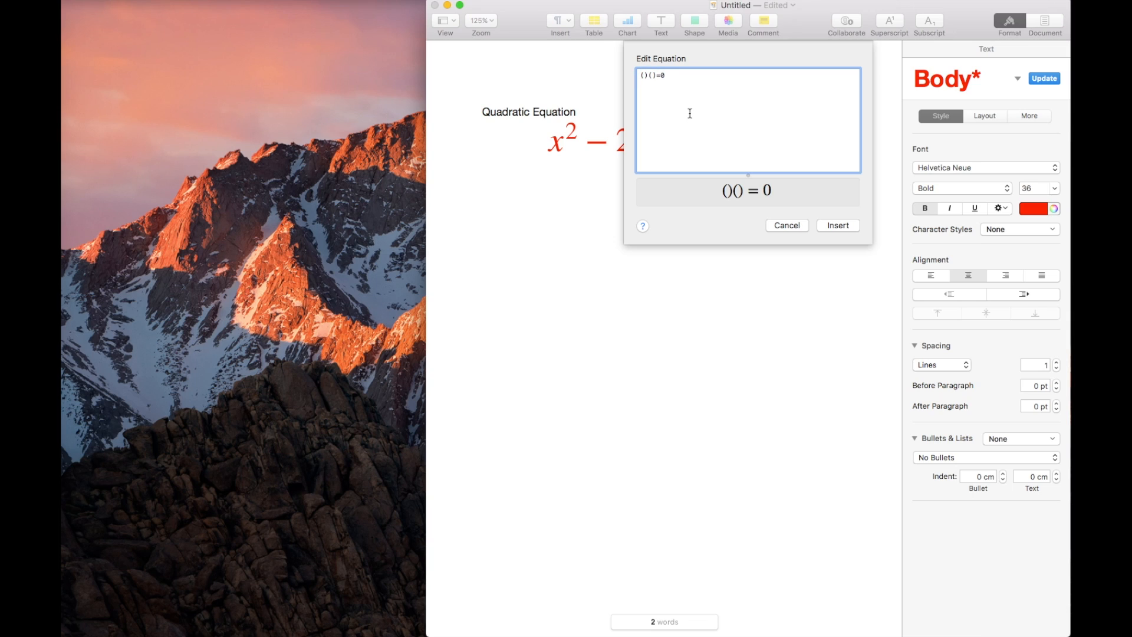
{"action": "type", "text": "x-"}
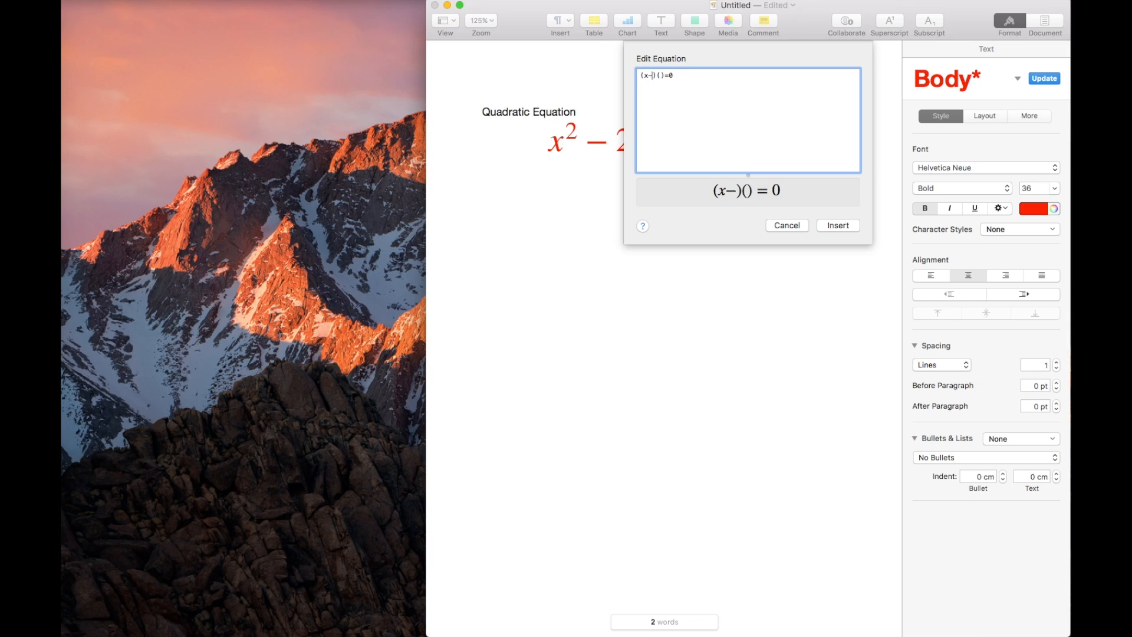
{"action": "type", "text": "5"}
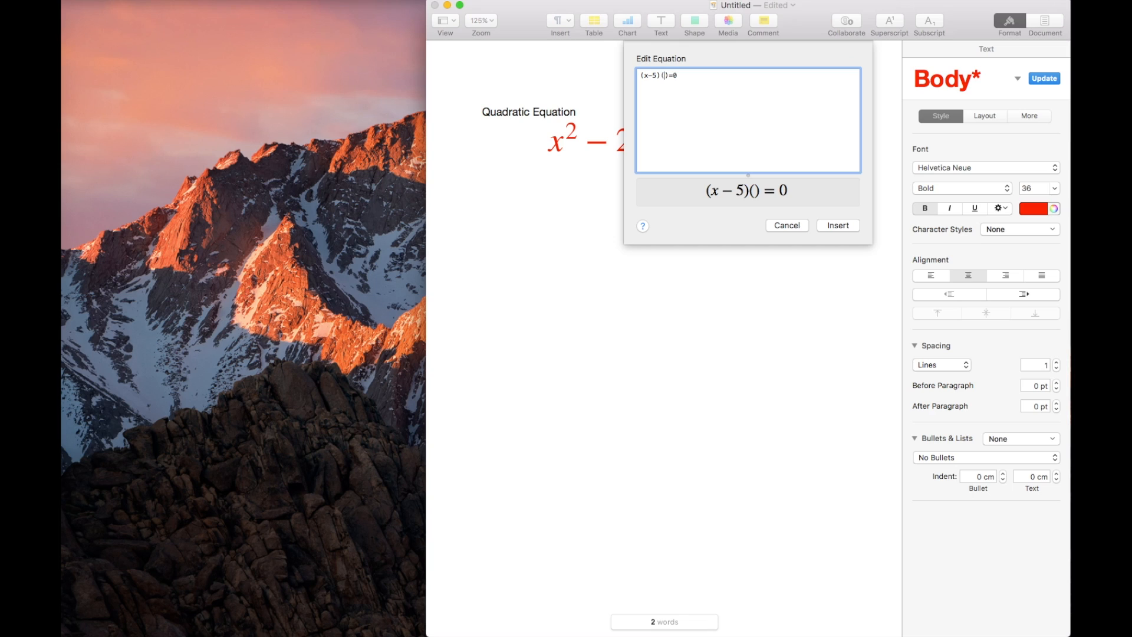
{"action": "type", "text": "x+3"}
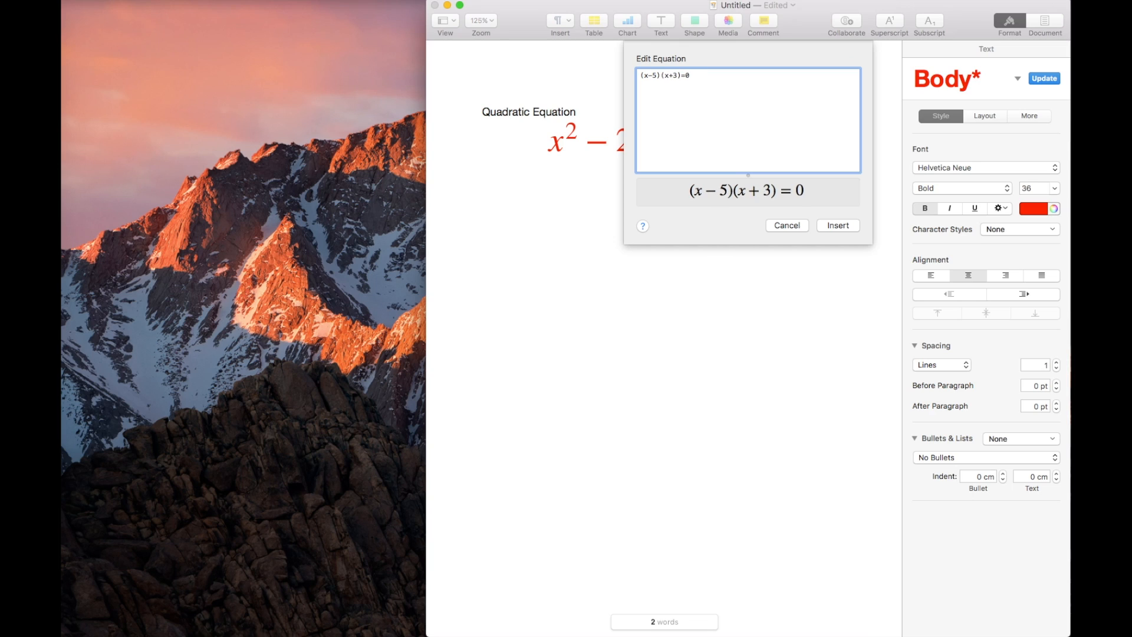
{"action": "mouse_move", "coordinate": [733, 105]}
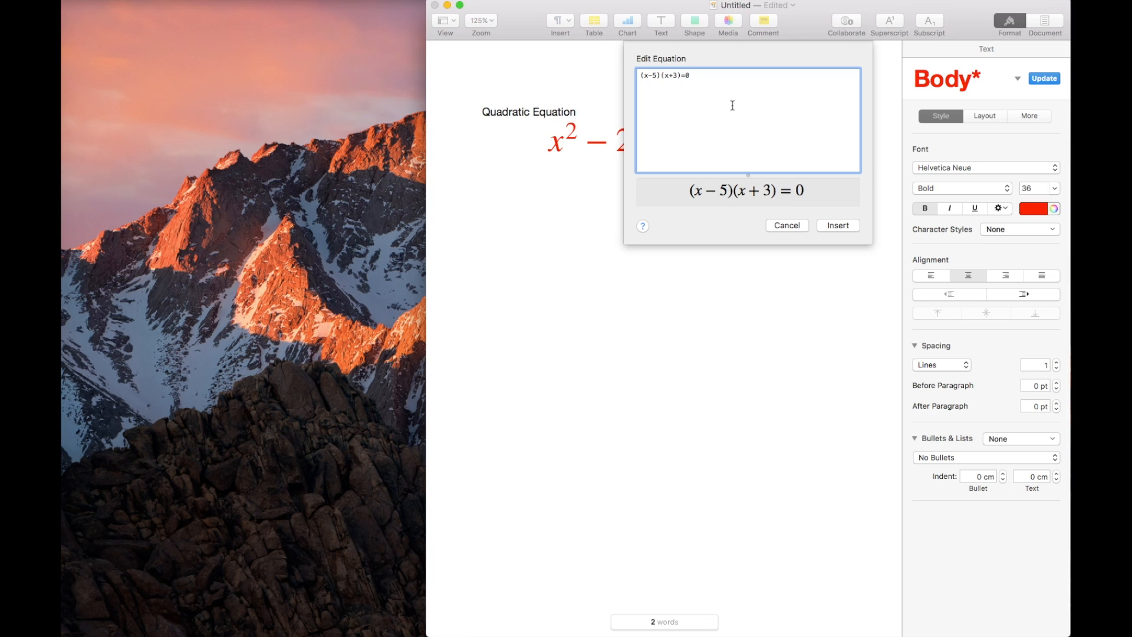
Add x^2 - 2x - 15 = 0 before the factorised expression as a first line.
{"action": "left_click", "coordinate": [691, 75]}
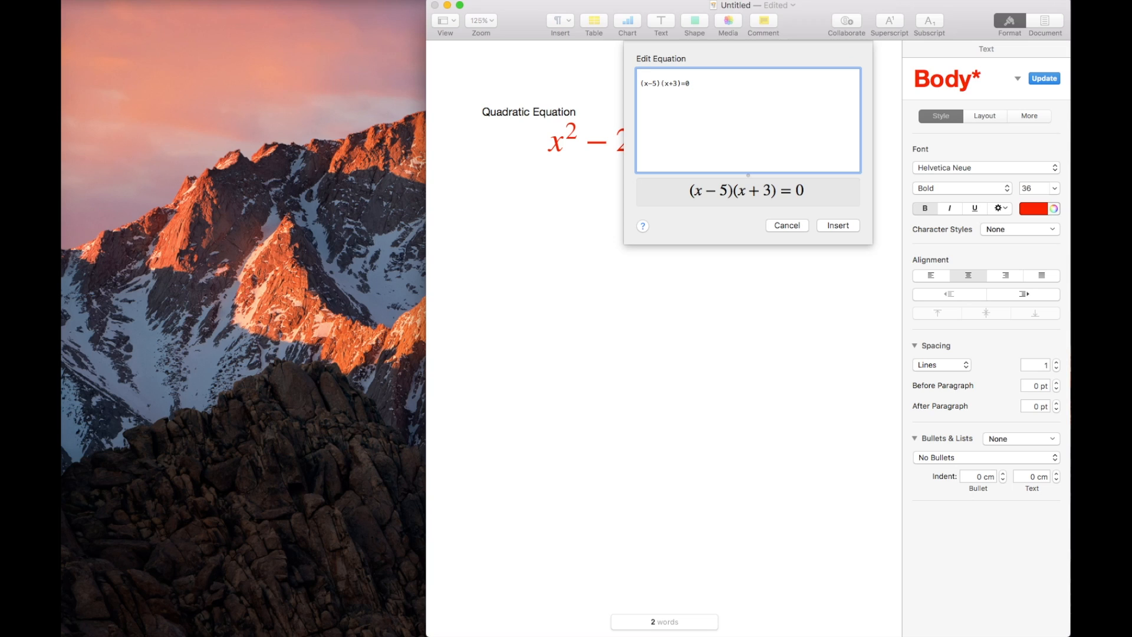
{"action": "type", "text": "x^2"}
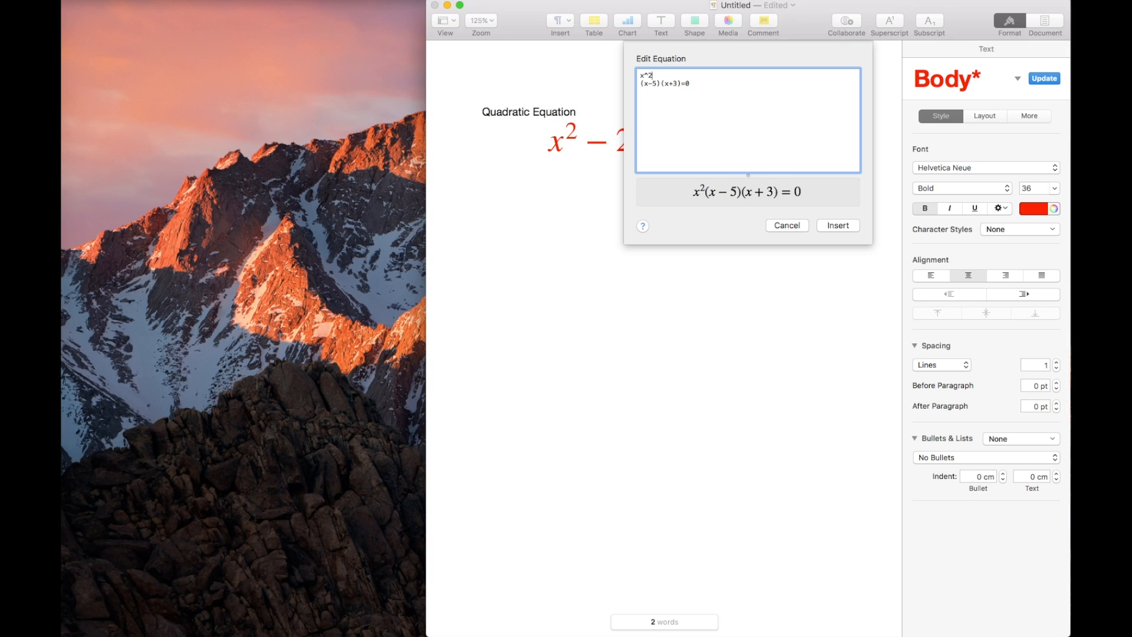
{"action": "type", "text": "-"}
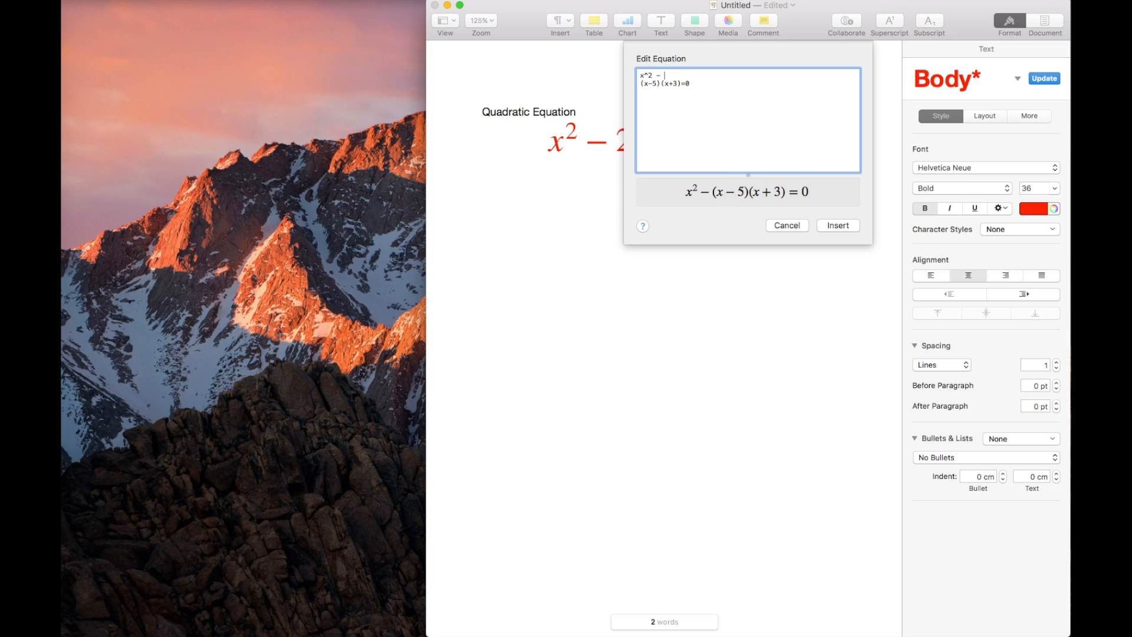
{"action": "type", "text": "2"}
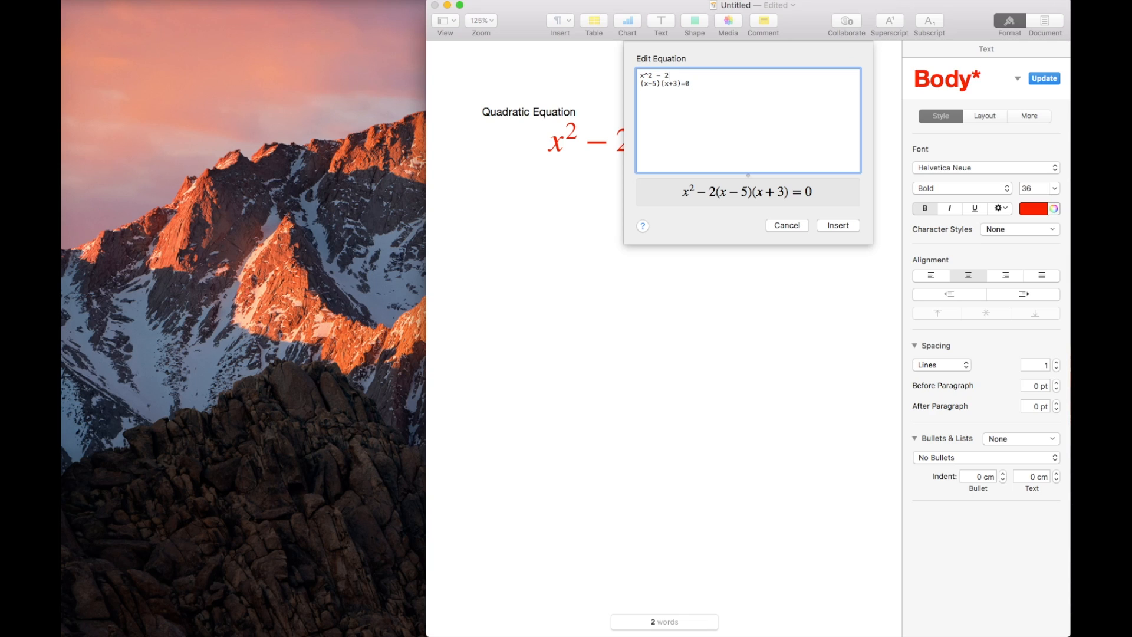
{"action": "type", "text": "x"}
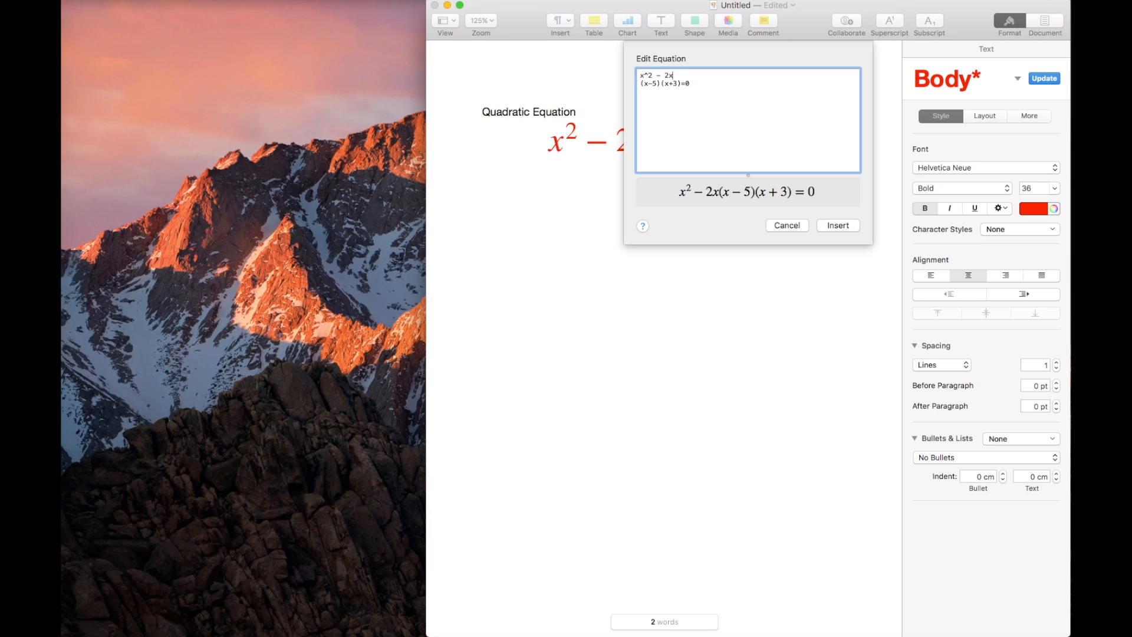
{"action": "type", "text": "-"}
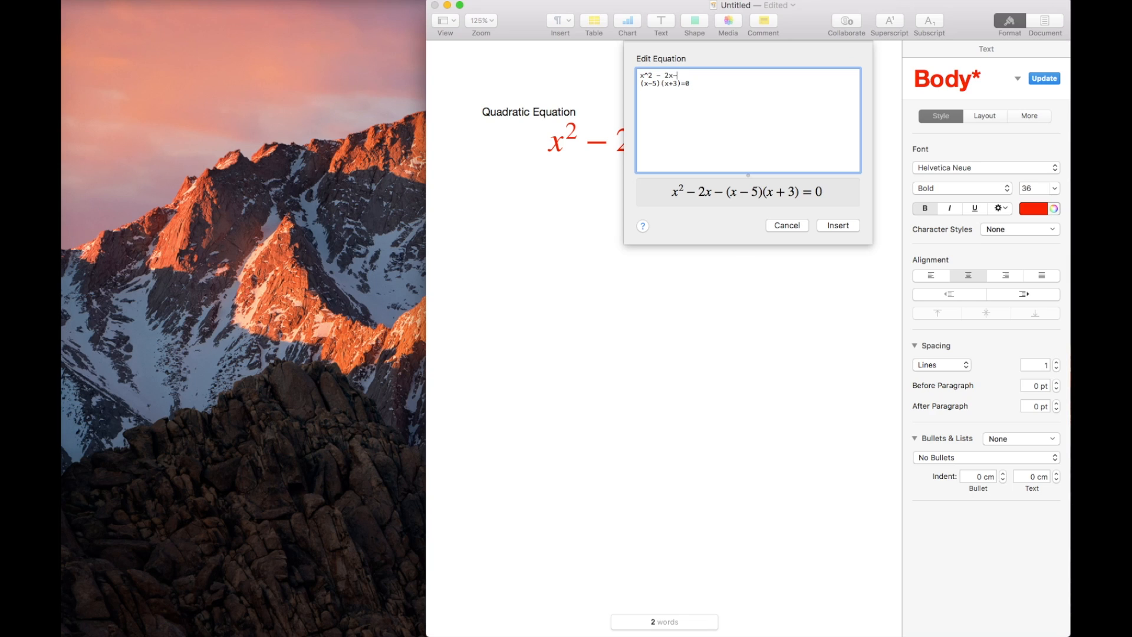
{"action": "type", "text": "-15="}
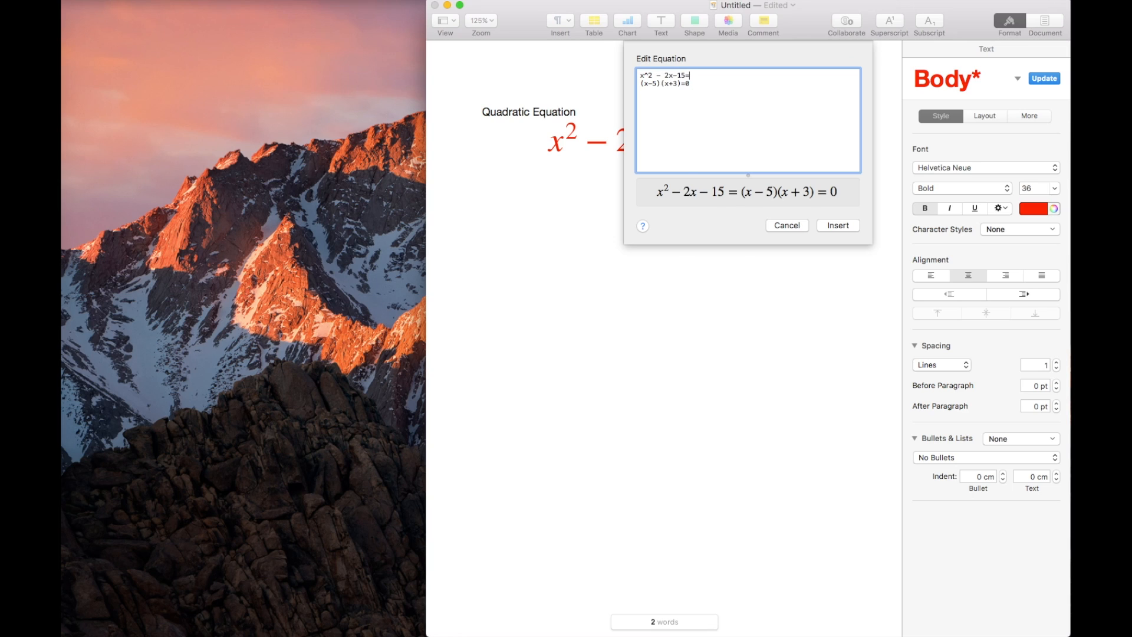
{"action": "type", "text": "0"}
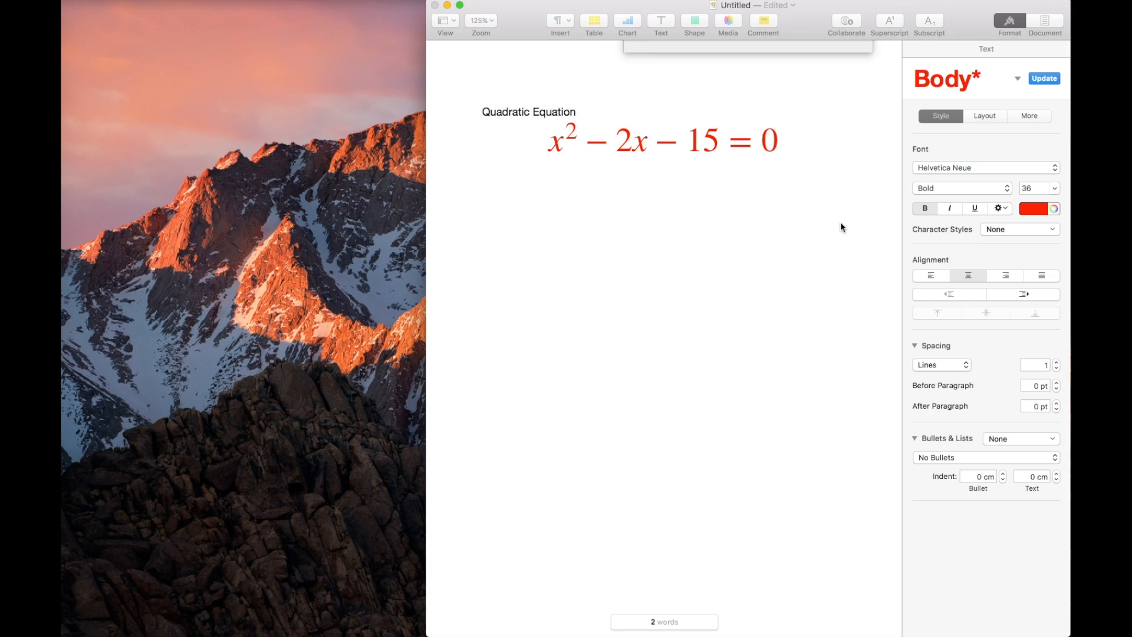
Wrap both equation lines in begin aligned and \end{aligned} markup in the source.
{"action": "type", "text": "x^2 - 2x - 15 = 0(x - 5)(x + 3) = 0"}
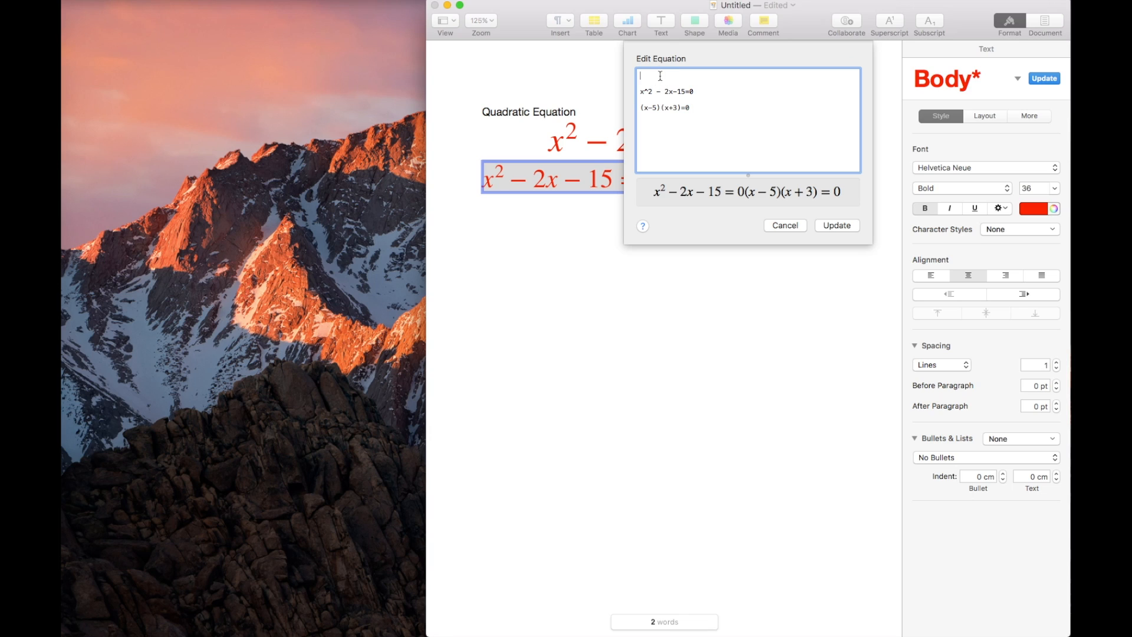
{"action": "type", "text": "\\"}
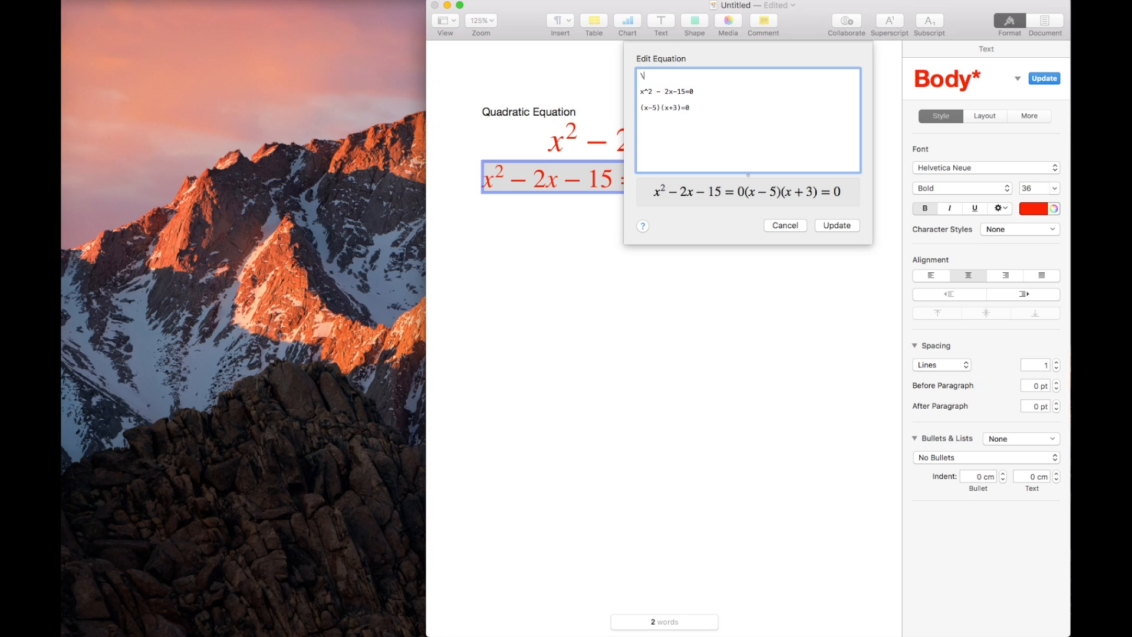
{"action": "type", "text": "alig"}
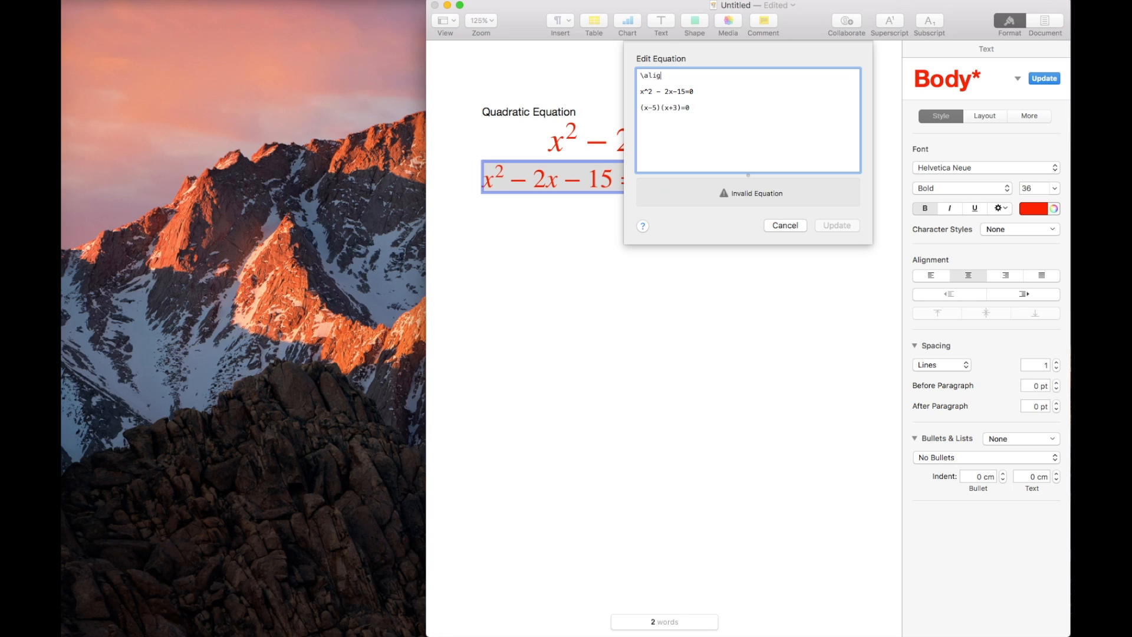
{"action": "type", "text": "ned"}
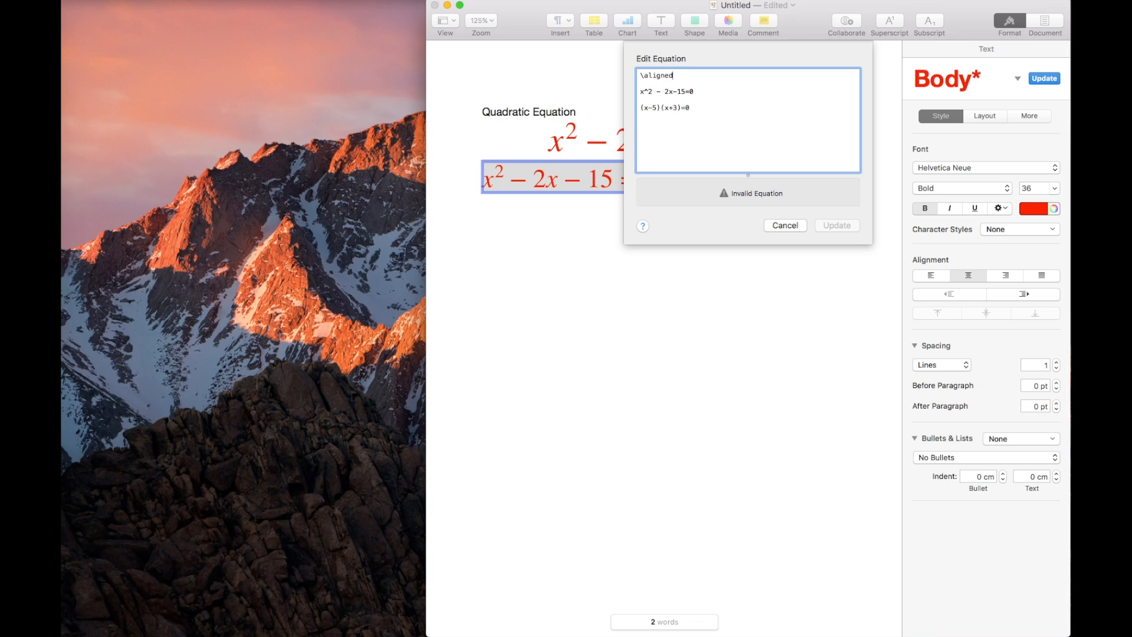
{"action": "type", "text": "{}"}
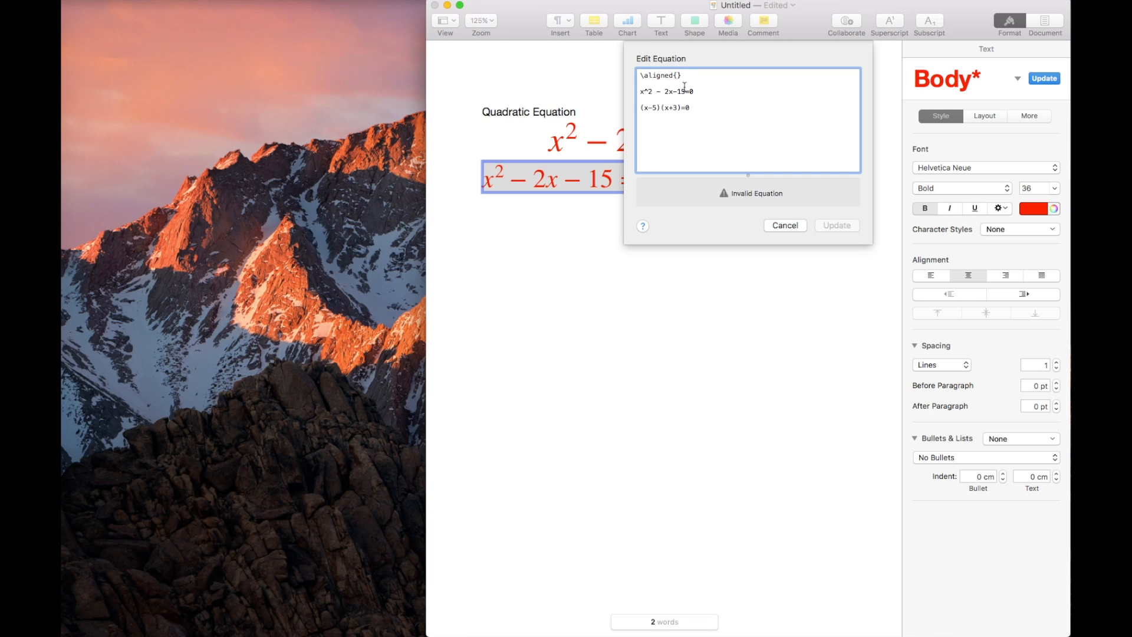
{"action": "type", "text": "begin"}
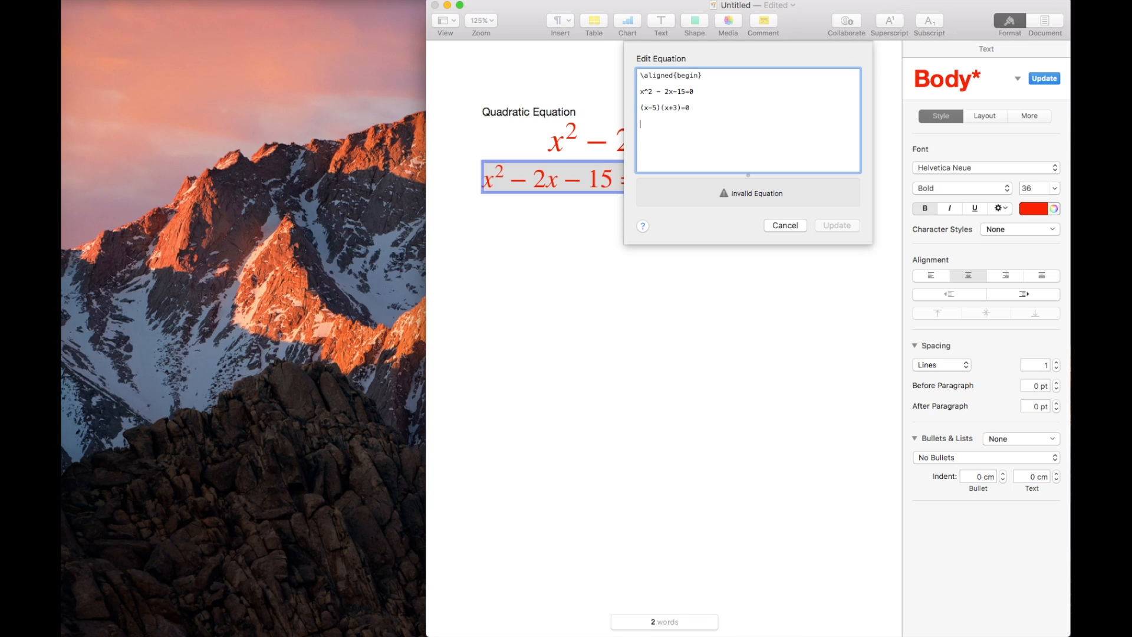
{"action": "type", "text": "\\"}
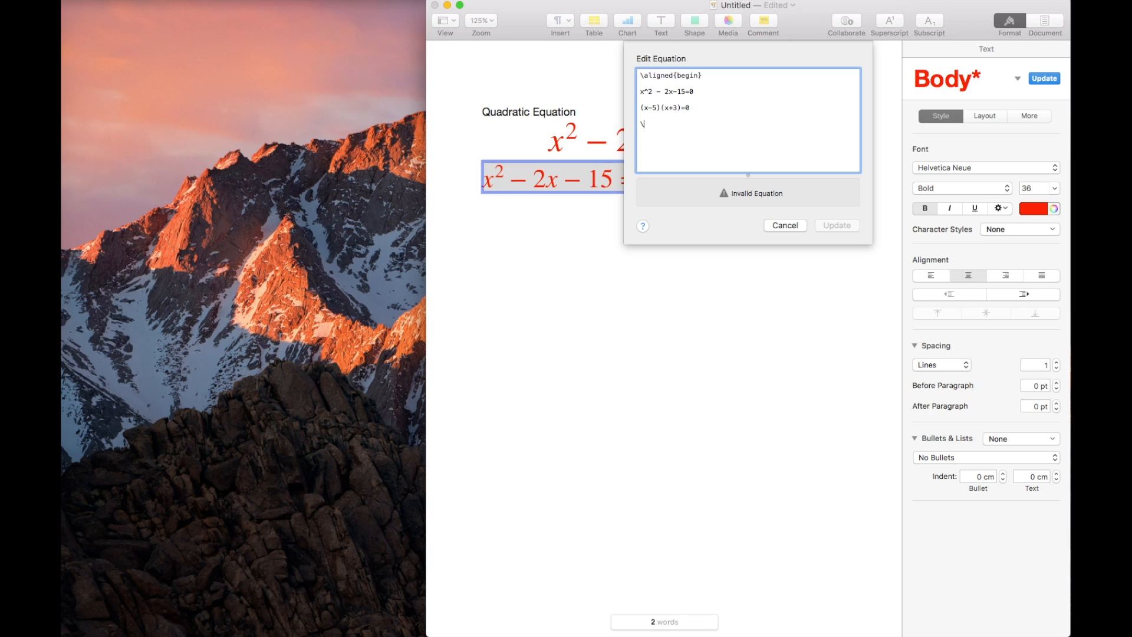
{"action": "type", "text": "end{}"}
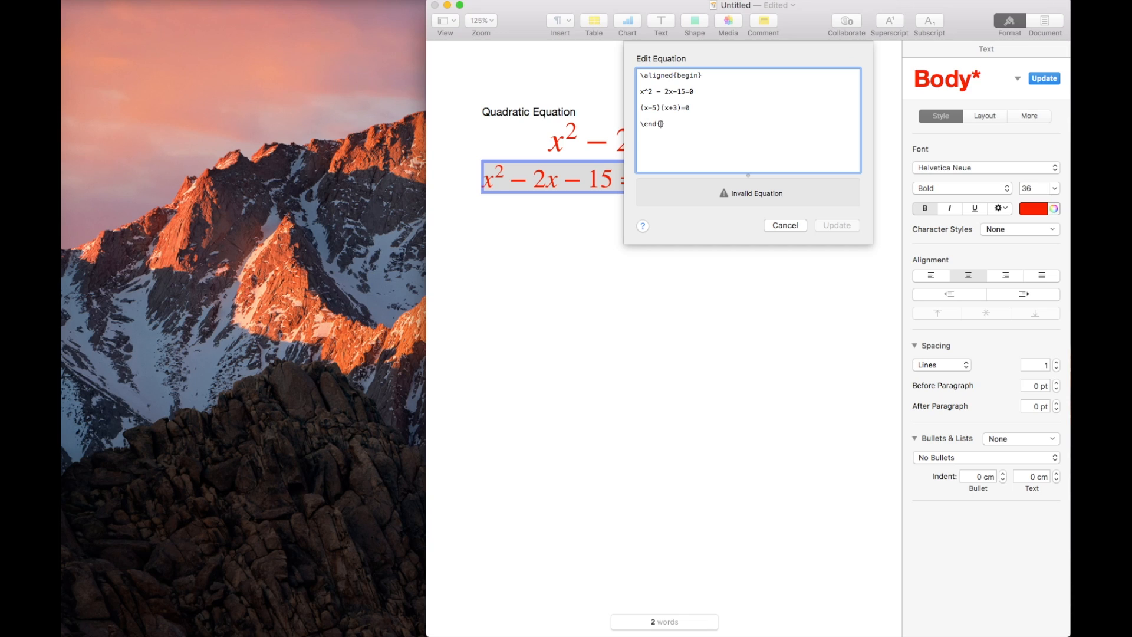
{"action": "type", "text": "aligned"}
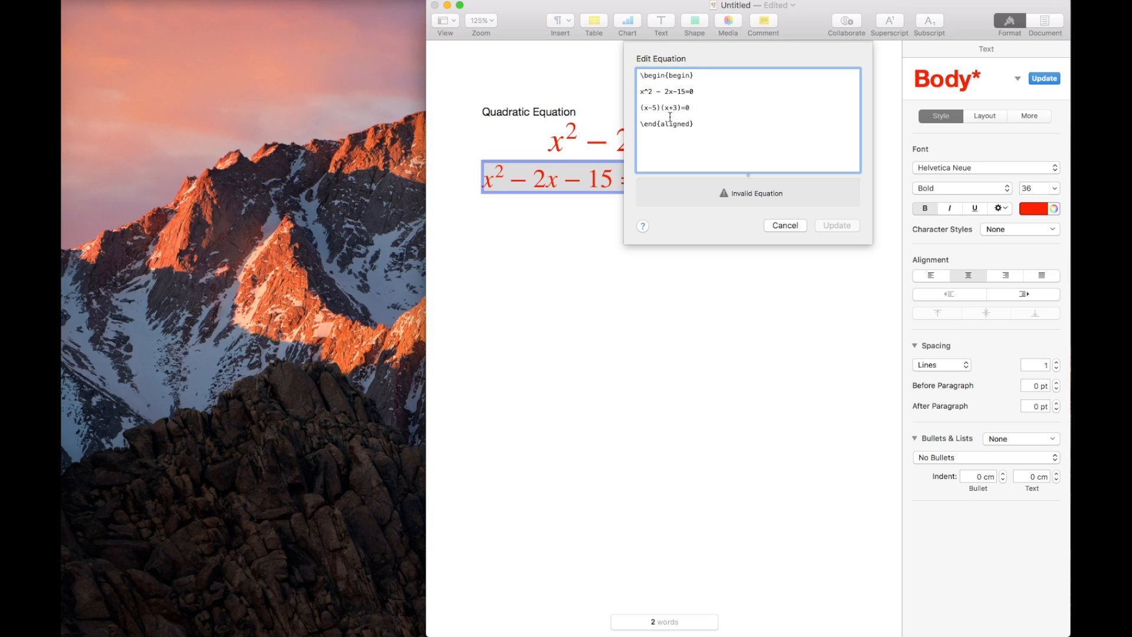
Fix the aligned environment name, add a \\ line break and update the stacked equation.
{"action": "double_click", "coordinate": [679, 76]}
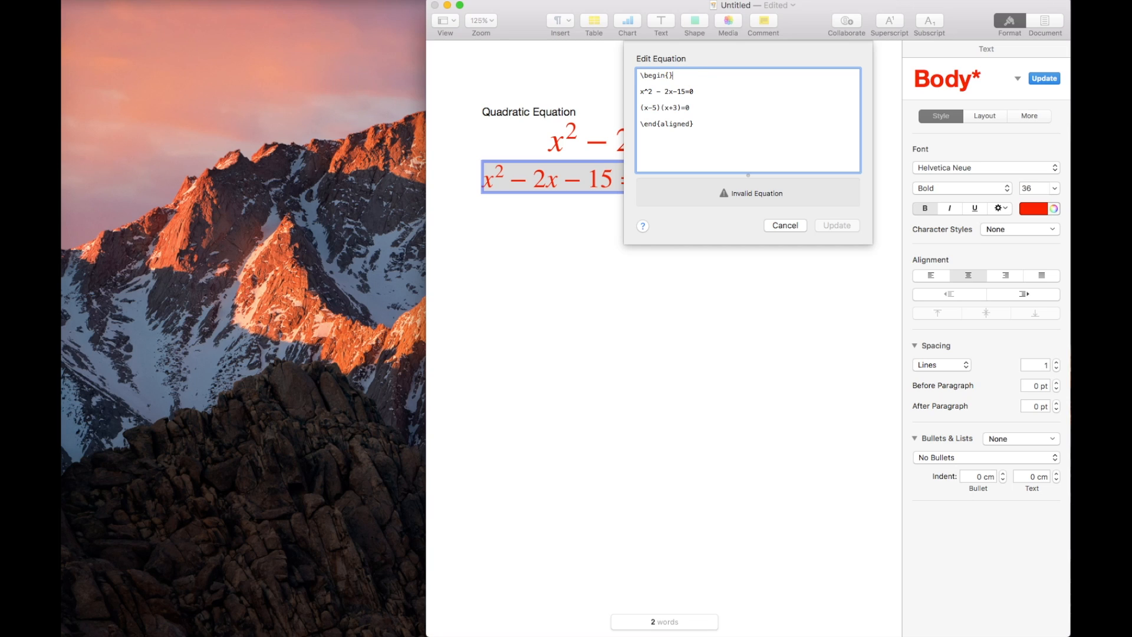
{"action": "type", "text": "aligned"}
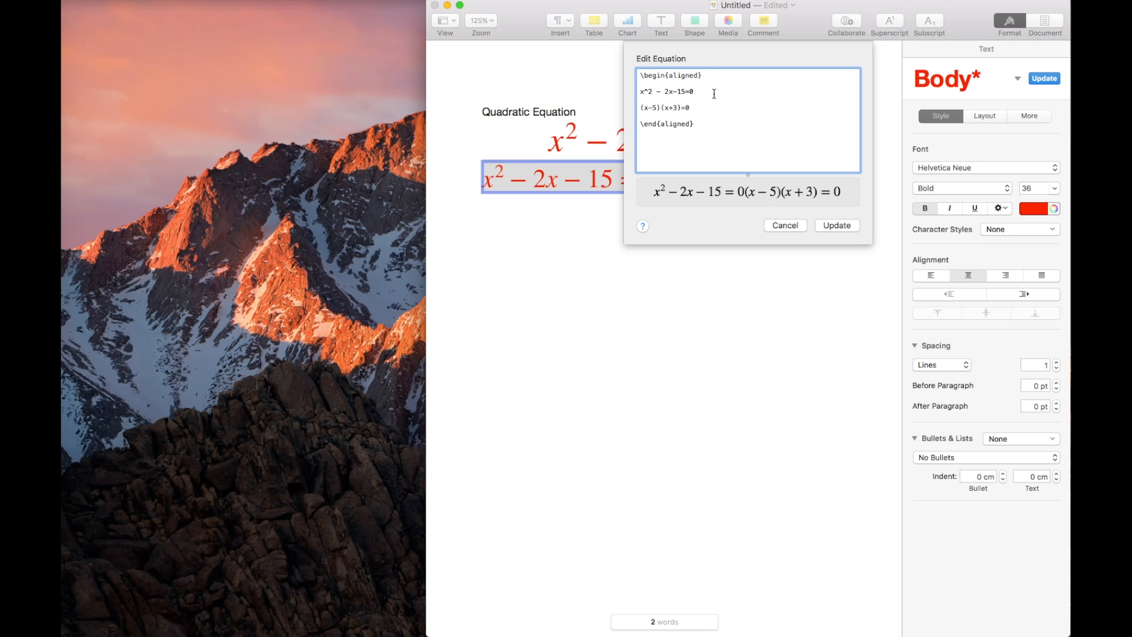
{"action": "type", "text": "\\\\"}
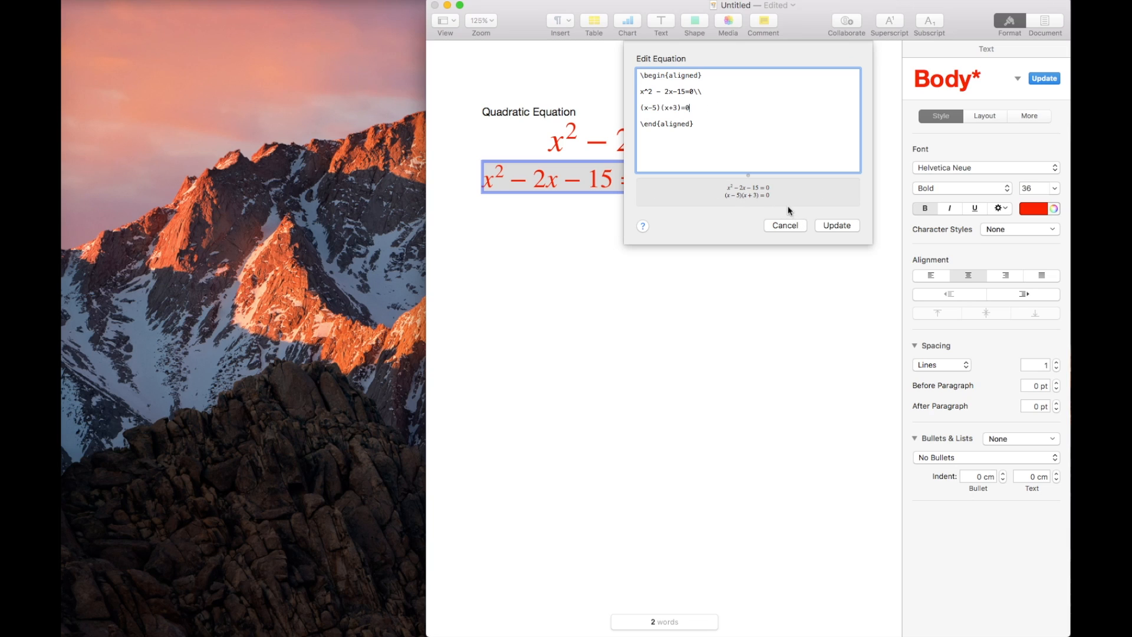
{"action": "mouse_move", "coordinate": [762, 187]}
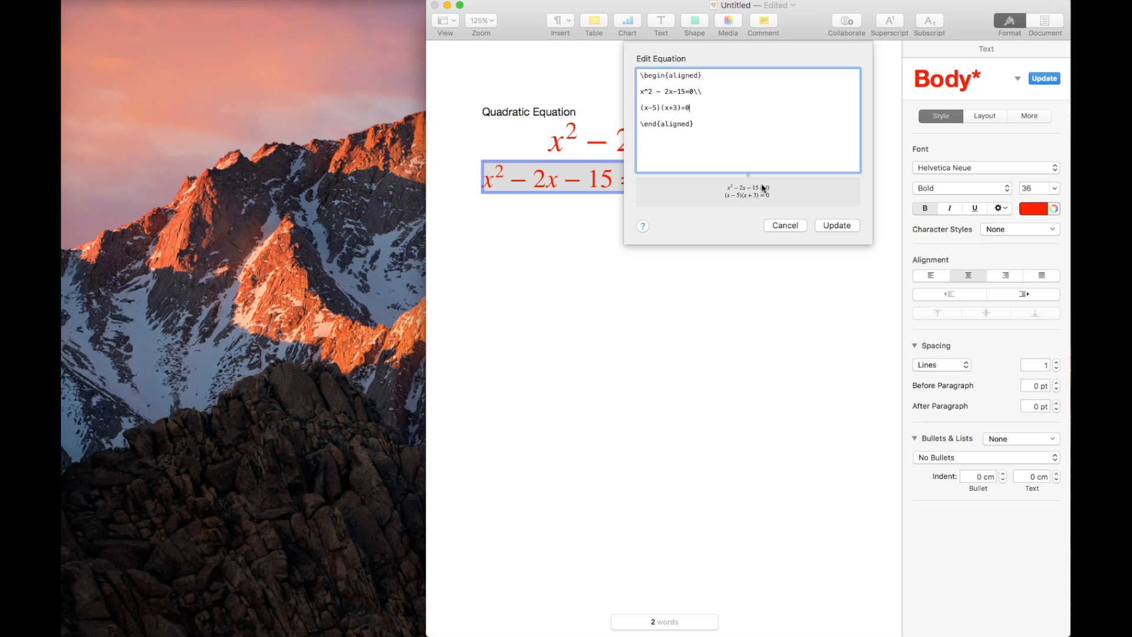
{"action": "left_click", "coordinate": [838, 225]}
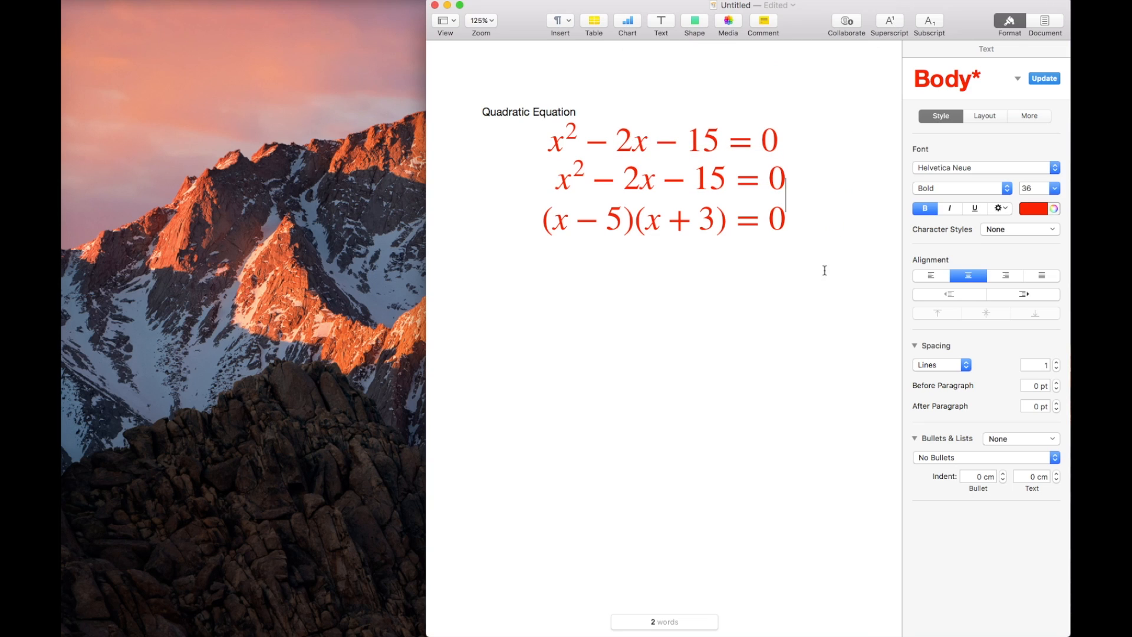
{"action": "mouse_move", "coordinate": [761, 222]}
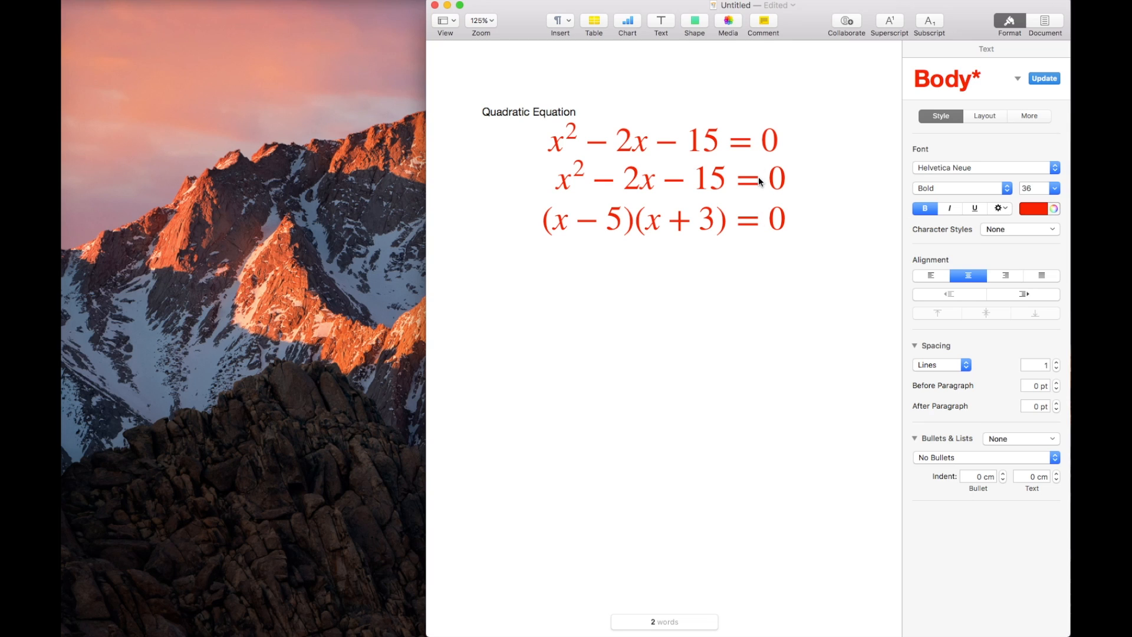
Add a third row x-5 = 0 \quad or \quad x+3 = 0 and update the equation.
{"action": "double_click", "coordinate": [659, 179]}
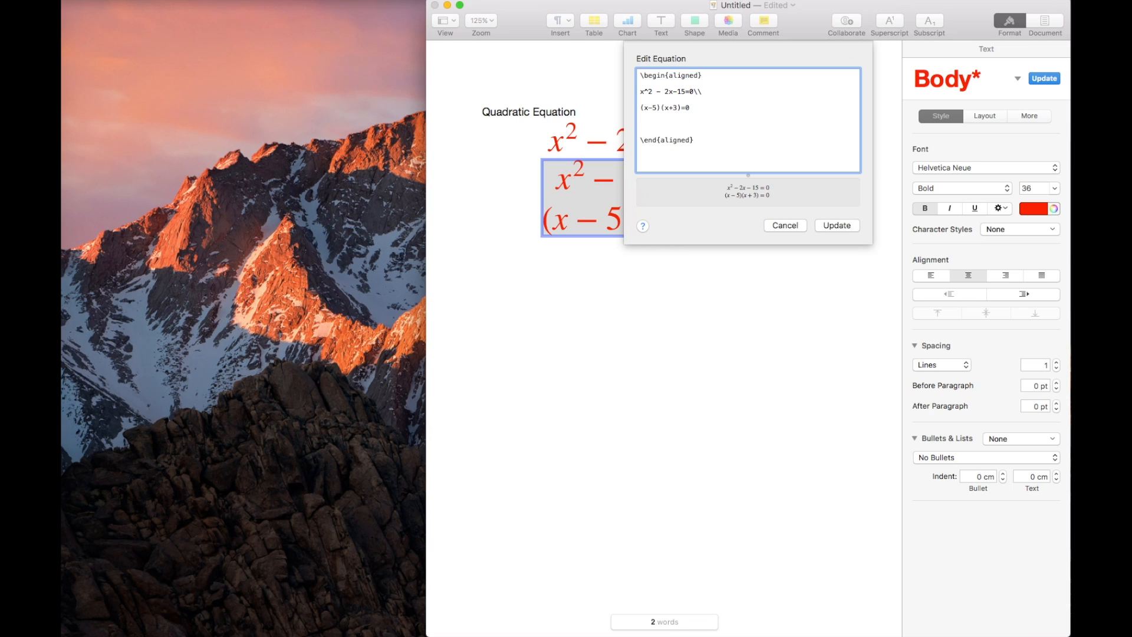
{"action": "left_click", "coordinate": [642, 124]}
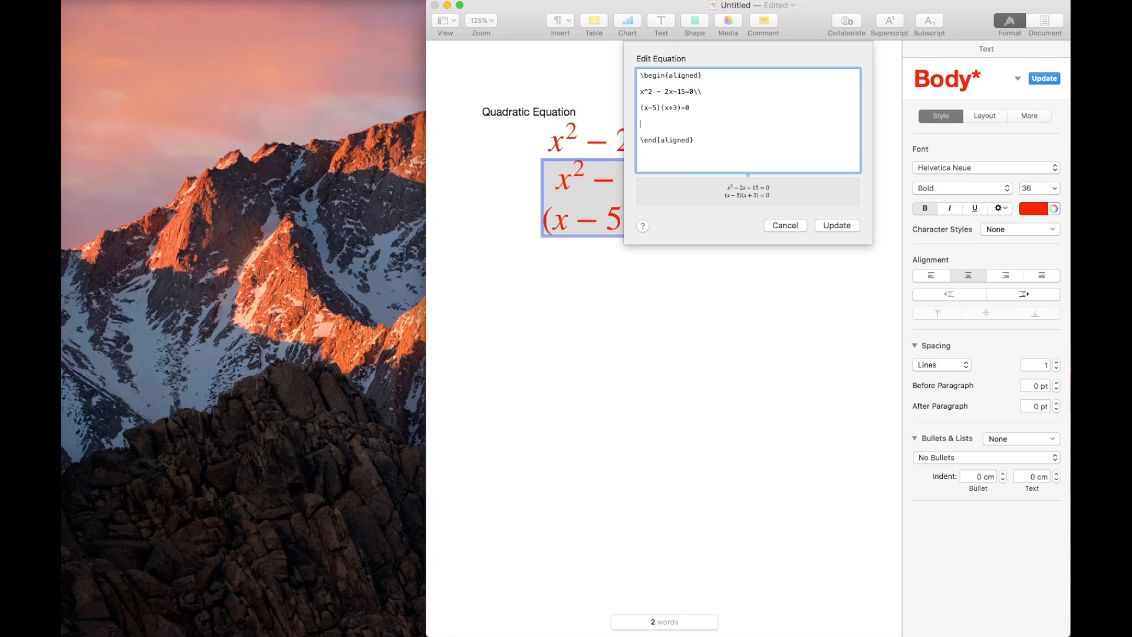
{"action": "type", "text": "x="}
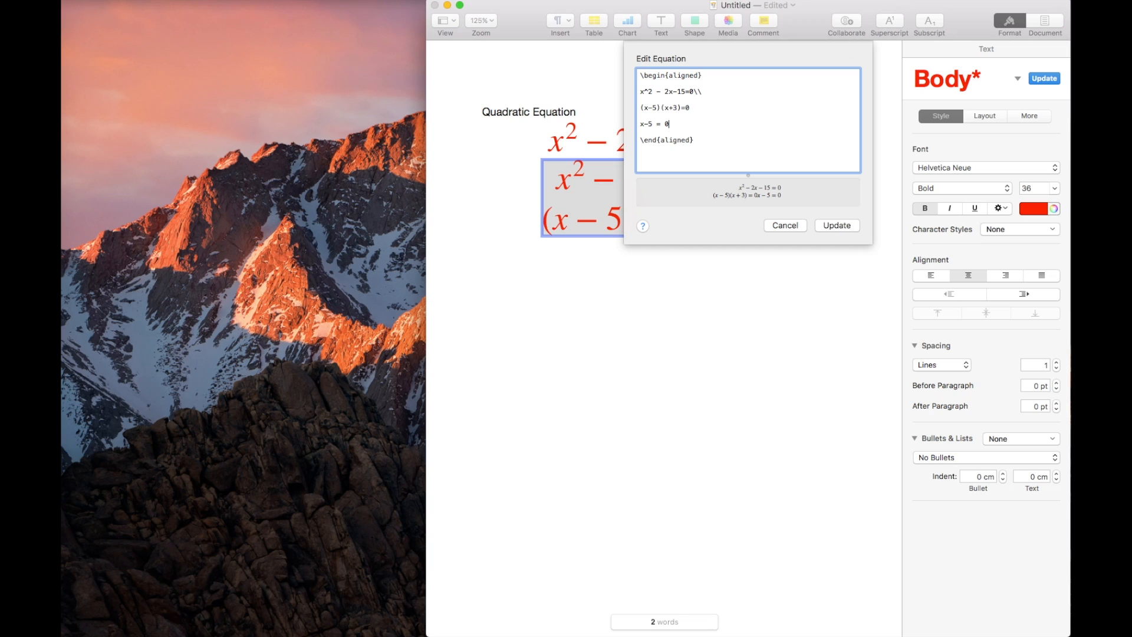
{"action": "type", "text": "or"}
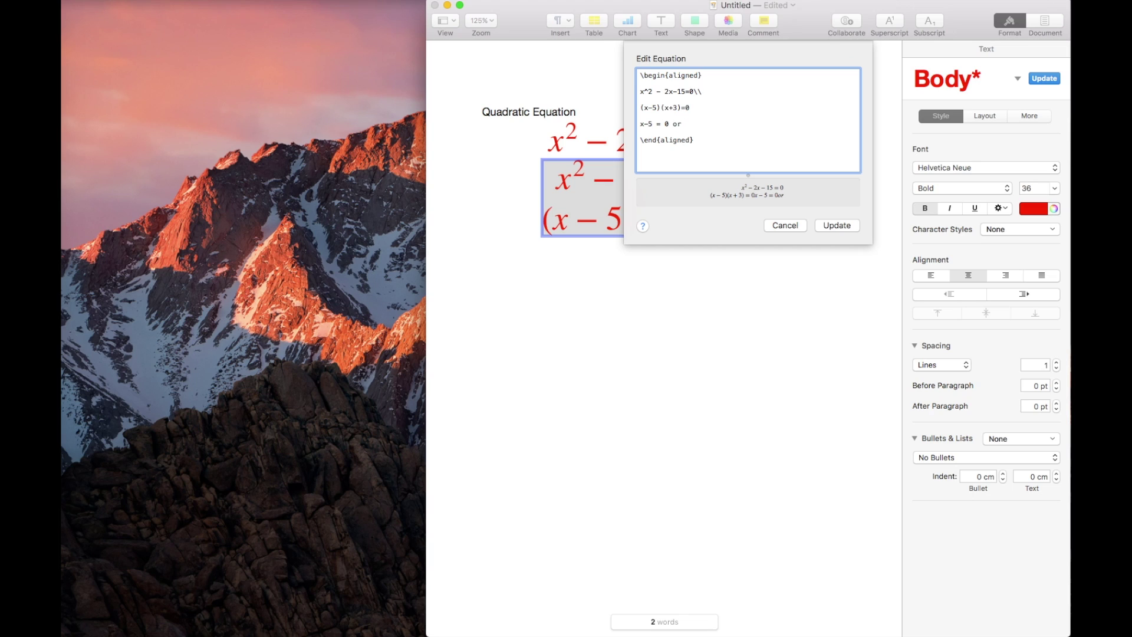
{"action": "type", "text": "x"}
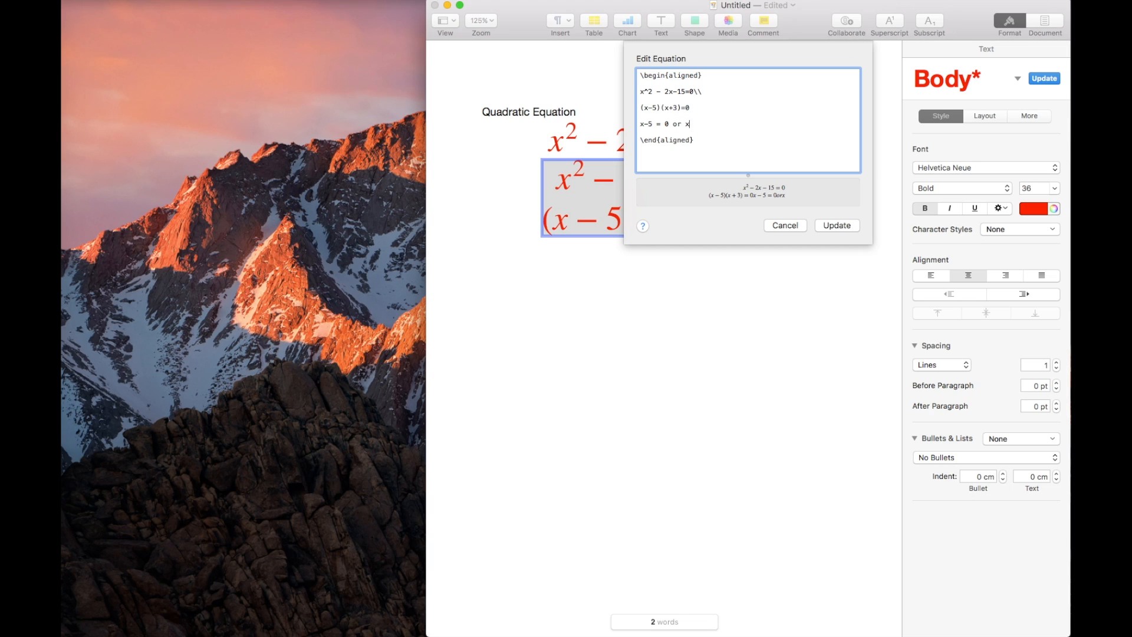
{"action": "type", "text": "+3"}
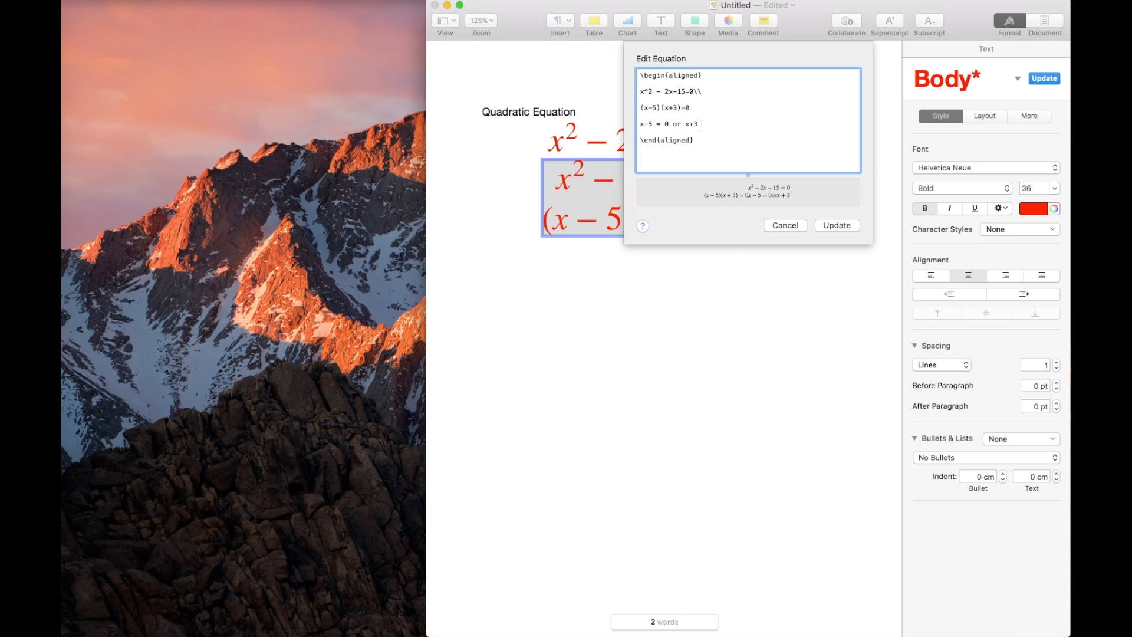
{"action": "type", "text": "= 0"}
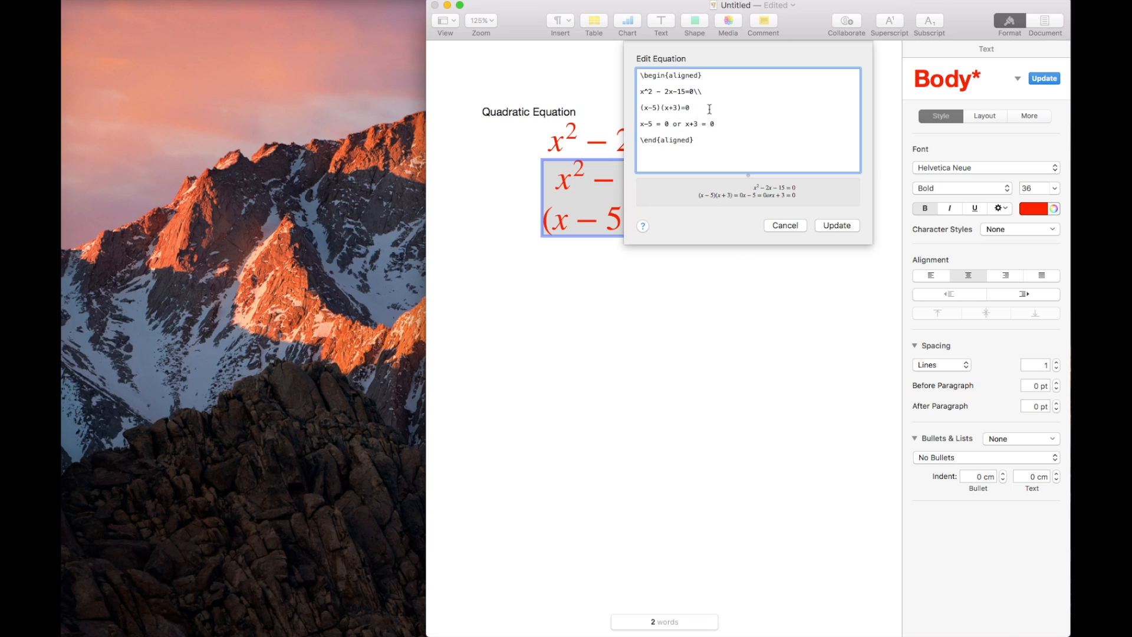
{"action": "type", "text": "\\\\"}
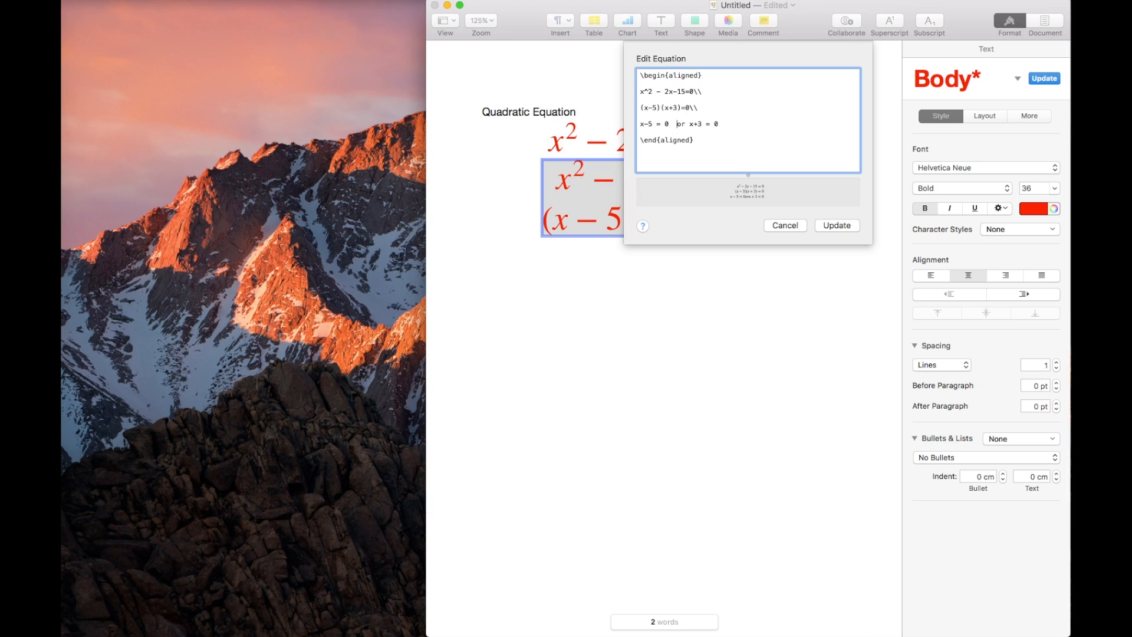
{"action": "type", "text": "\\quad"}
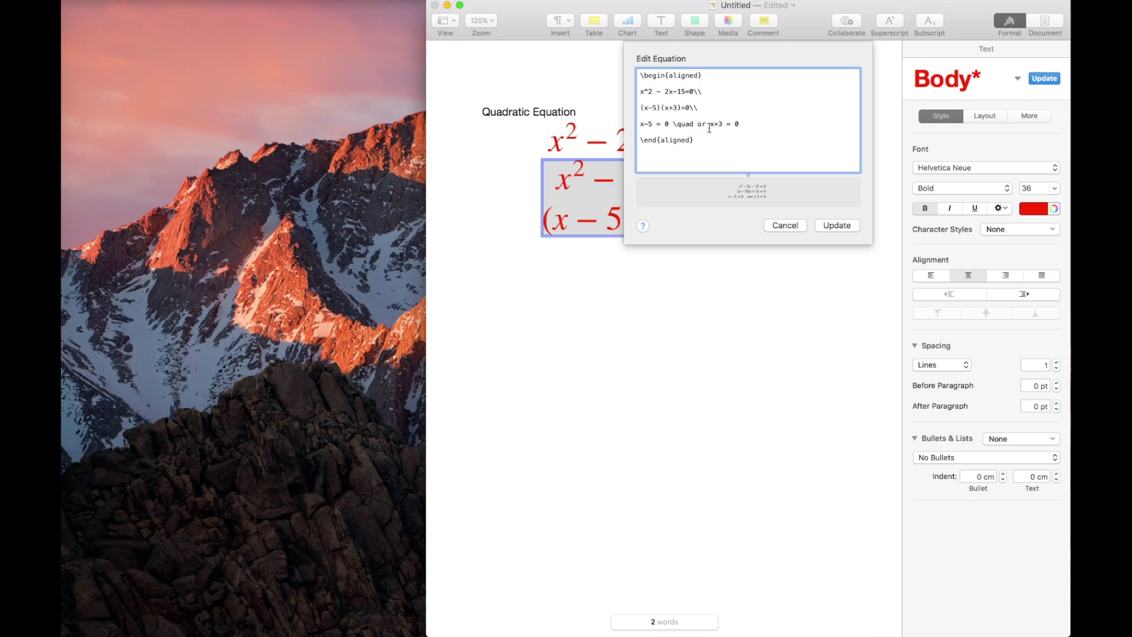
{"action": "type", "text": "\\quad"}
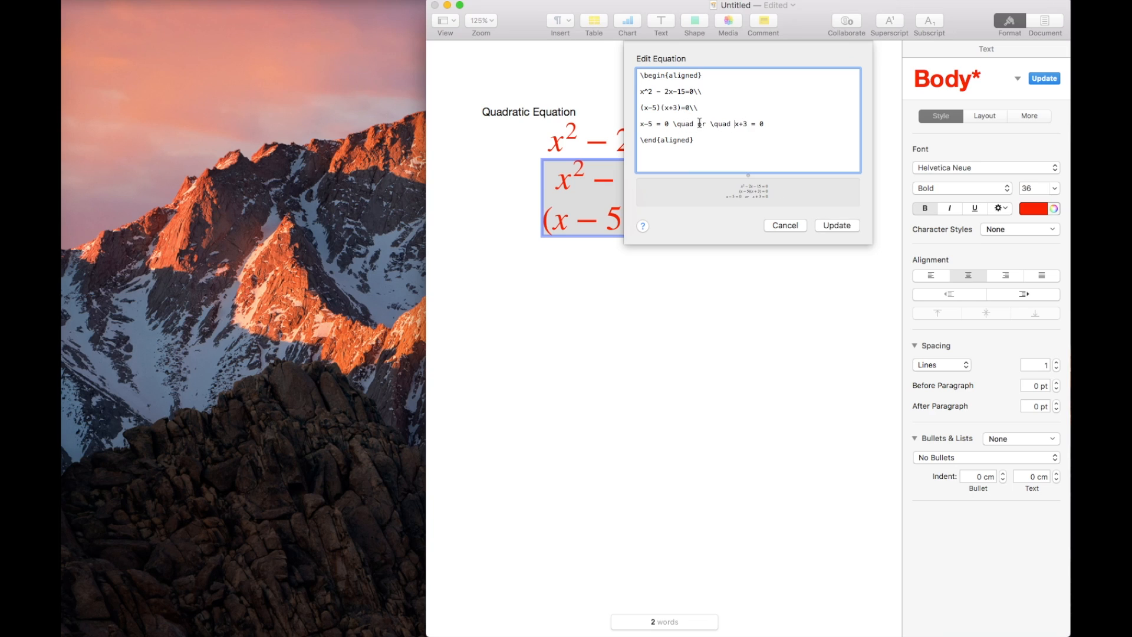
{"action": "left_click", "coordinate": [837, 226]}
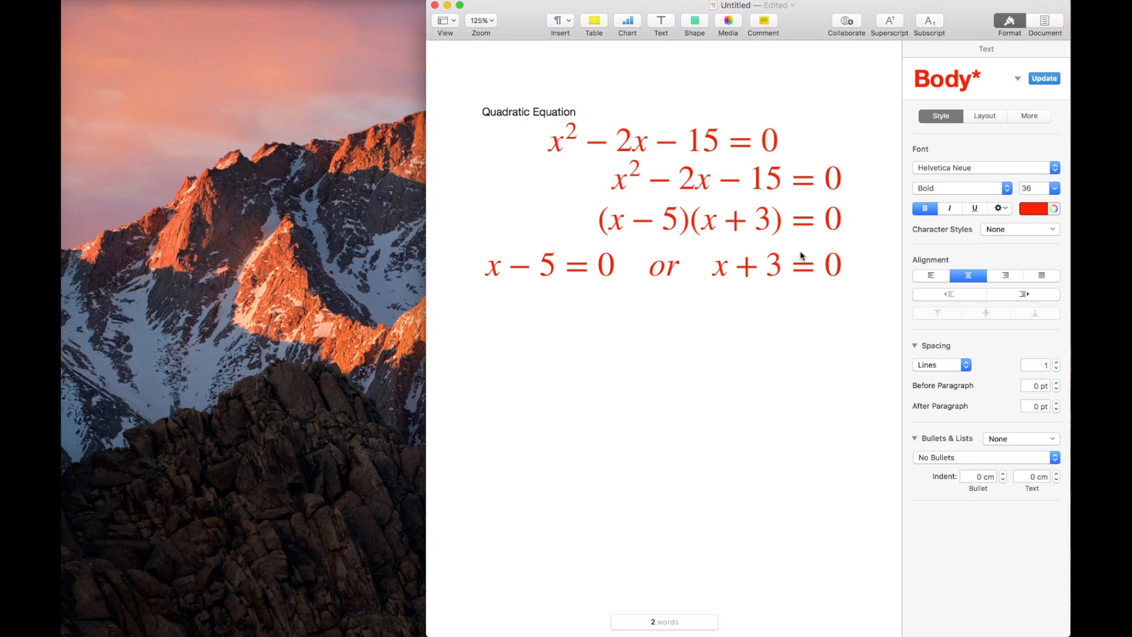
Place the caret after the equations and bring up the Insert list.
{"action": "left_click", "coordinate": [844, 217]}
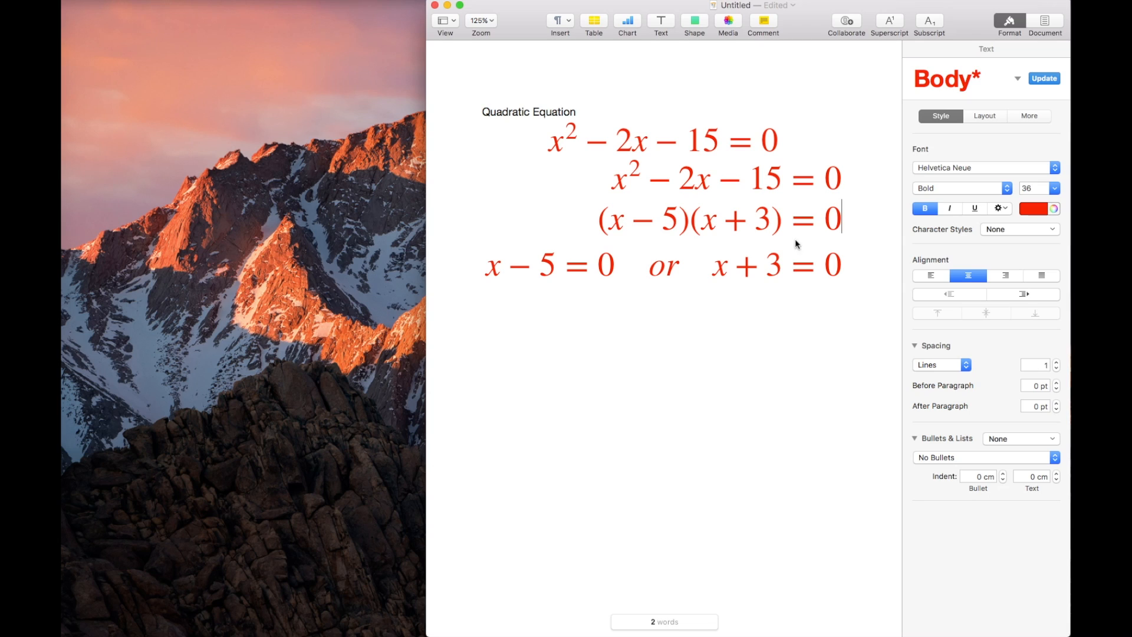
{"action": "mouse_move", "coordinate": [807, 252]}
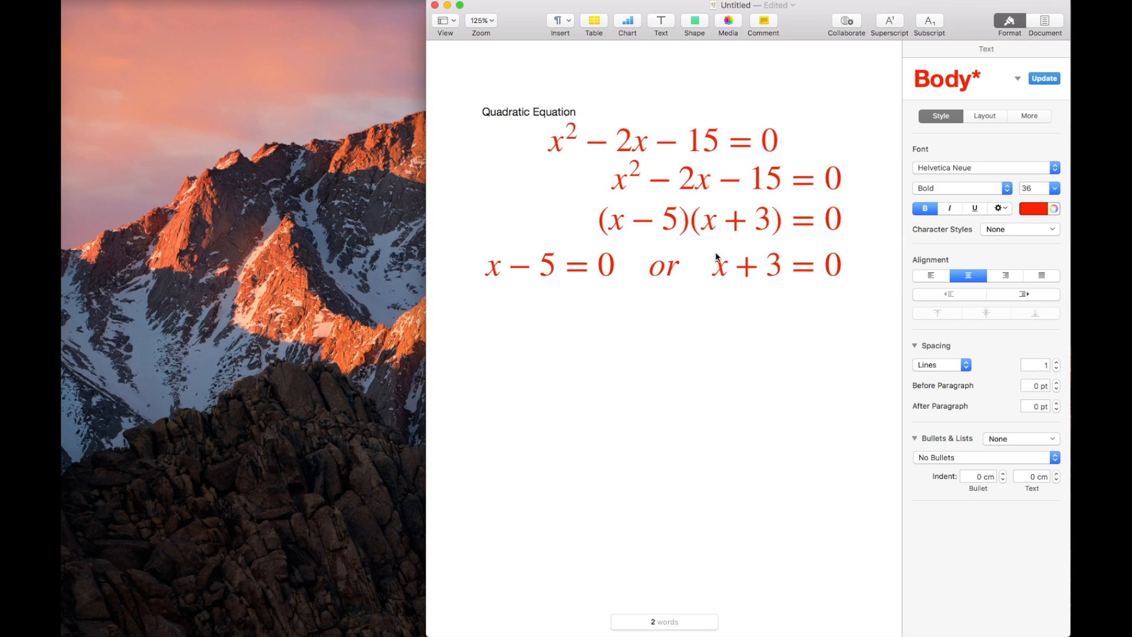
{"action": "mouse_move", "coordinate": [687, 293]}
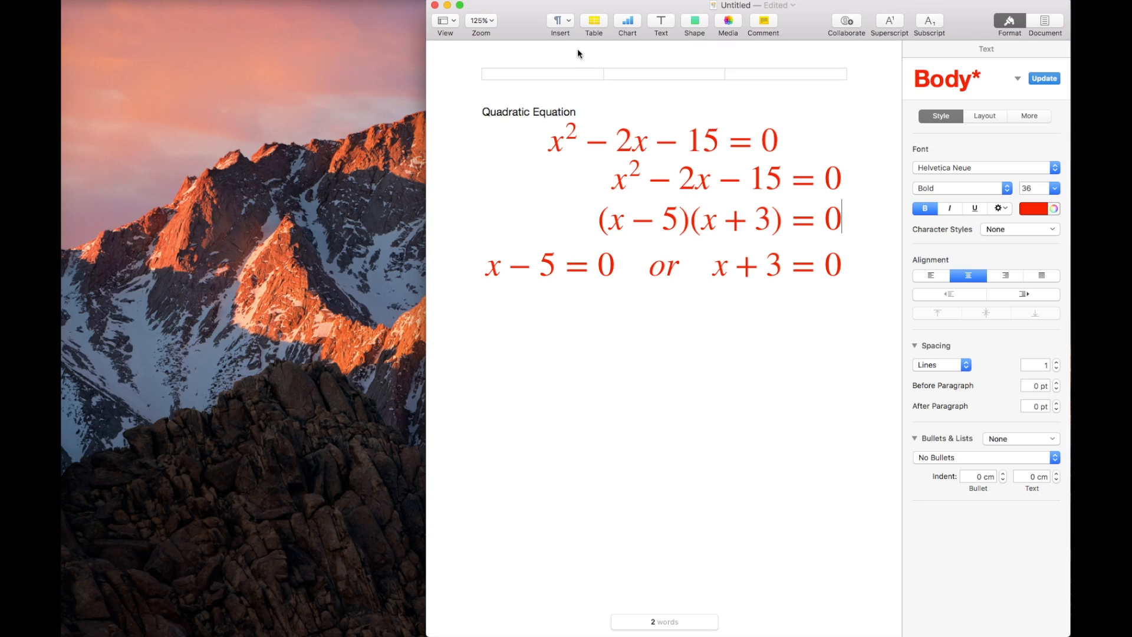
{"action": "left_click", "coordinate": [560, 19]}
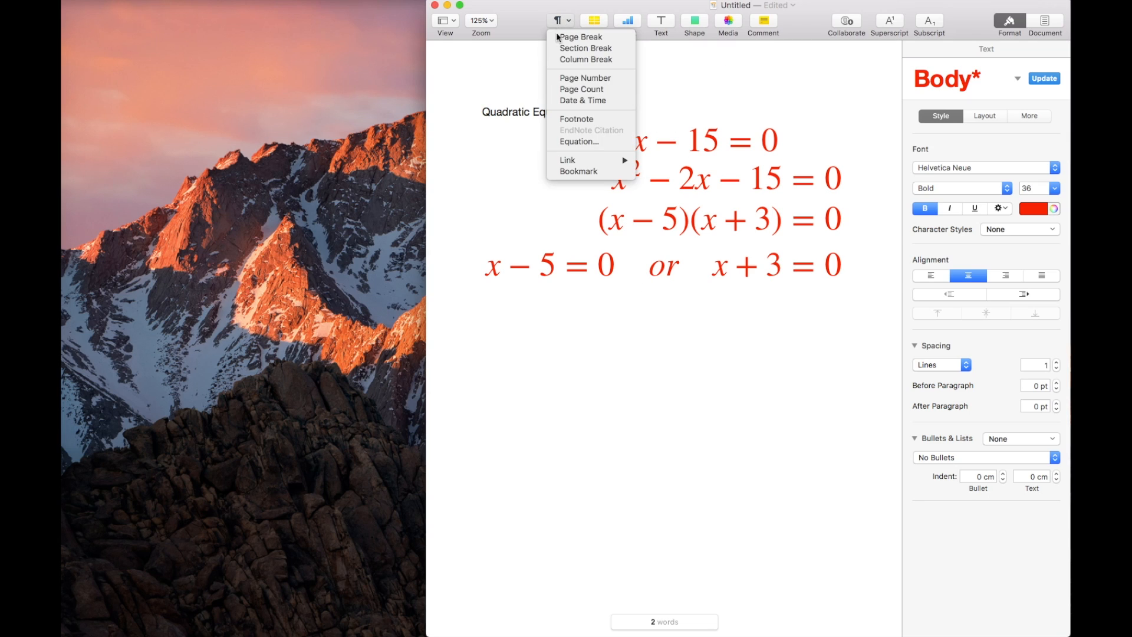
Start a new equation and open Pages Help on equations, scrolled to the LaTeX example.
{"action": "left_click", "coordinate": [578, 141]}
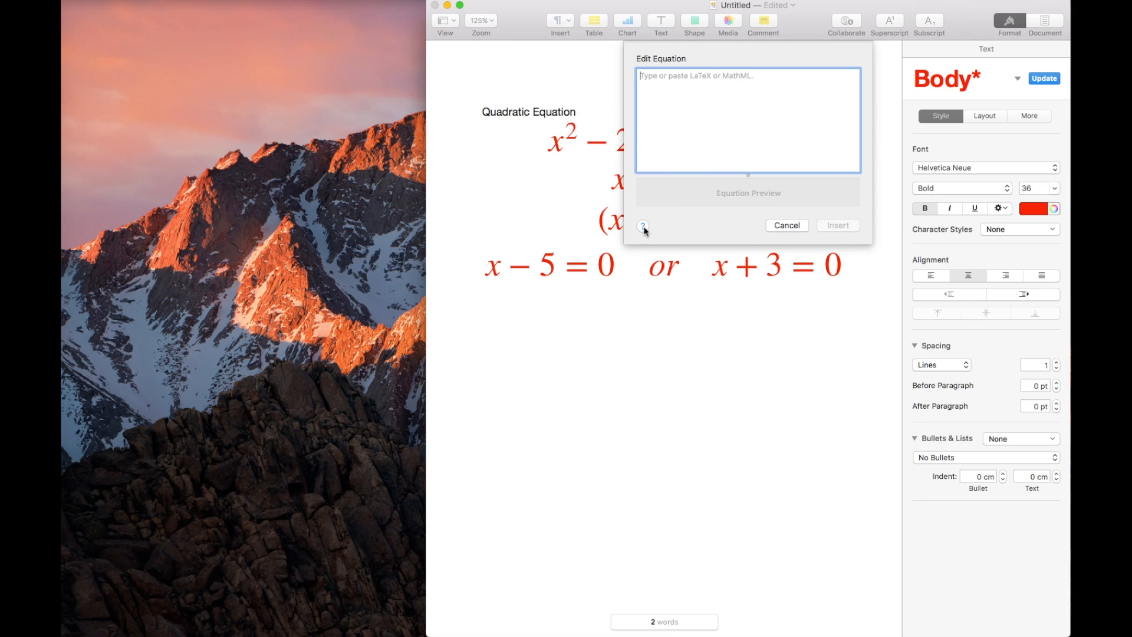
{"action": "left_click", "coordinate": [643, 226]}
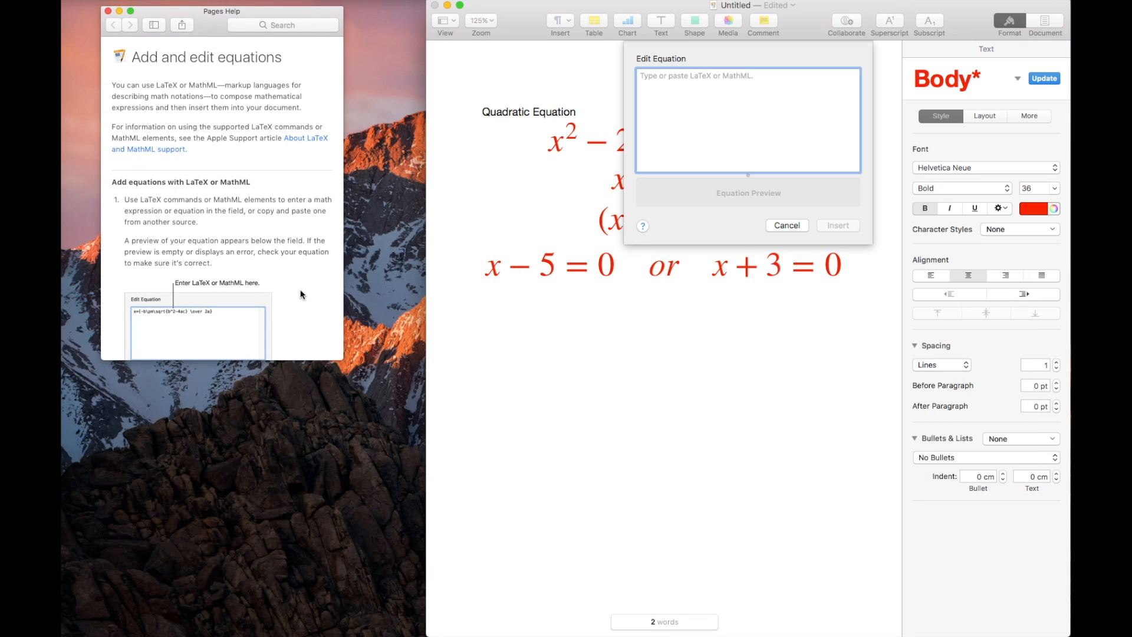
{"action": "scroll", "scroll_direction": "down", "scroll_amount": 3}
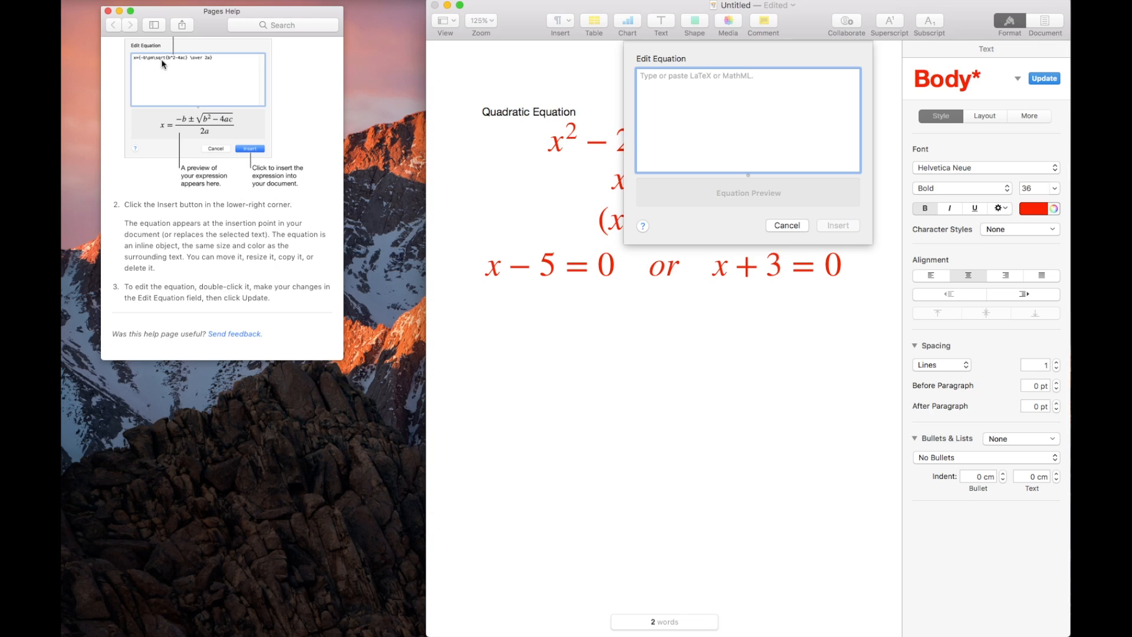
{"action": "mouse_move", "coordinate": [197, 62]}
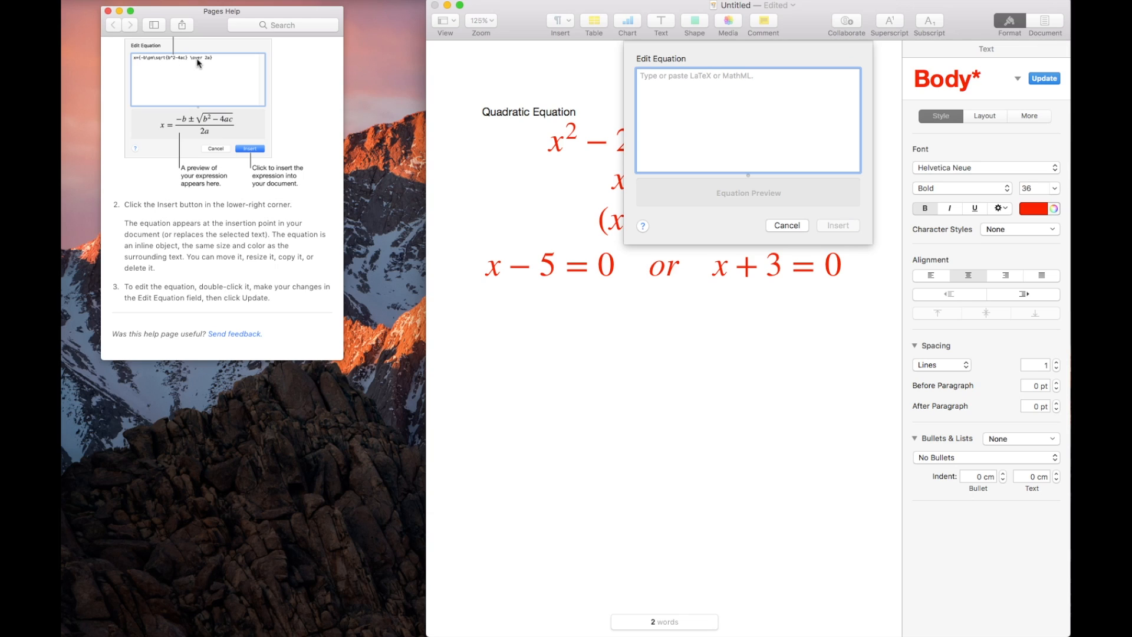
{"action": "mouse_move", "coordinate": [208, 64]}
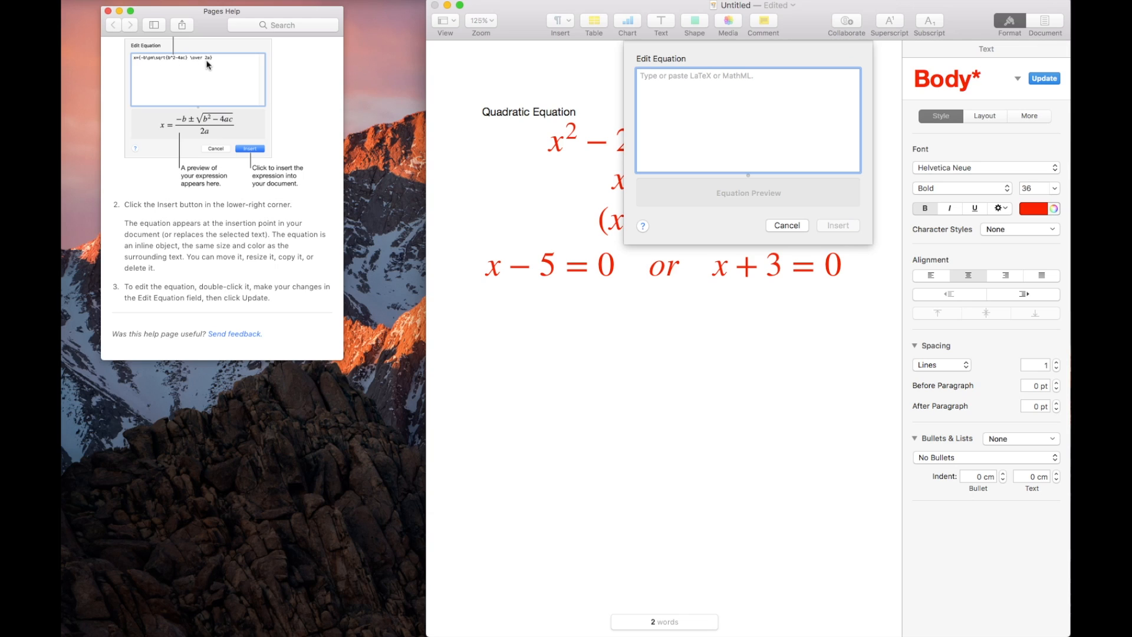
{"action": "mouse_move", "coordinate": [337, 73]}
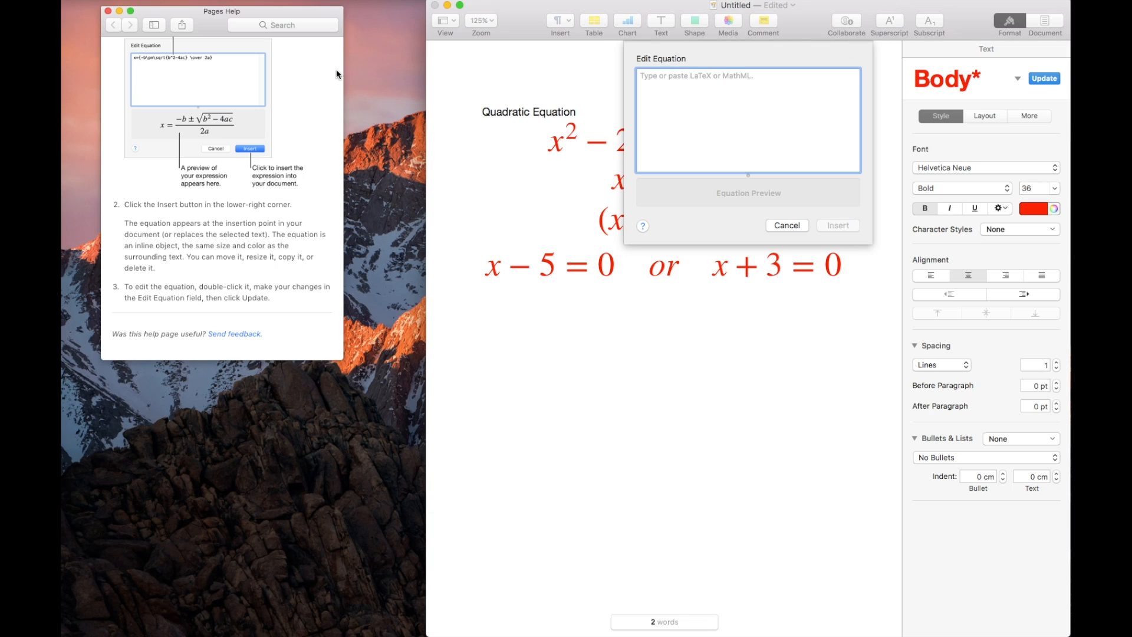
Enter \frac{8}{2} and insert the 8 over 2 fraction as a new equation.
{"action": "type", "text": "\\"}
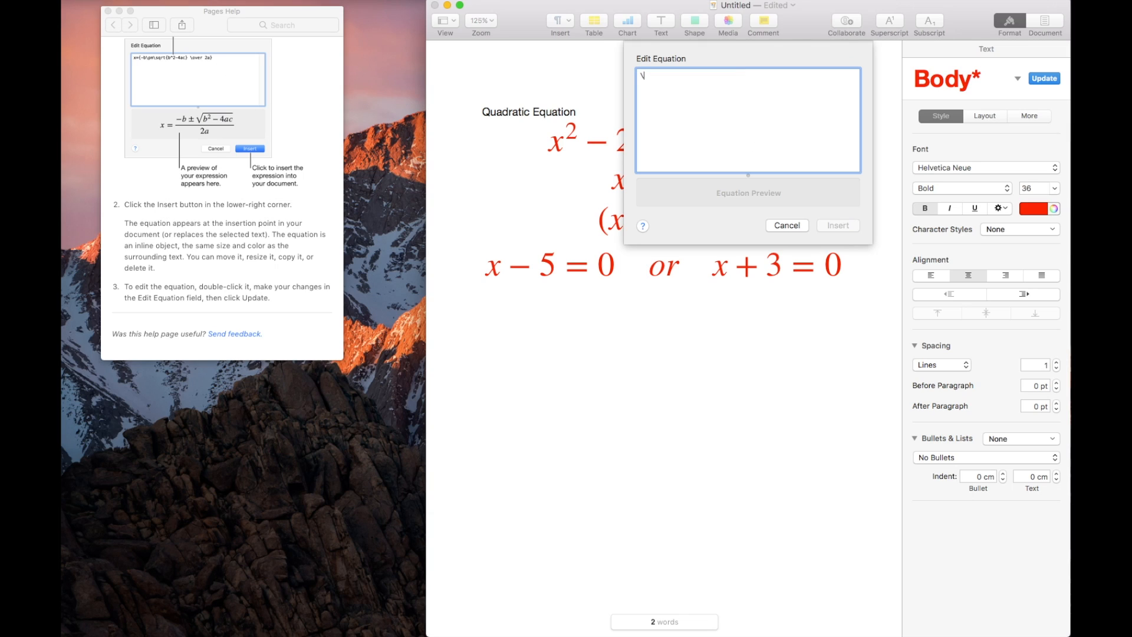
{"action": "type", "text": "frac"}
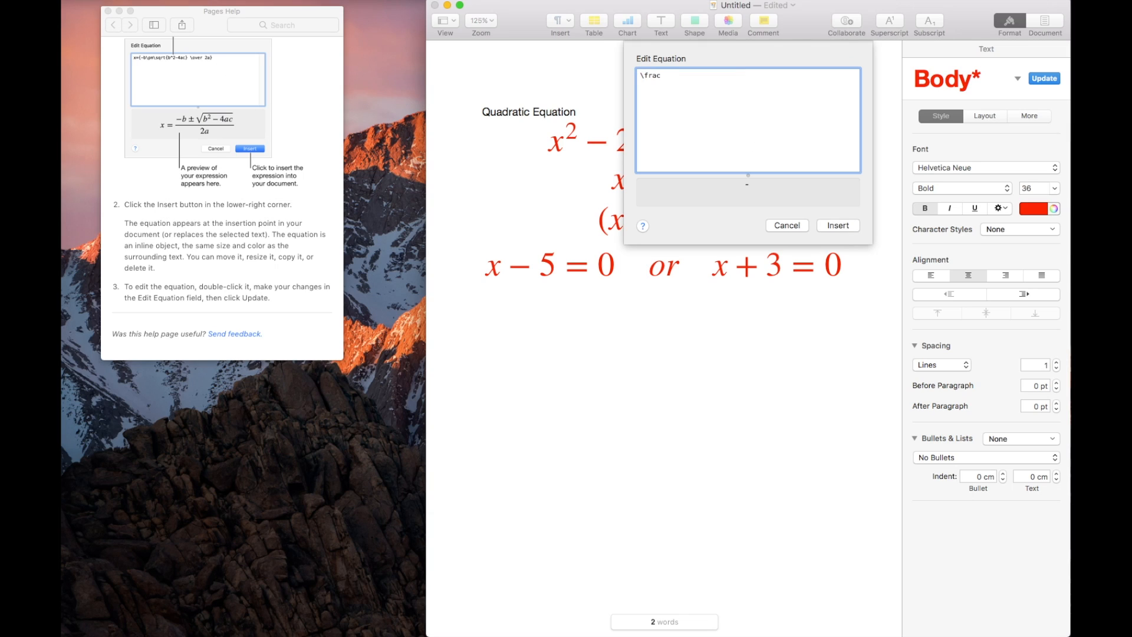
{"action": "type", "text": "{}{}"}
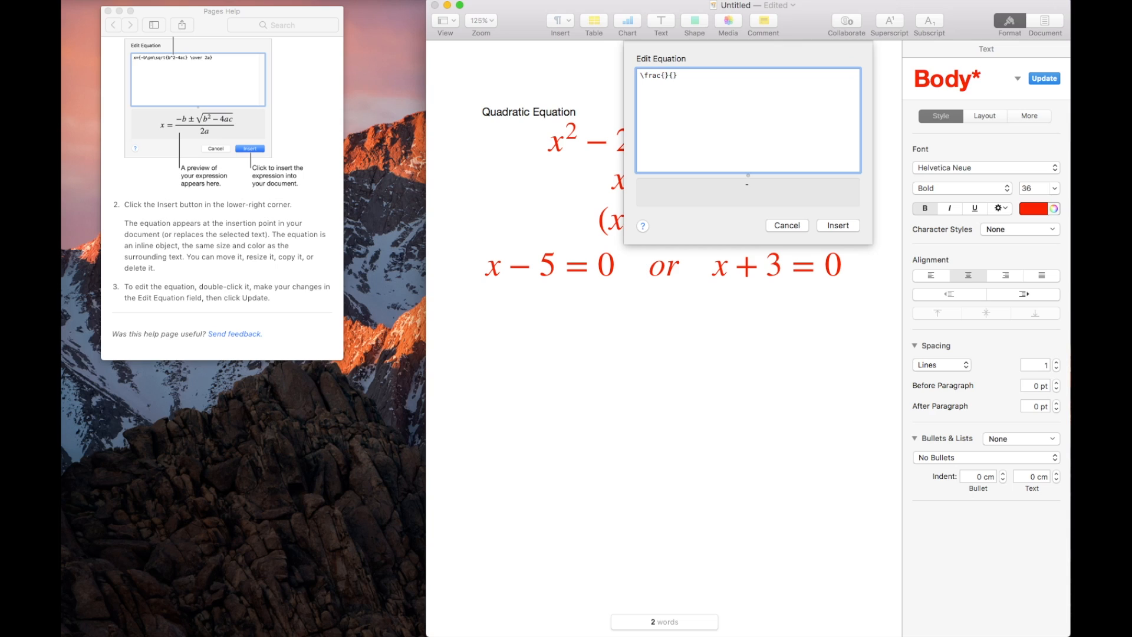
{"action": "type", "text": "8"}
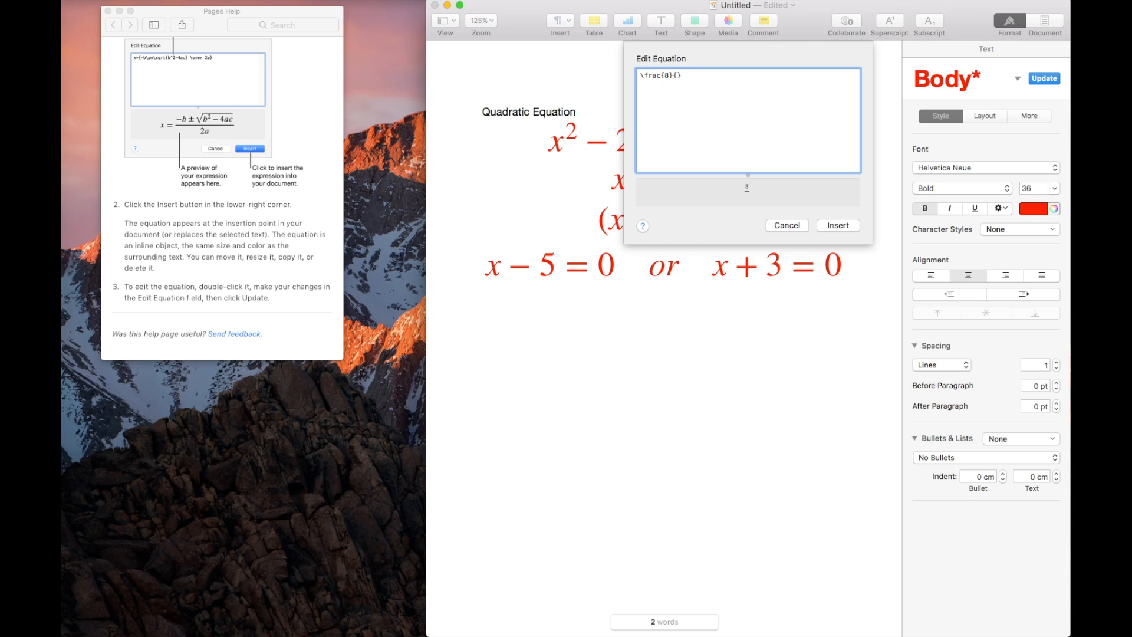
{"action": "type", "text": "2"}
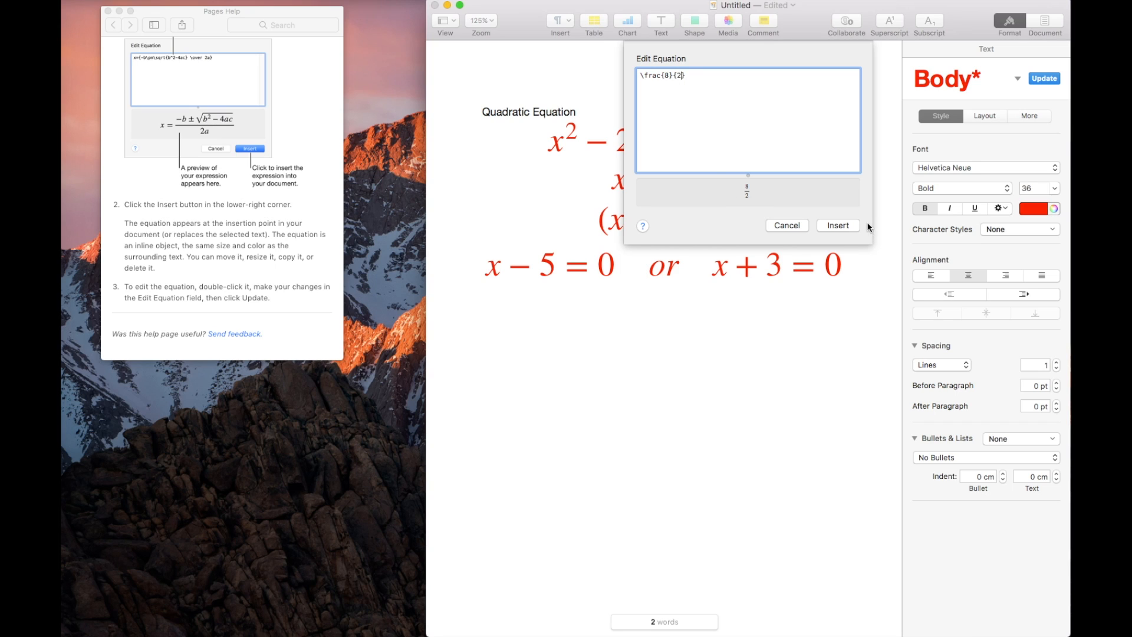
{"action": "left_click", "coordinate": [837, 225]}
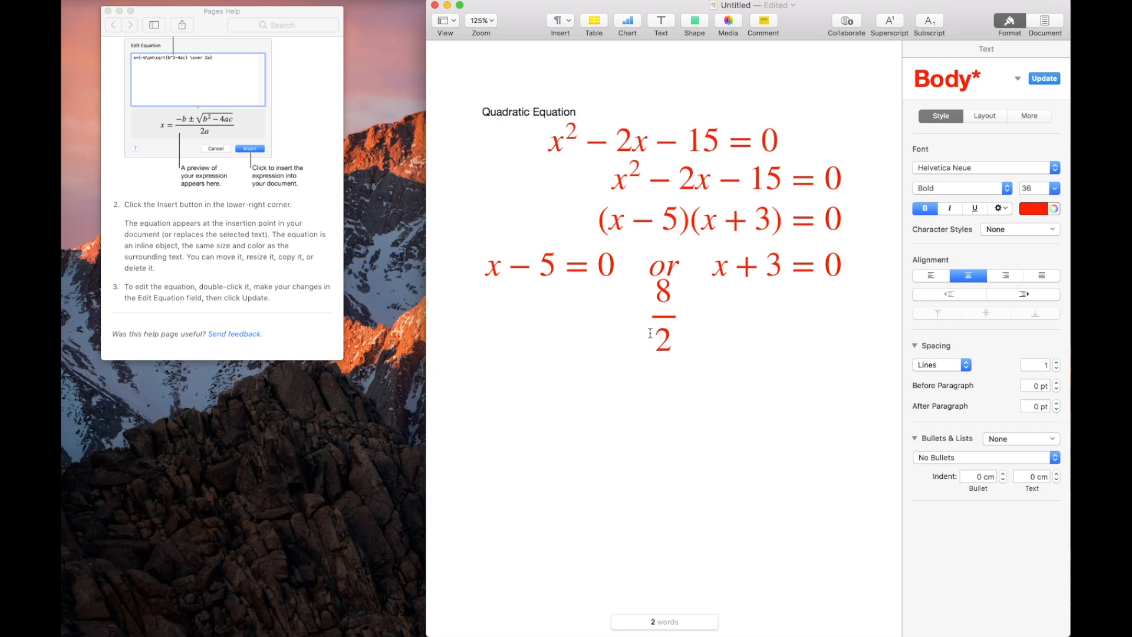
{"action": "mouse_move", "coordinate": [636, 344]}
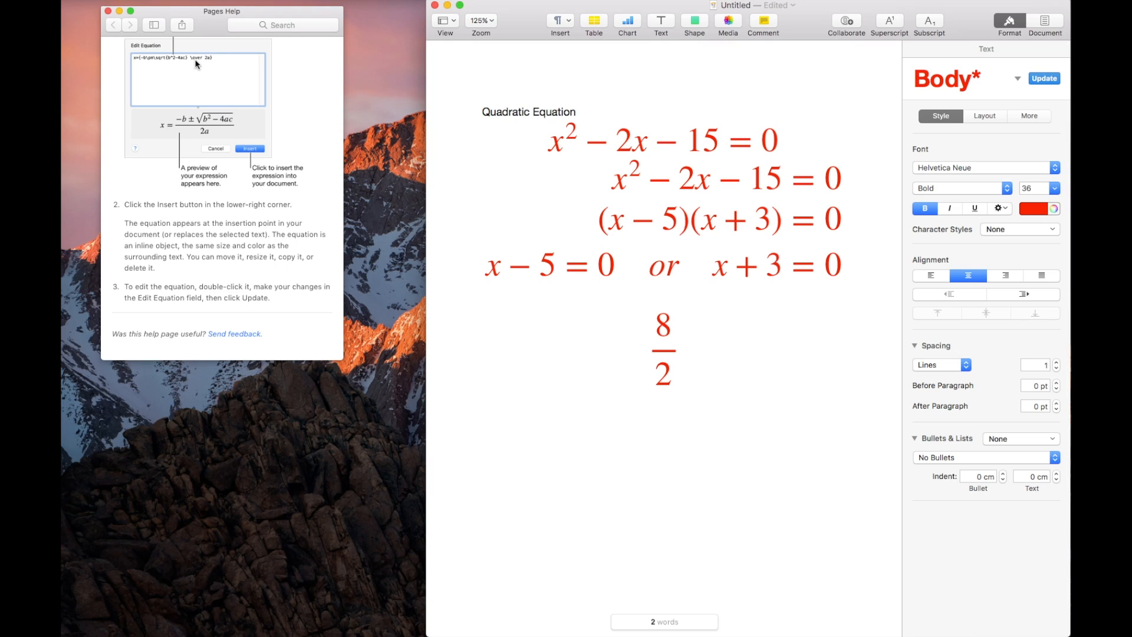
{"action": "mouse_move", "coordinate": [212, 65]}
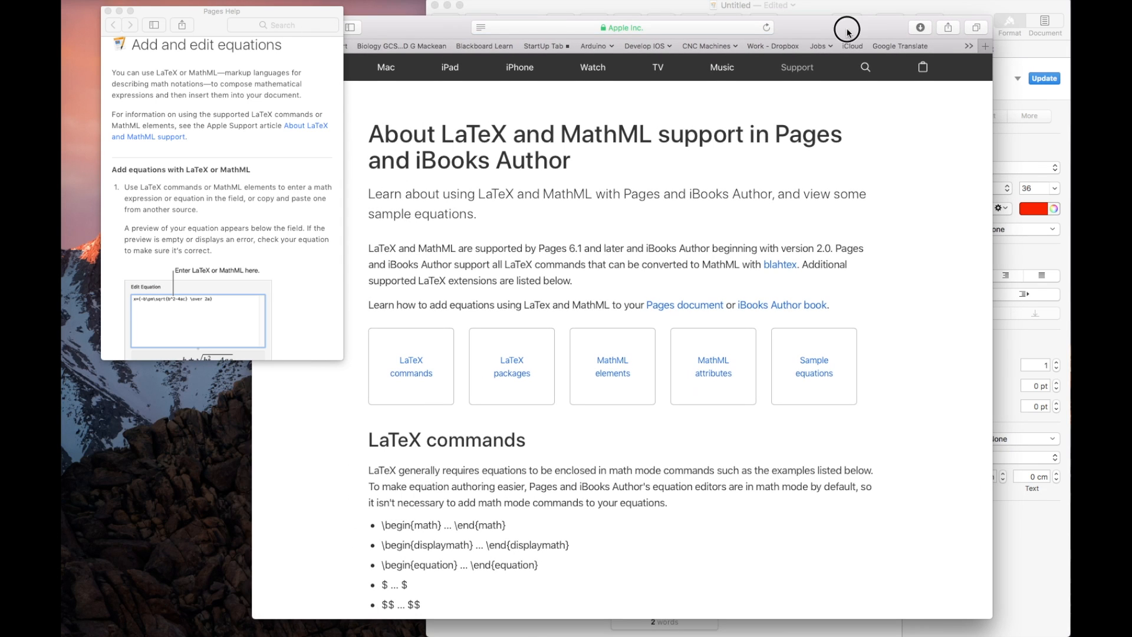
Scroll down Apple's LaTeX and MathML support article to its sample equations section.
{"action": "scroll", "scroll_direction": "down", "scroll_amount": 3}
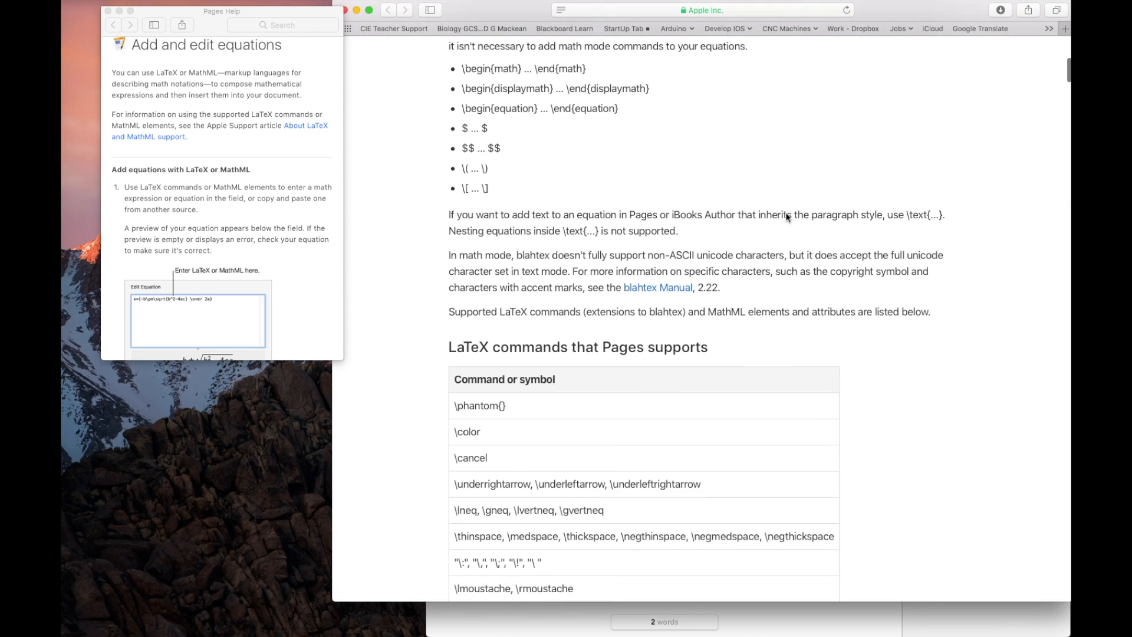
{"action": "scroll", "scroll_direction": "down", "scroll_amount": 3}
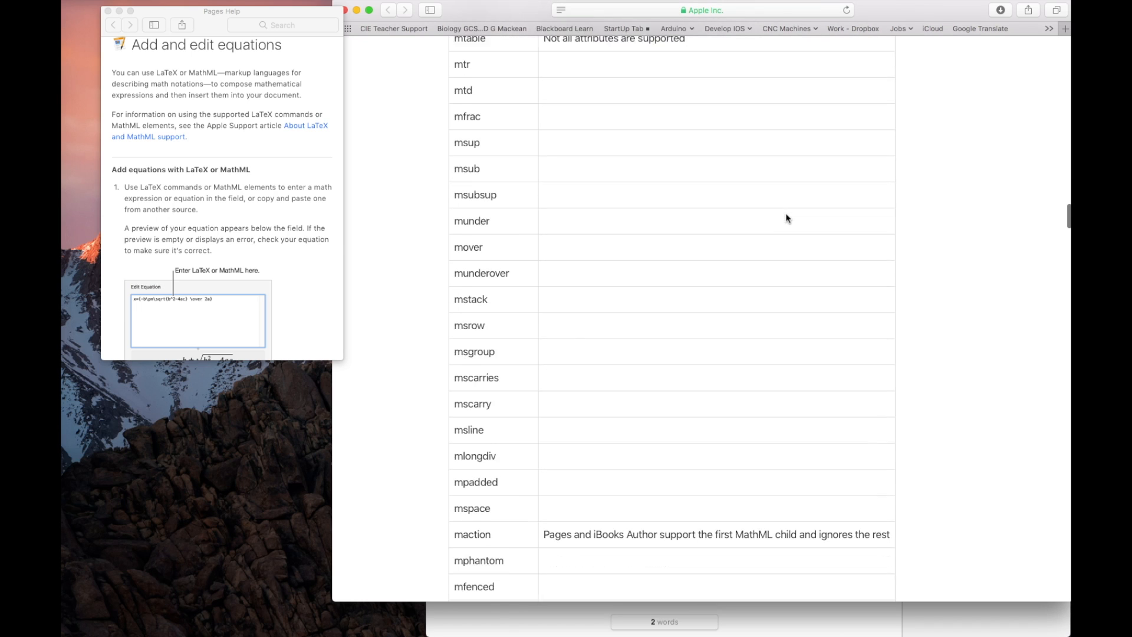
{"action": "scroll", "scroll_direction": "down", "scroll_amount": 3}
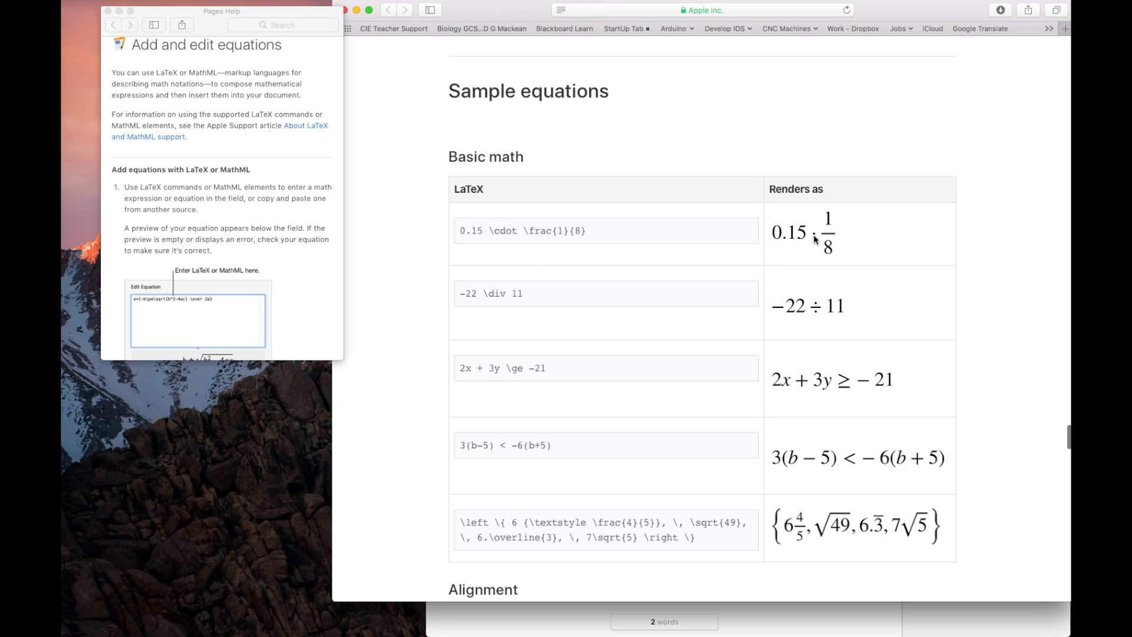
{"action": "mouse_move", "coordinate": [824, 311]}
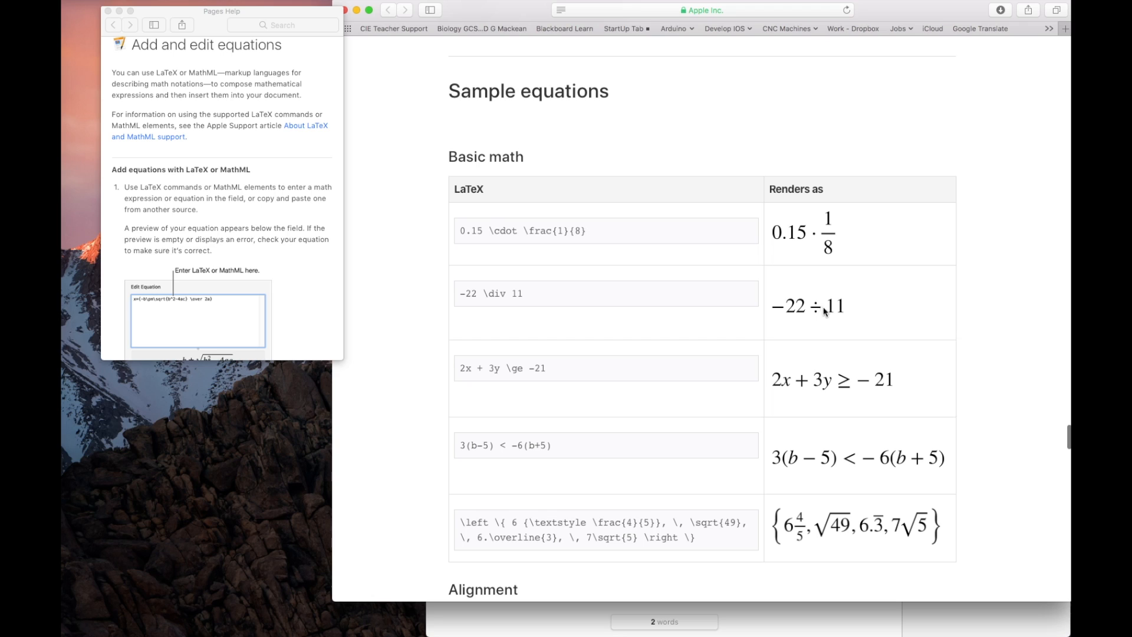
{"action": "scroll", "scroll_direction": "down", "scroll_amount": 3}
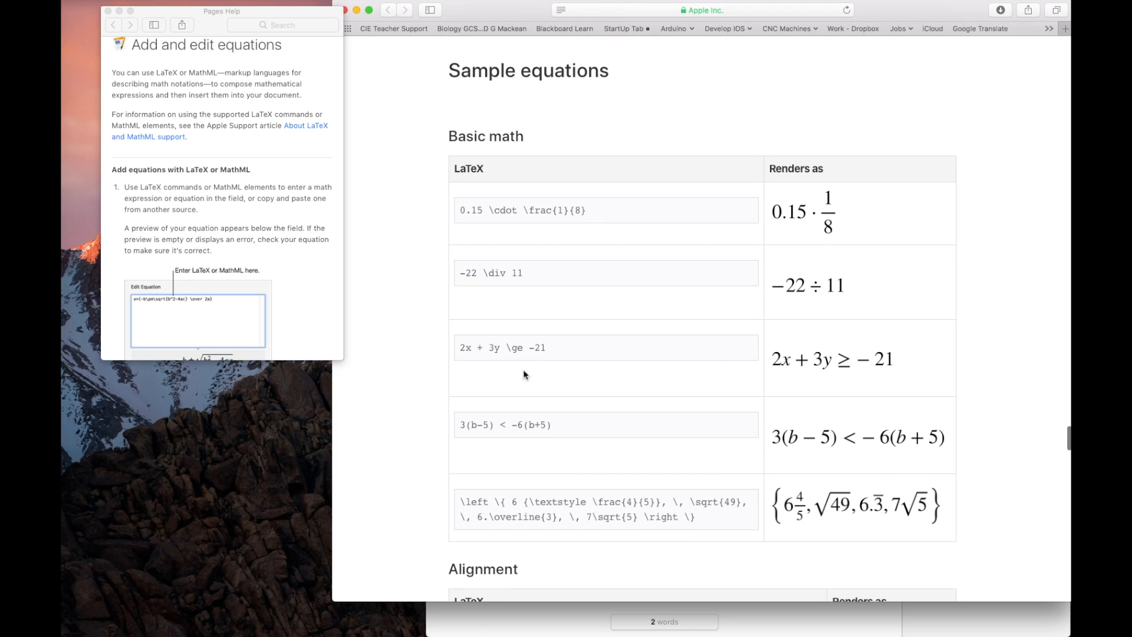
{"action": "mouse_move", "coordinate": [871, 369]}
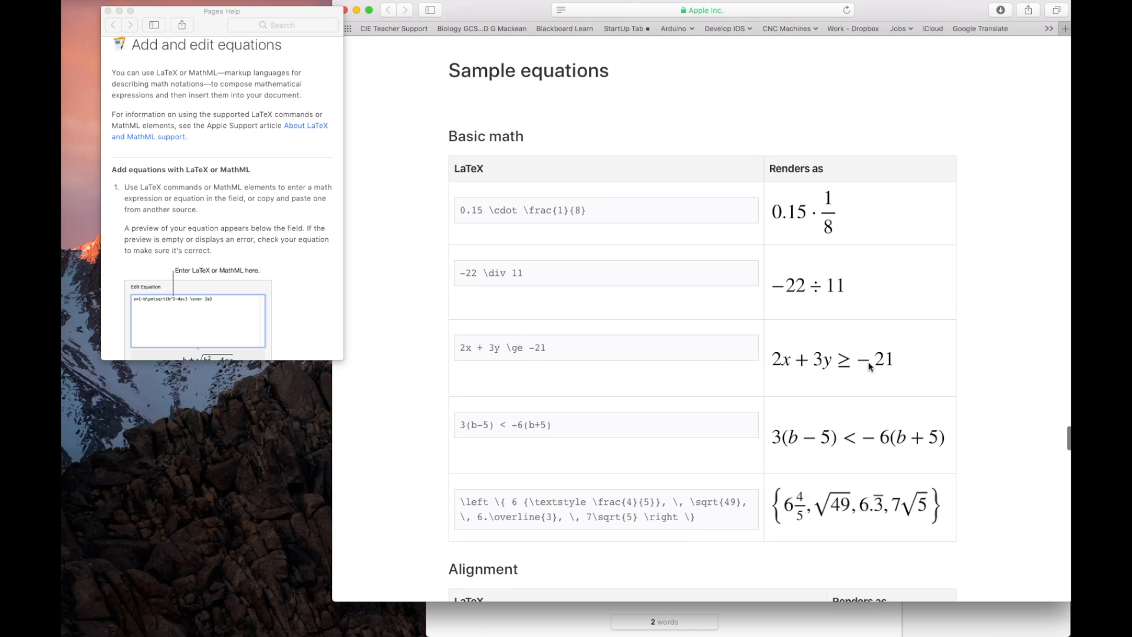
{"action": "scroll", "scroll_direction": "down", "scroll_amount": 3}
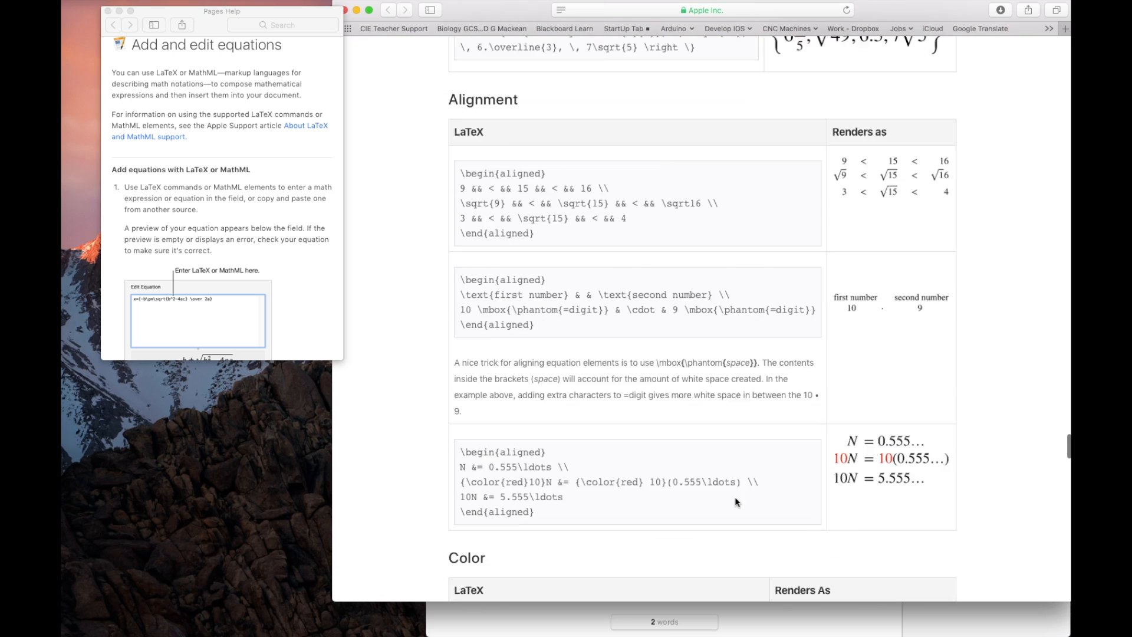
{"action": "scroll", "scroll_direction": "down", "scroll_amount": 3}
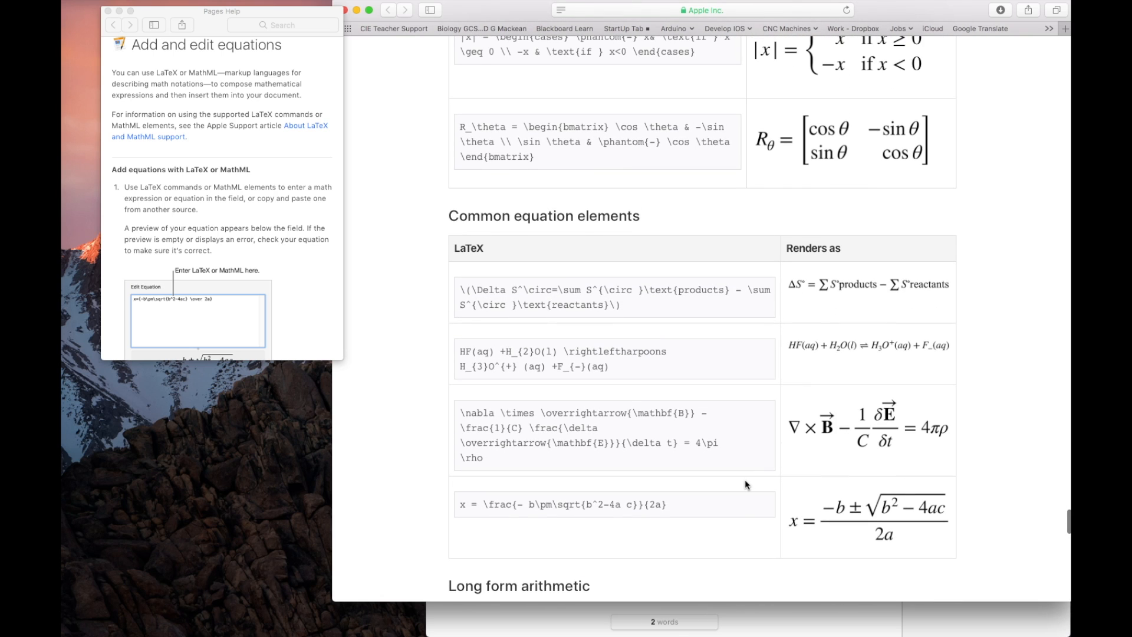
{"action": "mouse_move", "coordinate": [788, 613]}
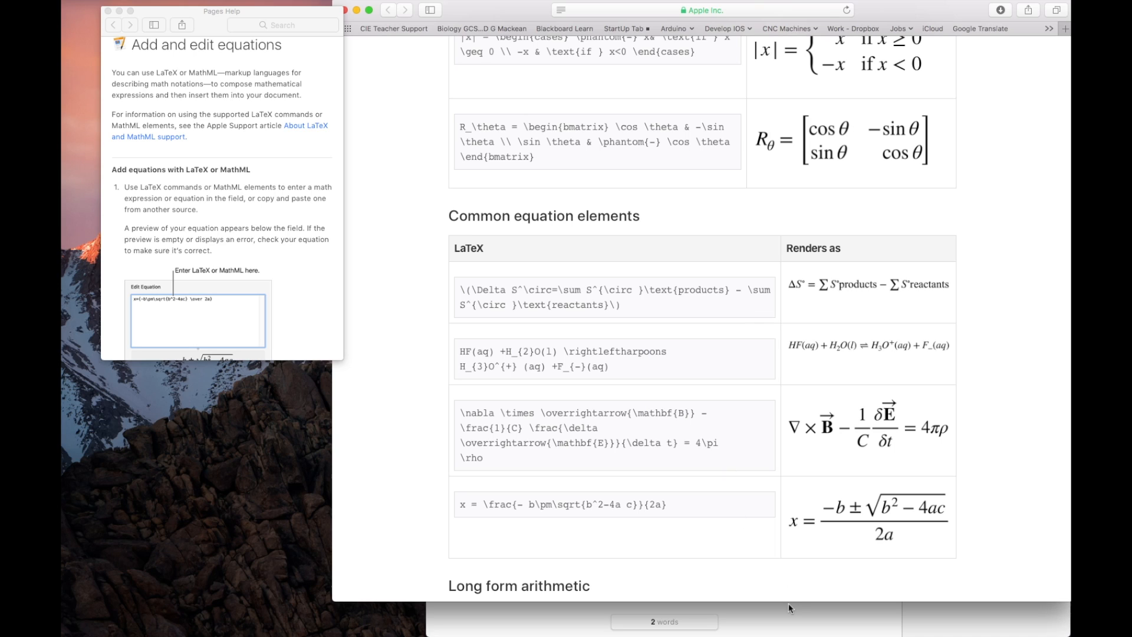